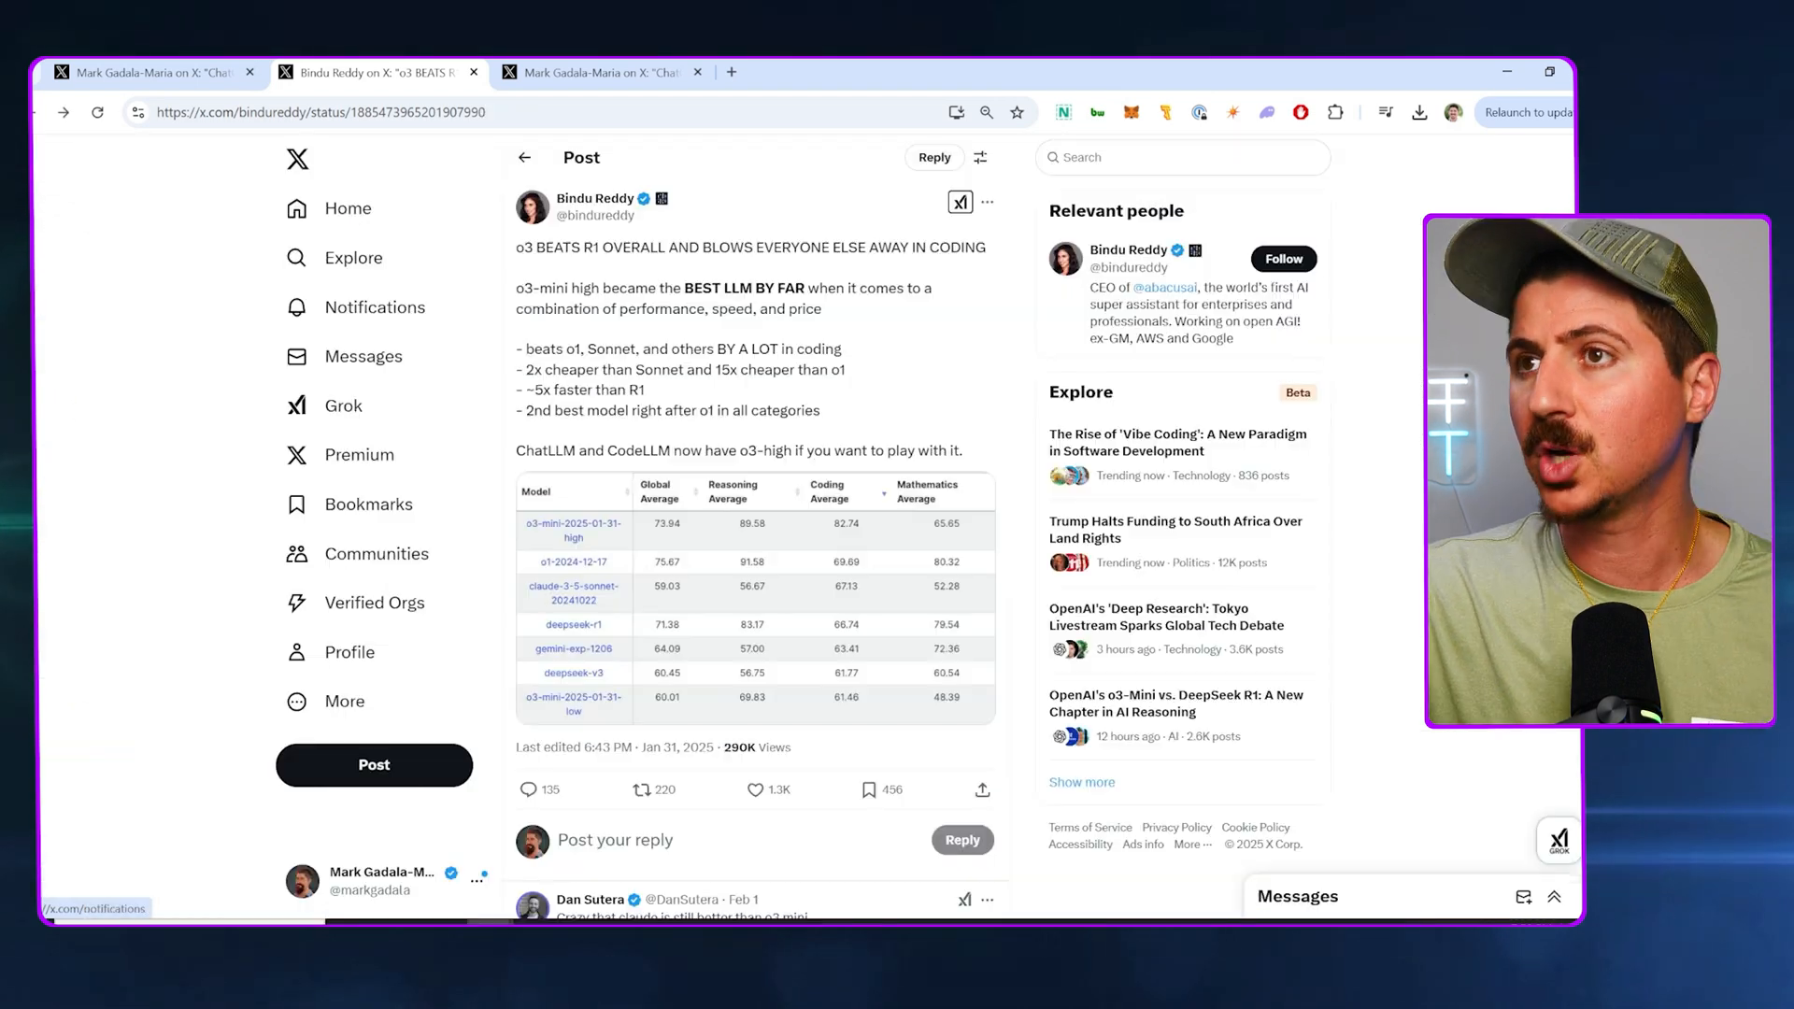
Switch to the o3 coding-demos thread tab to reach the block breaker game post
left_click(378, 72)
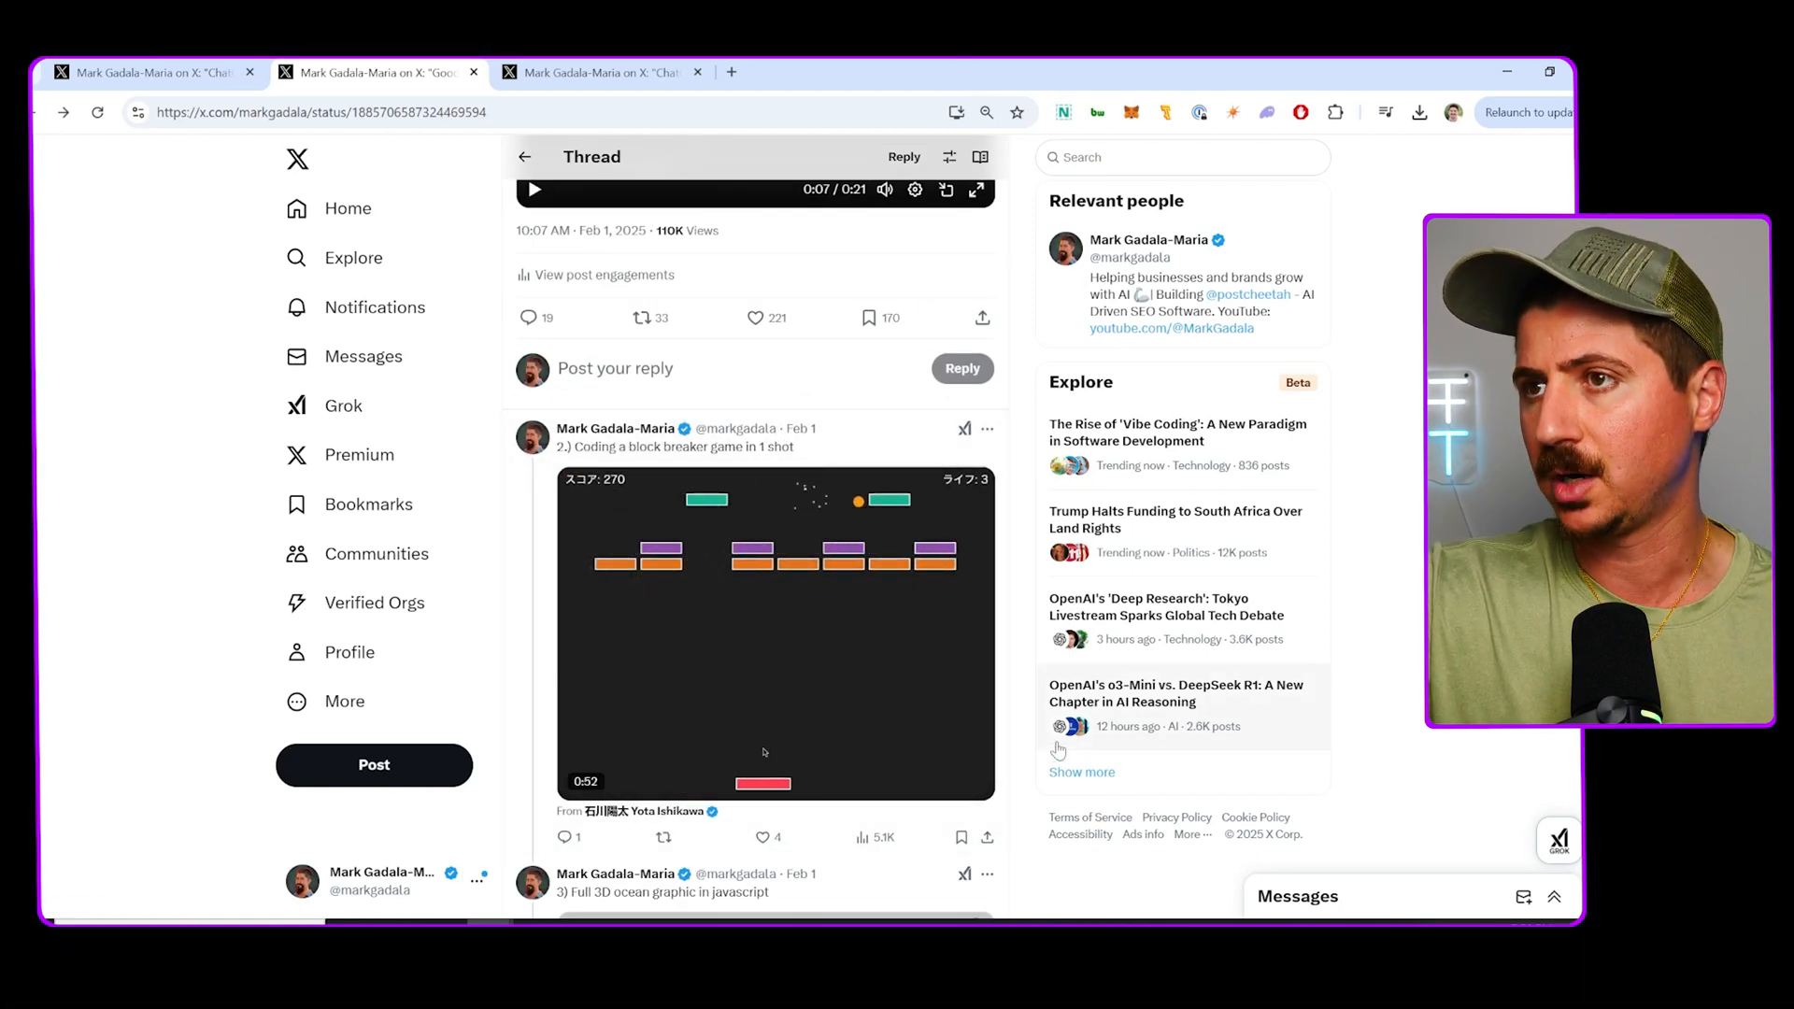
Scroll past the 3D ocean graphic to post 5, the javascript 3D physics sphere experiment
scroll("down", 3)
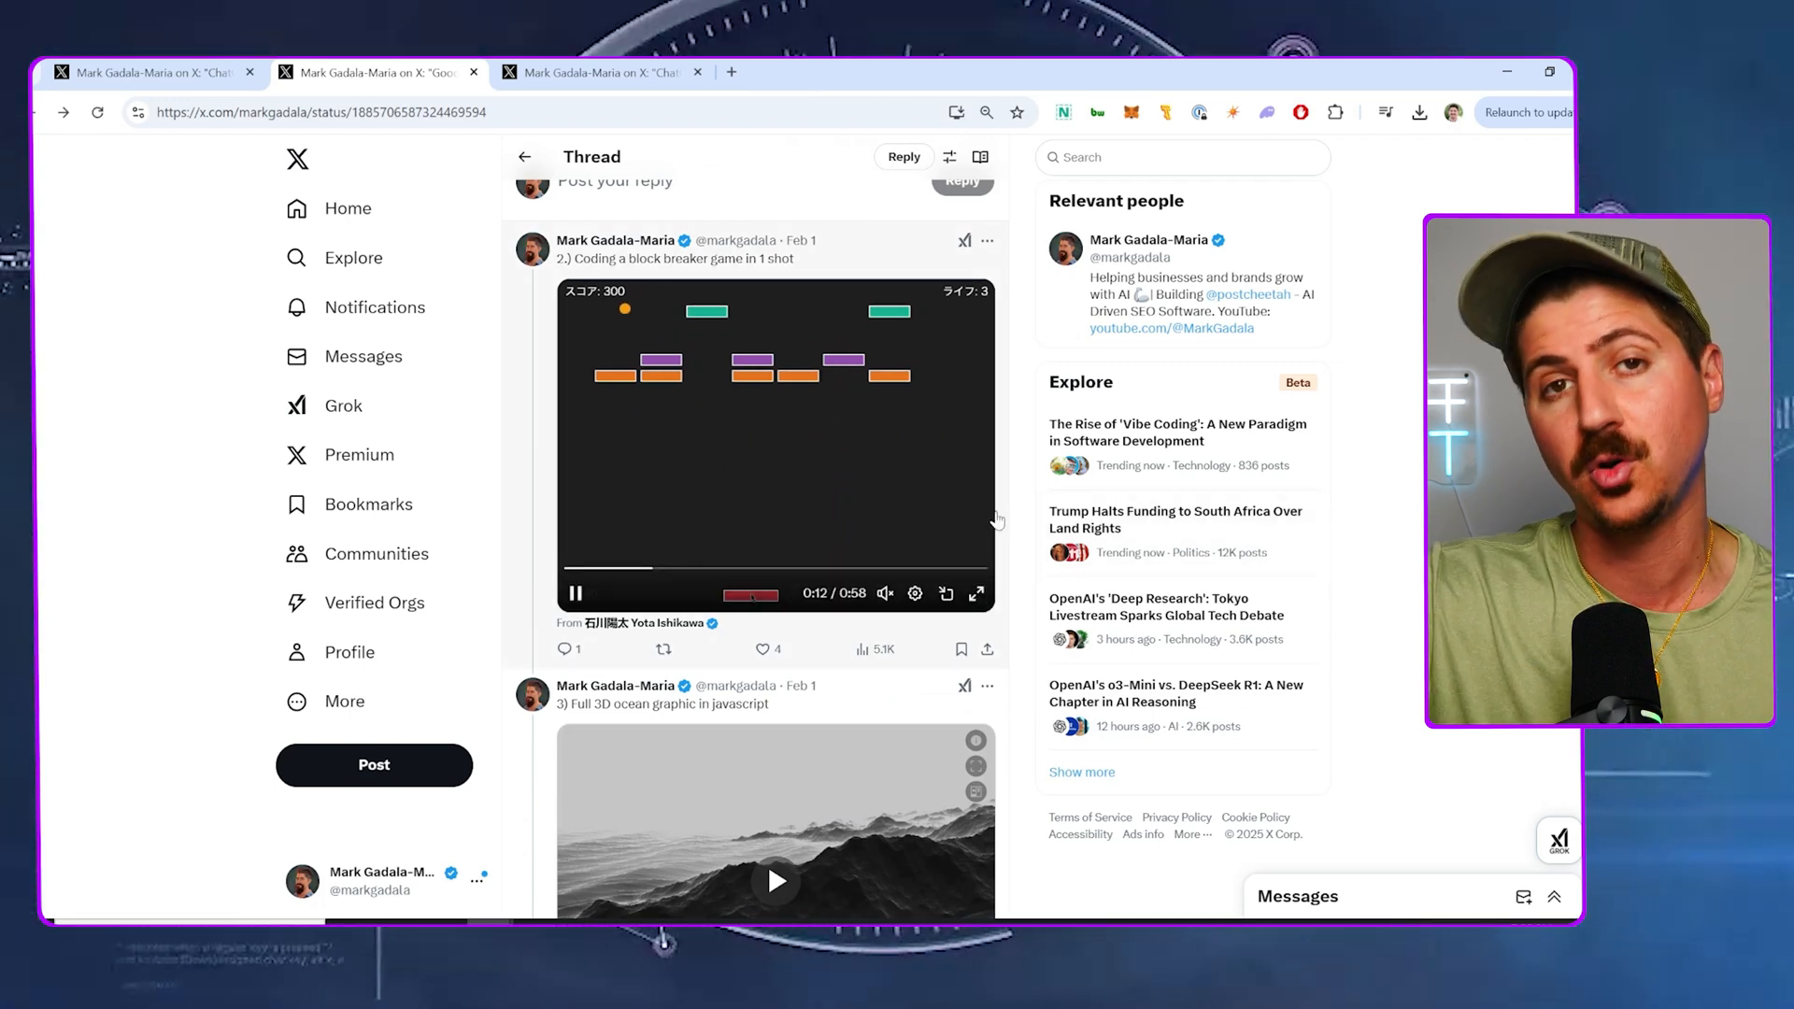
scroll("down", 3)
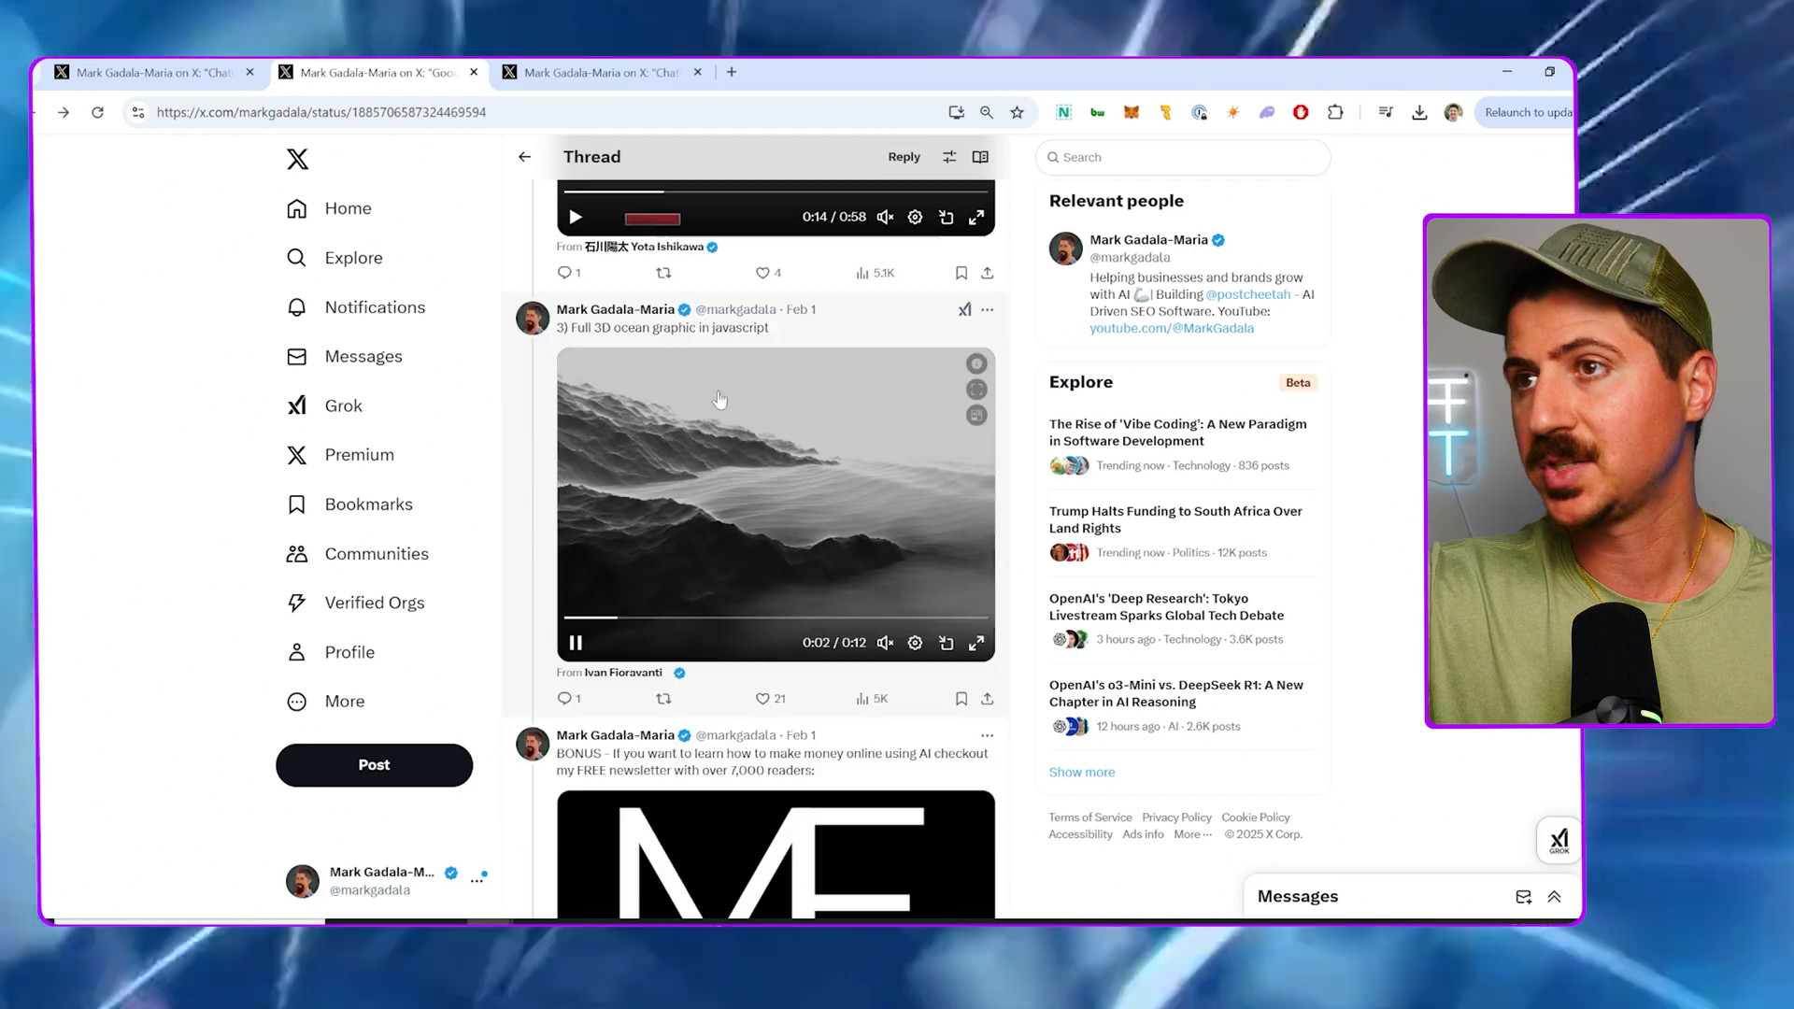
mouse_move(957, 479)
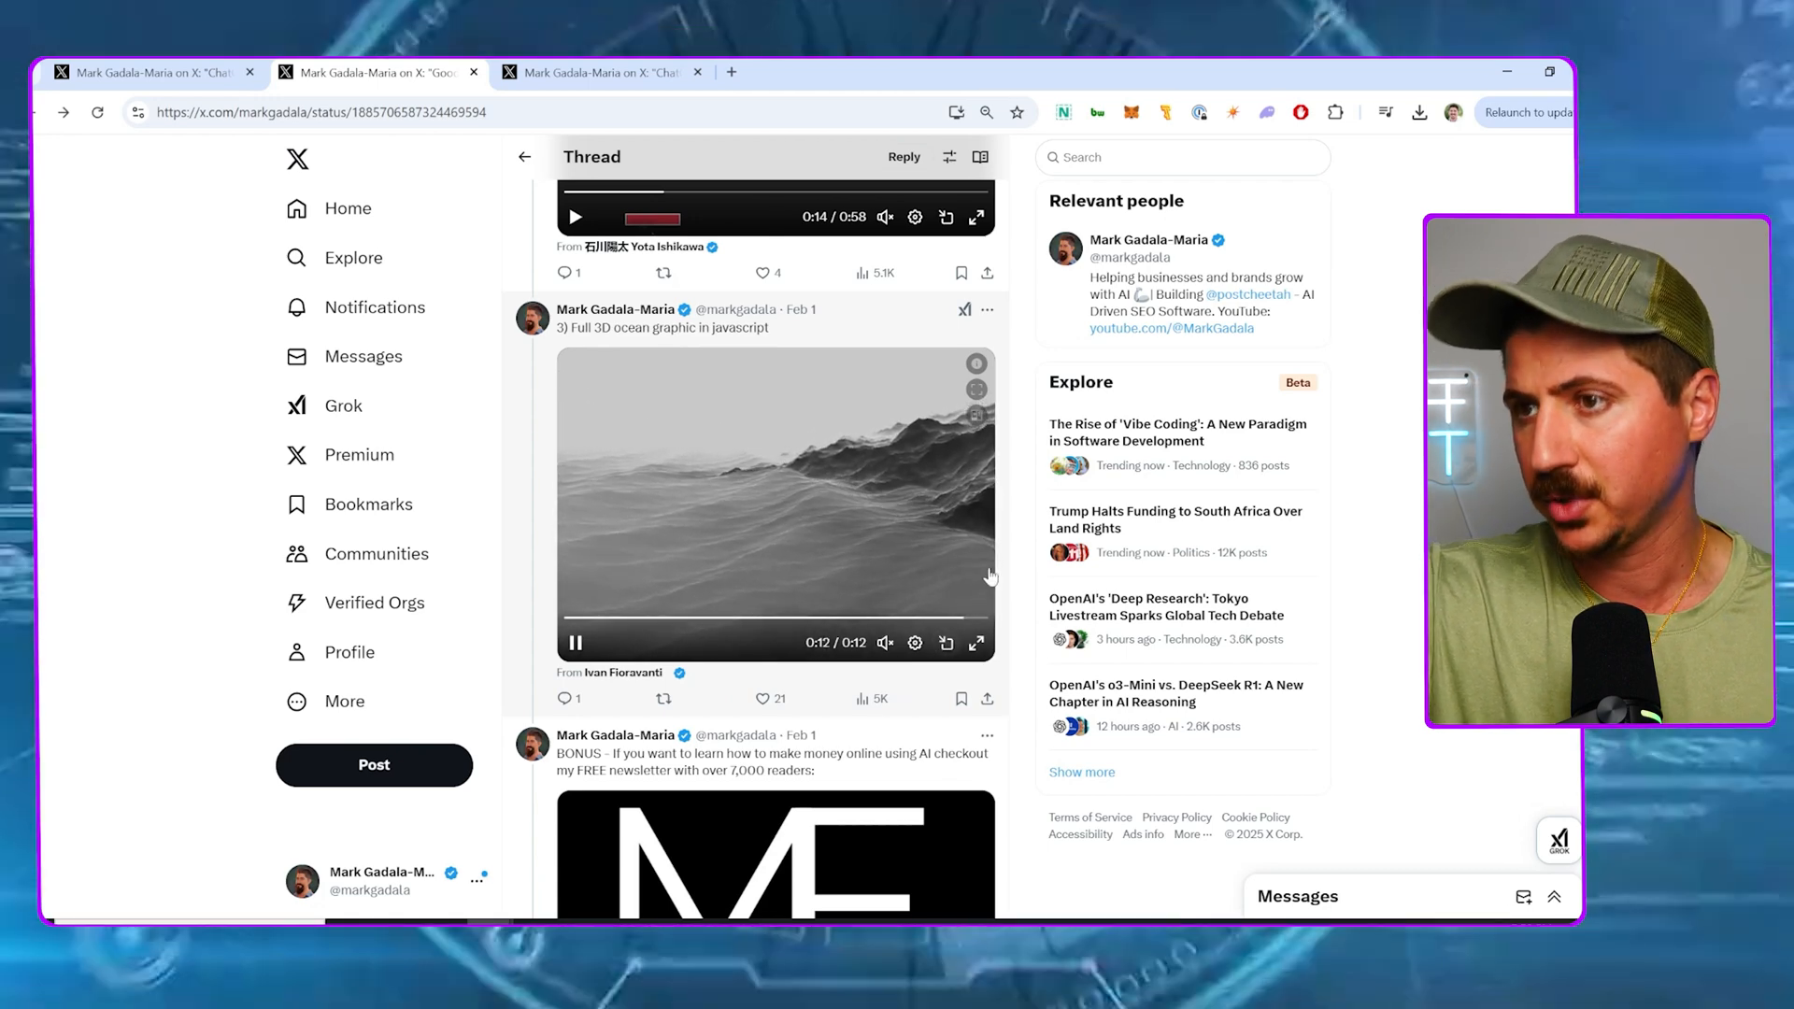
scroll("down", 3)
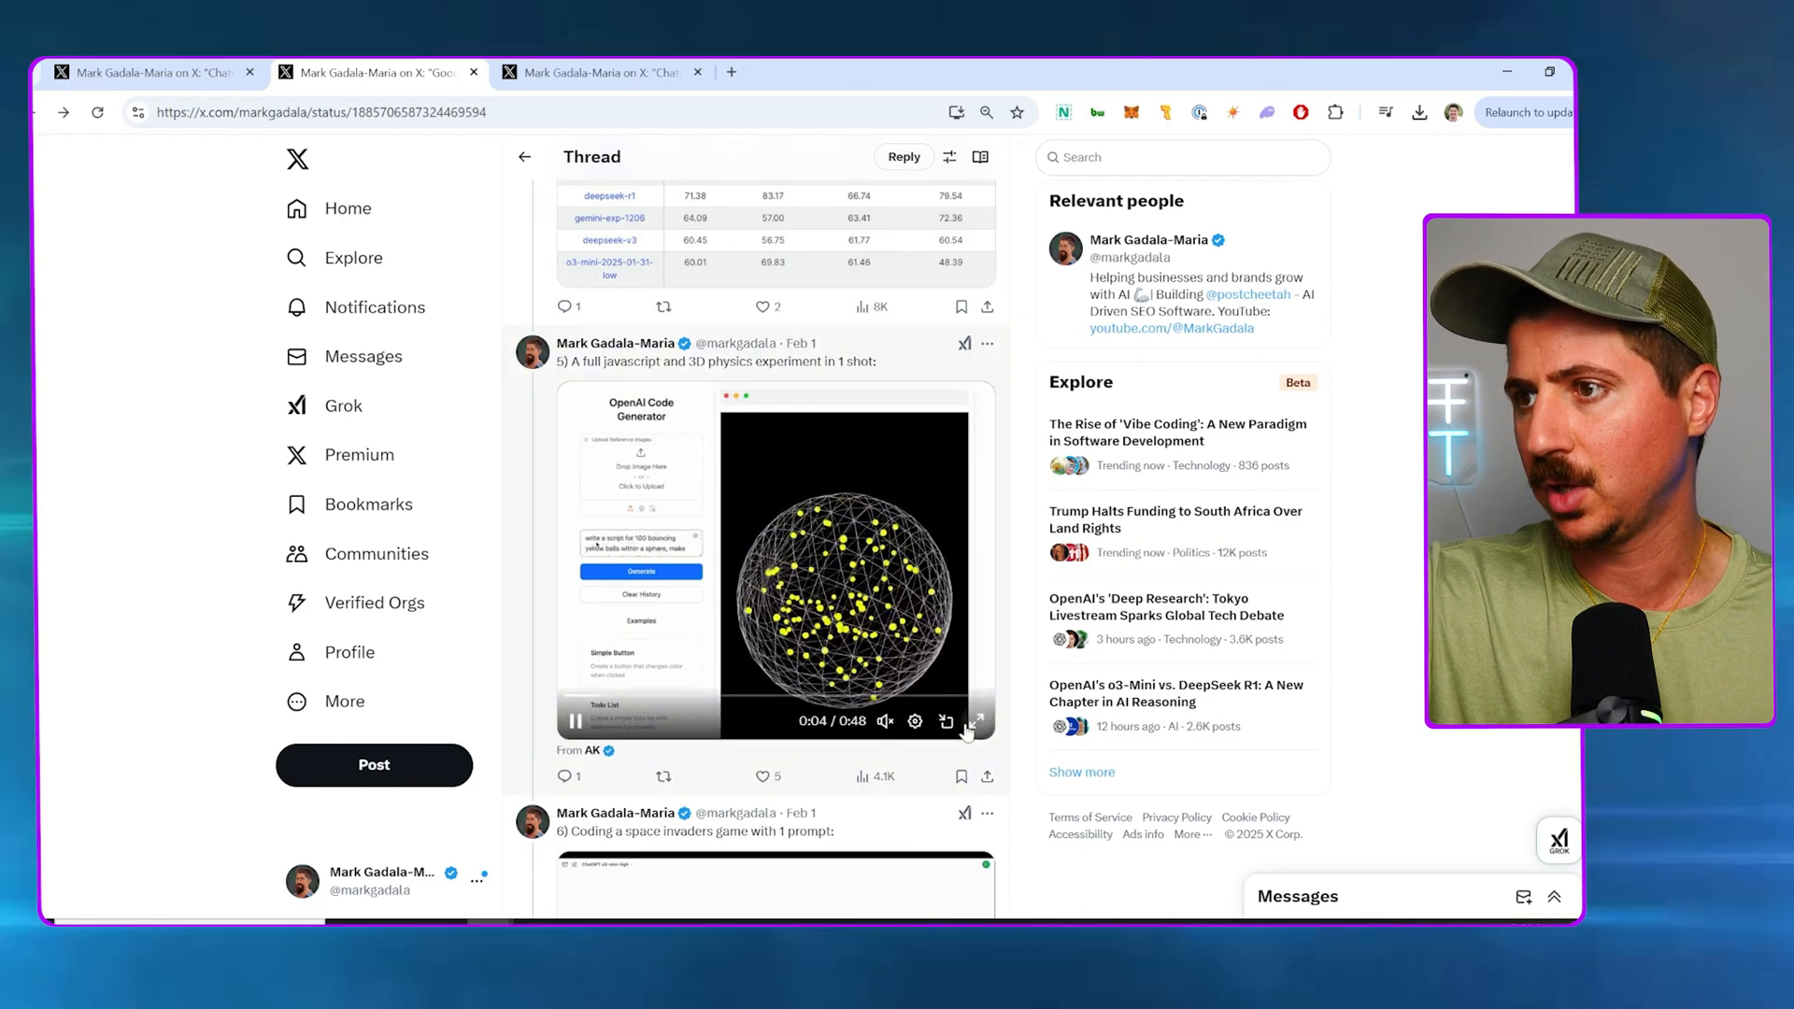
left_click(974, 720)
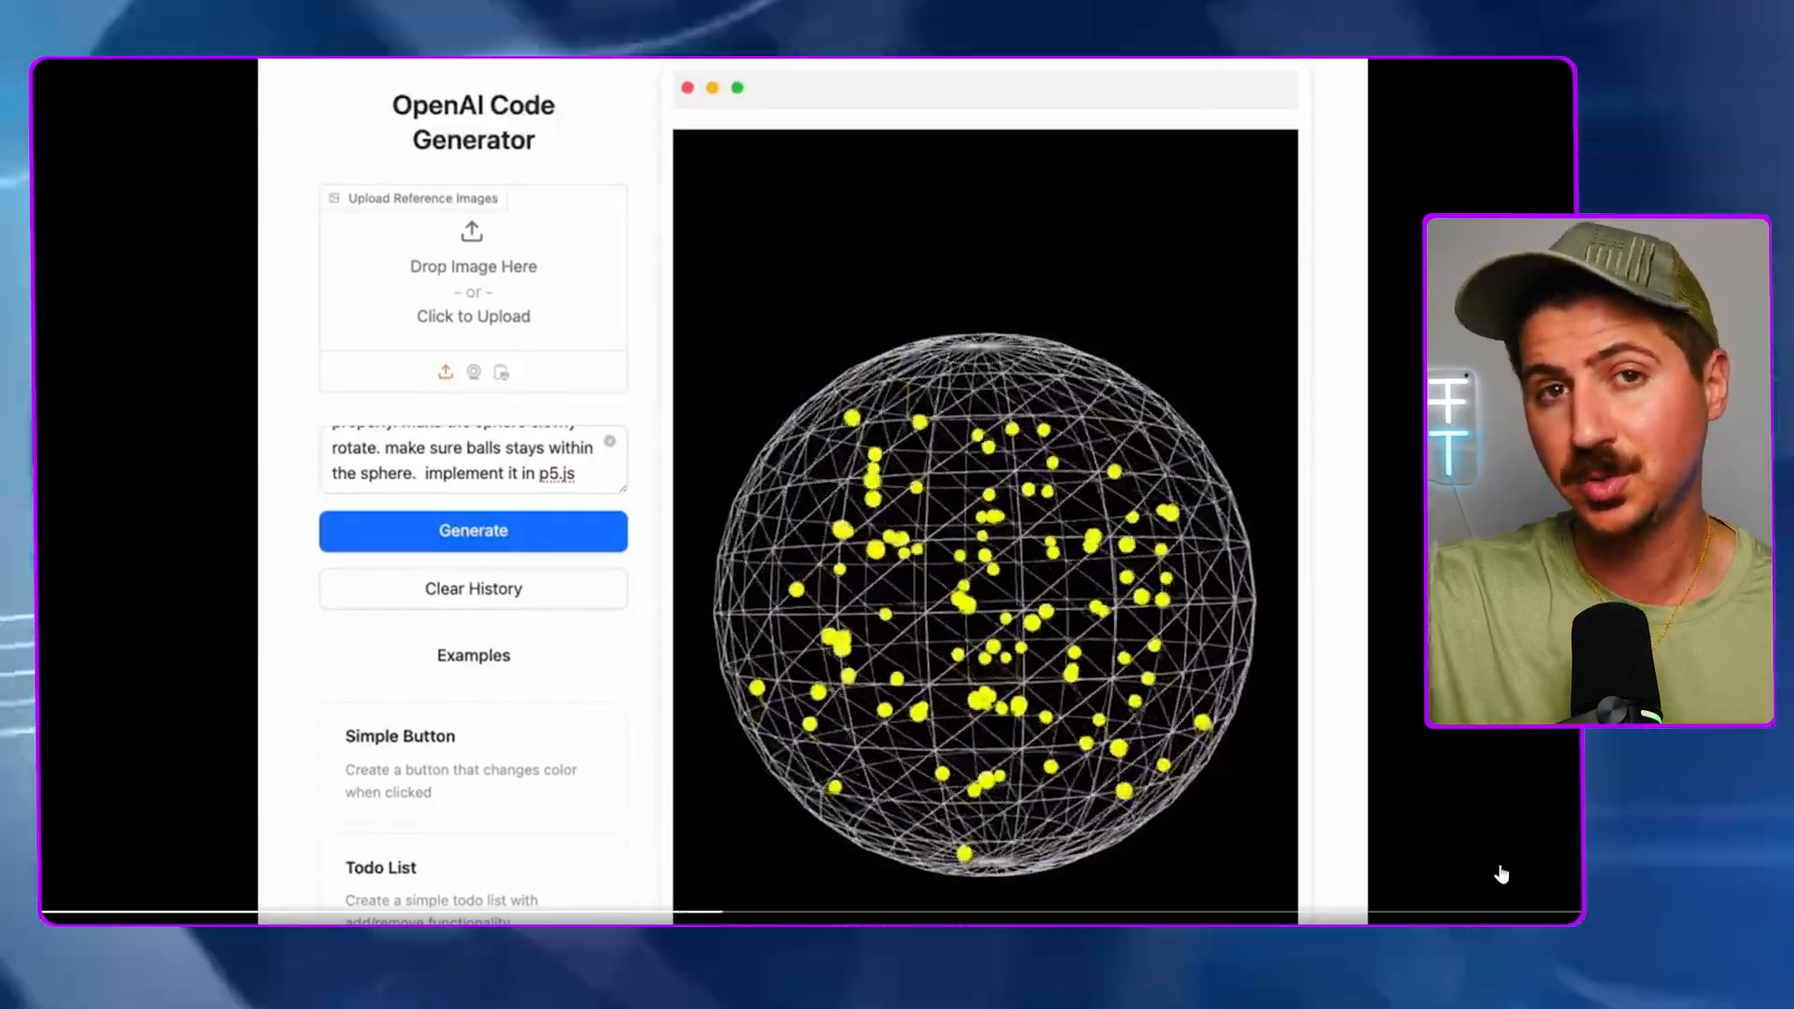
mouse_move(1356, 898)
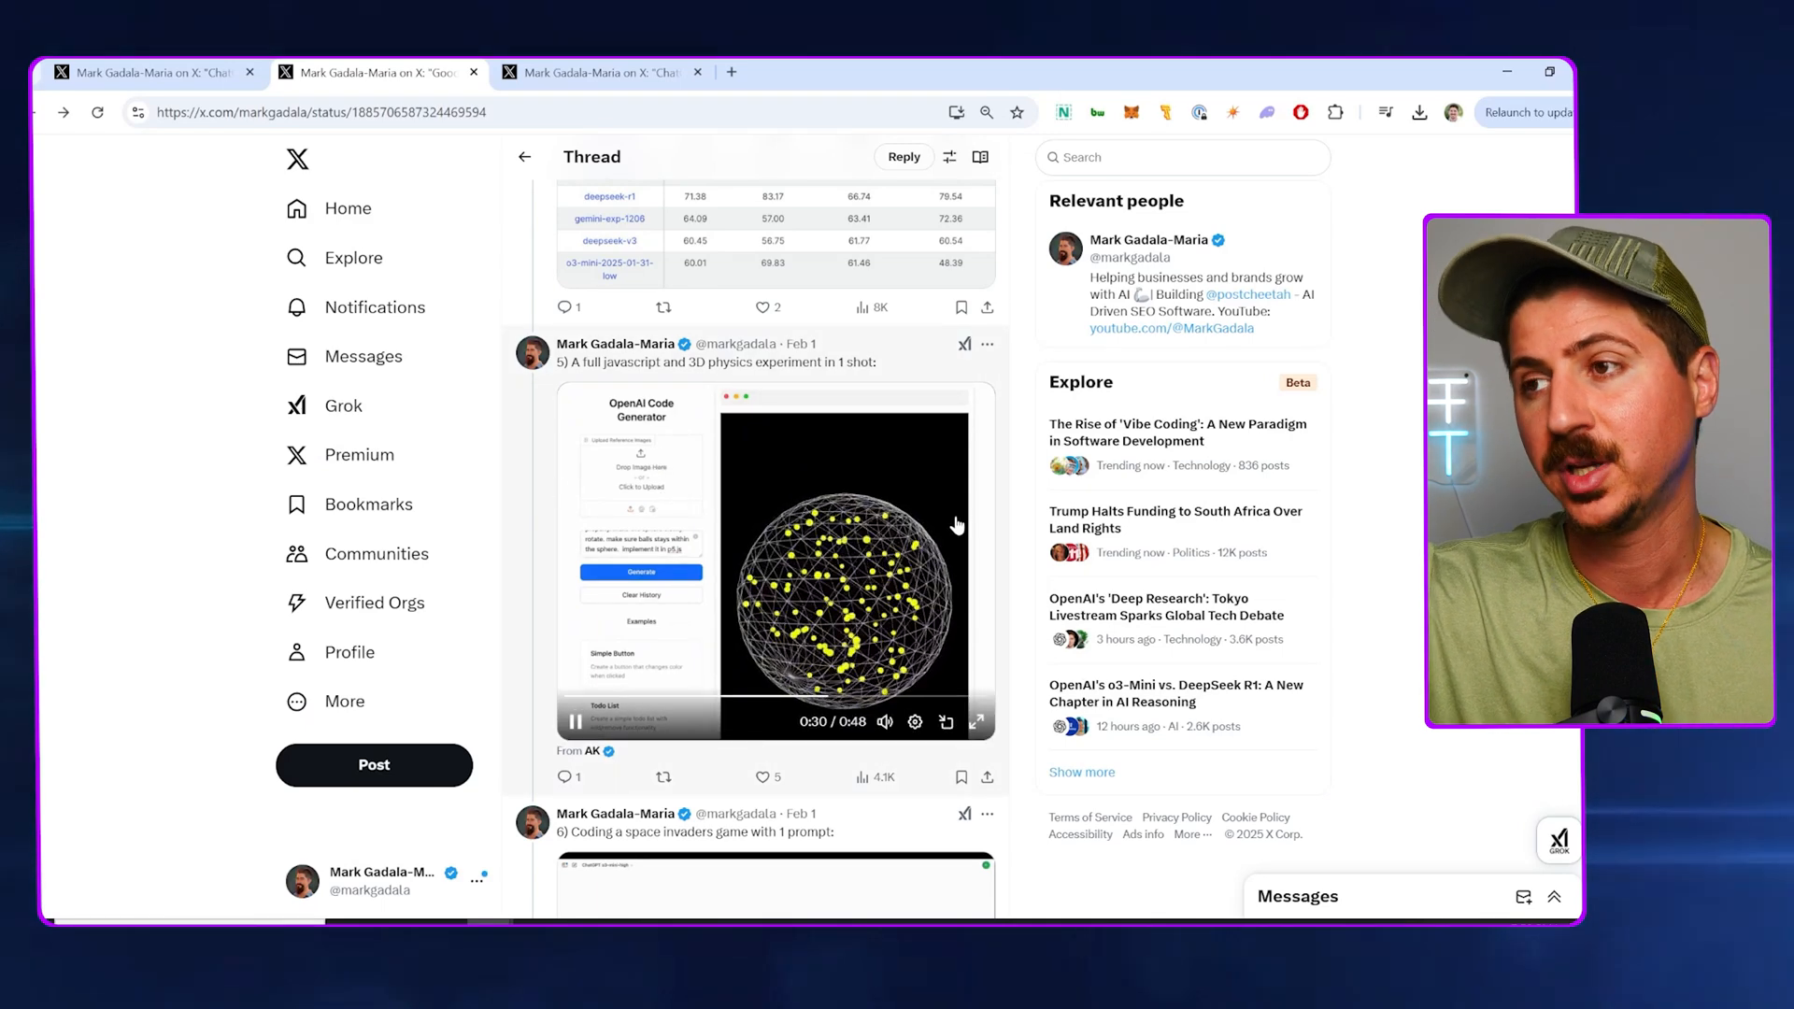
Scroll past the physics sphere demos to post 8, the Teach Me Anything guide
scroll("down", 3)
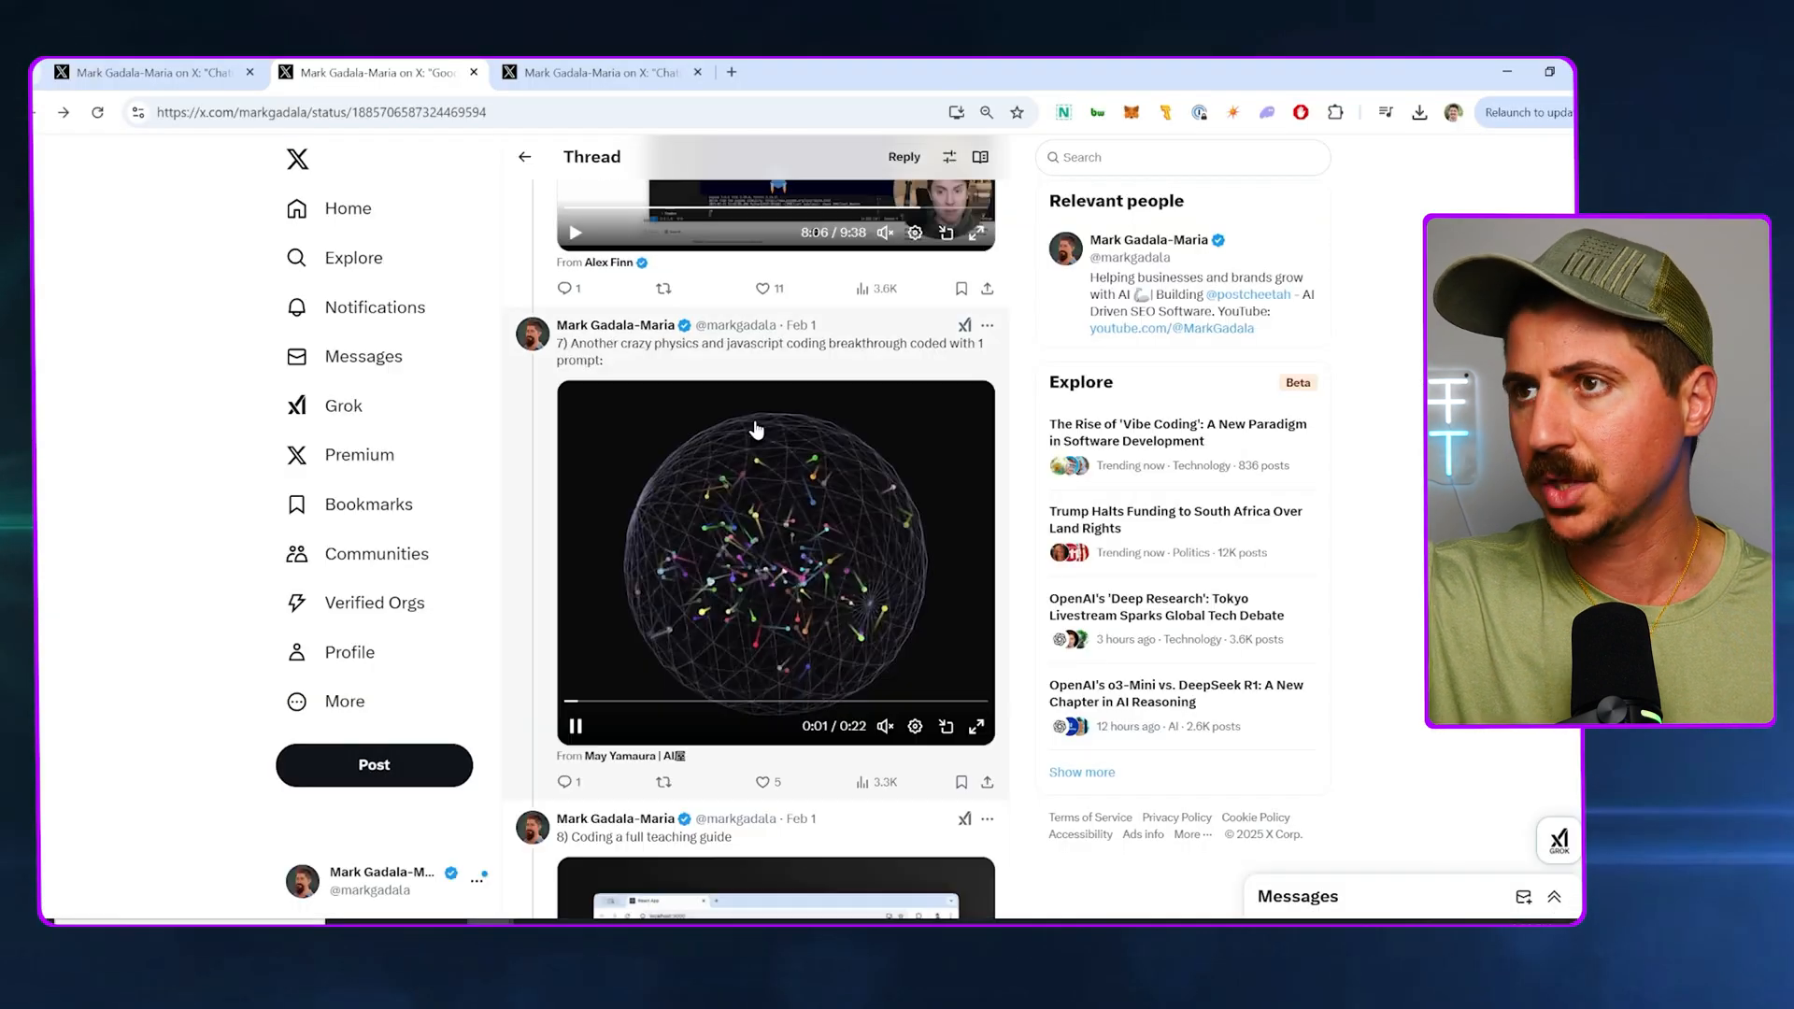
scroll("down", 3)
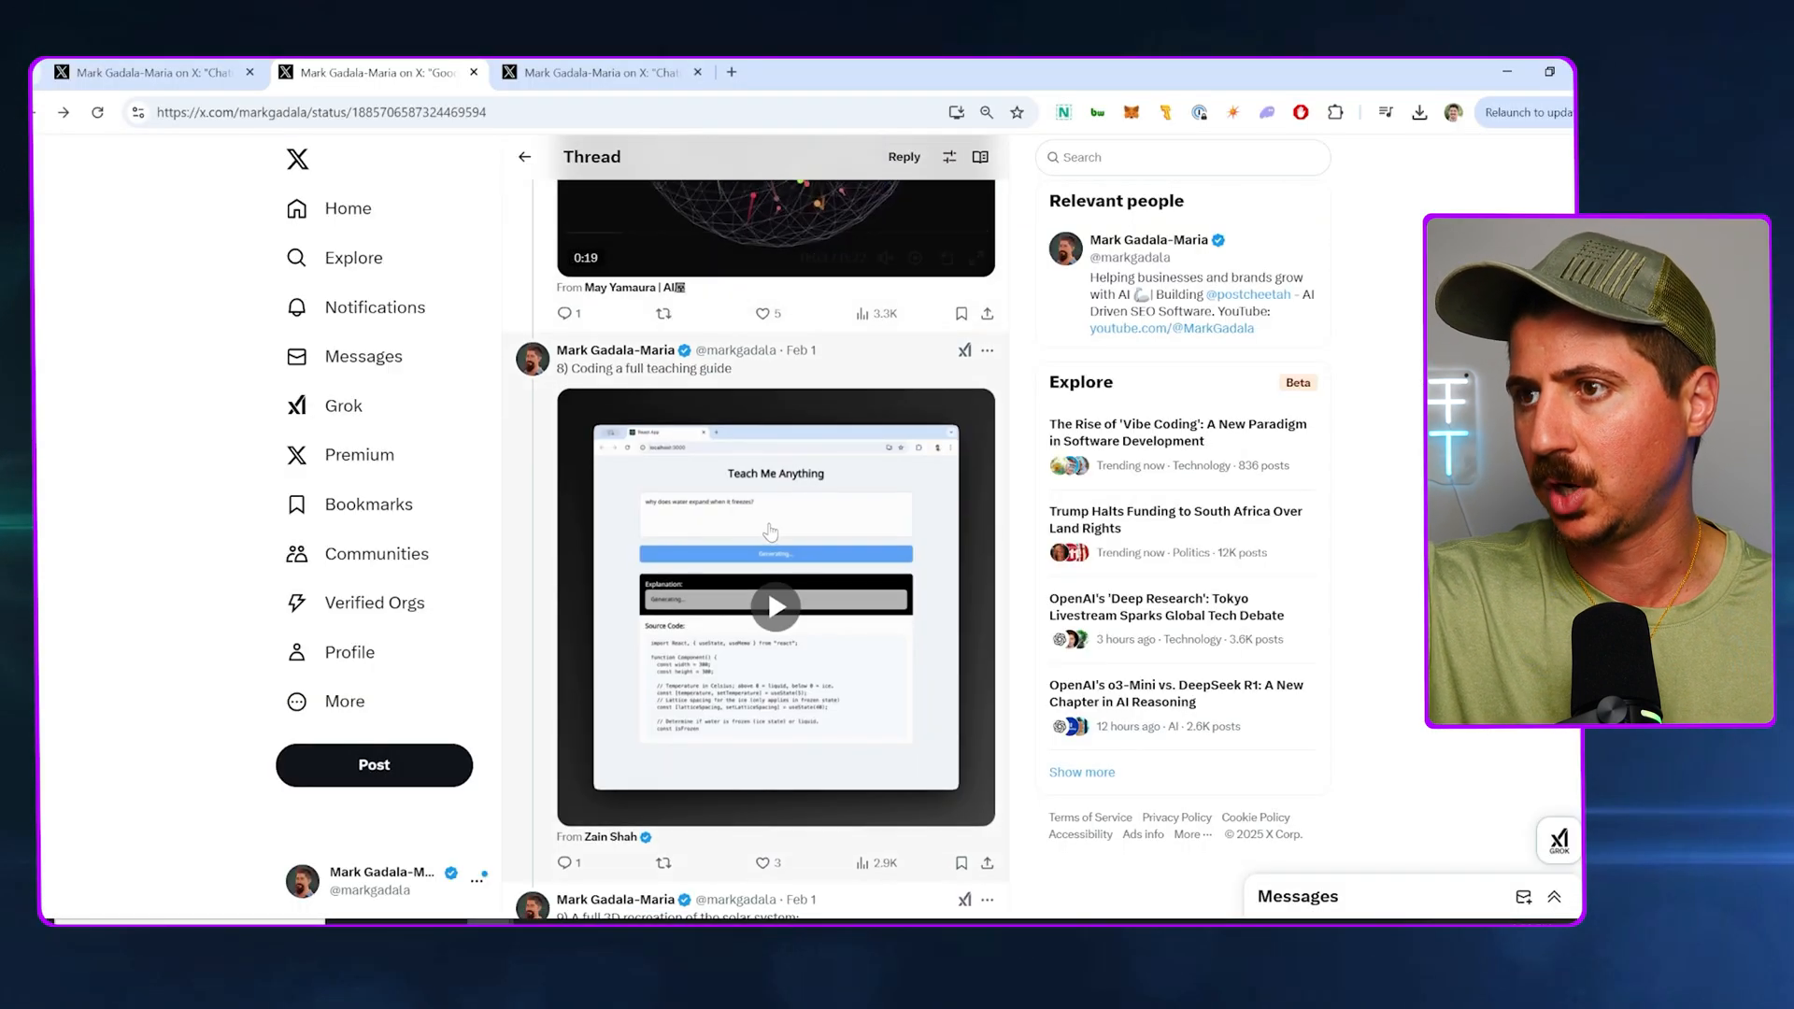
Play and scrub through the Teach Me Anything teaching guide video in post 8
left_click(776, 608)
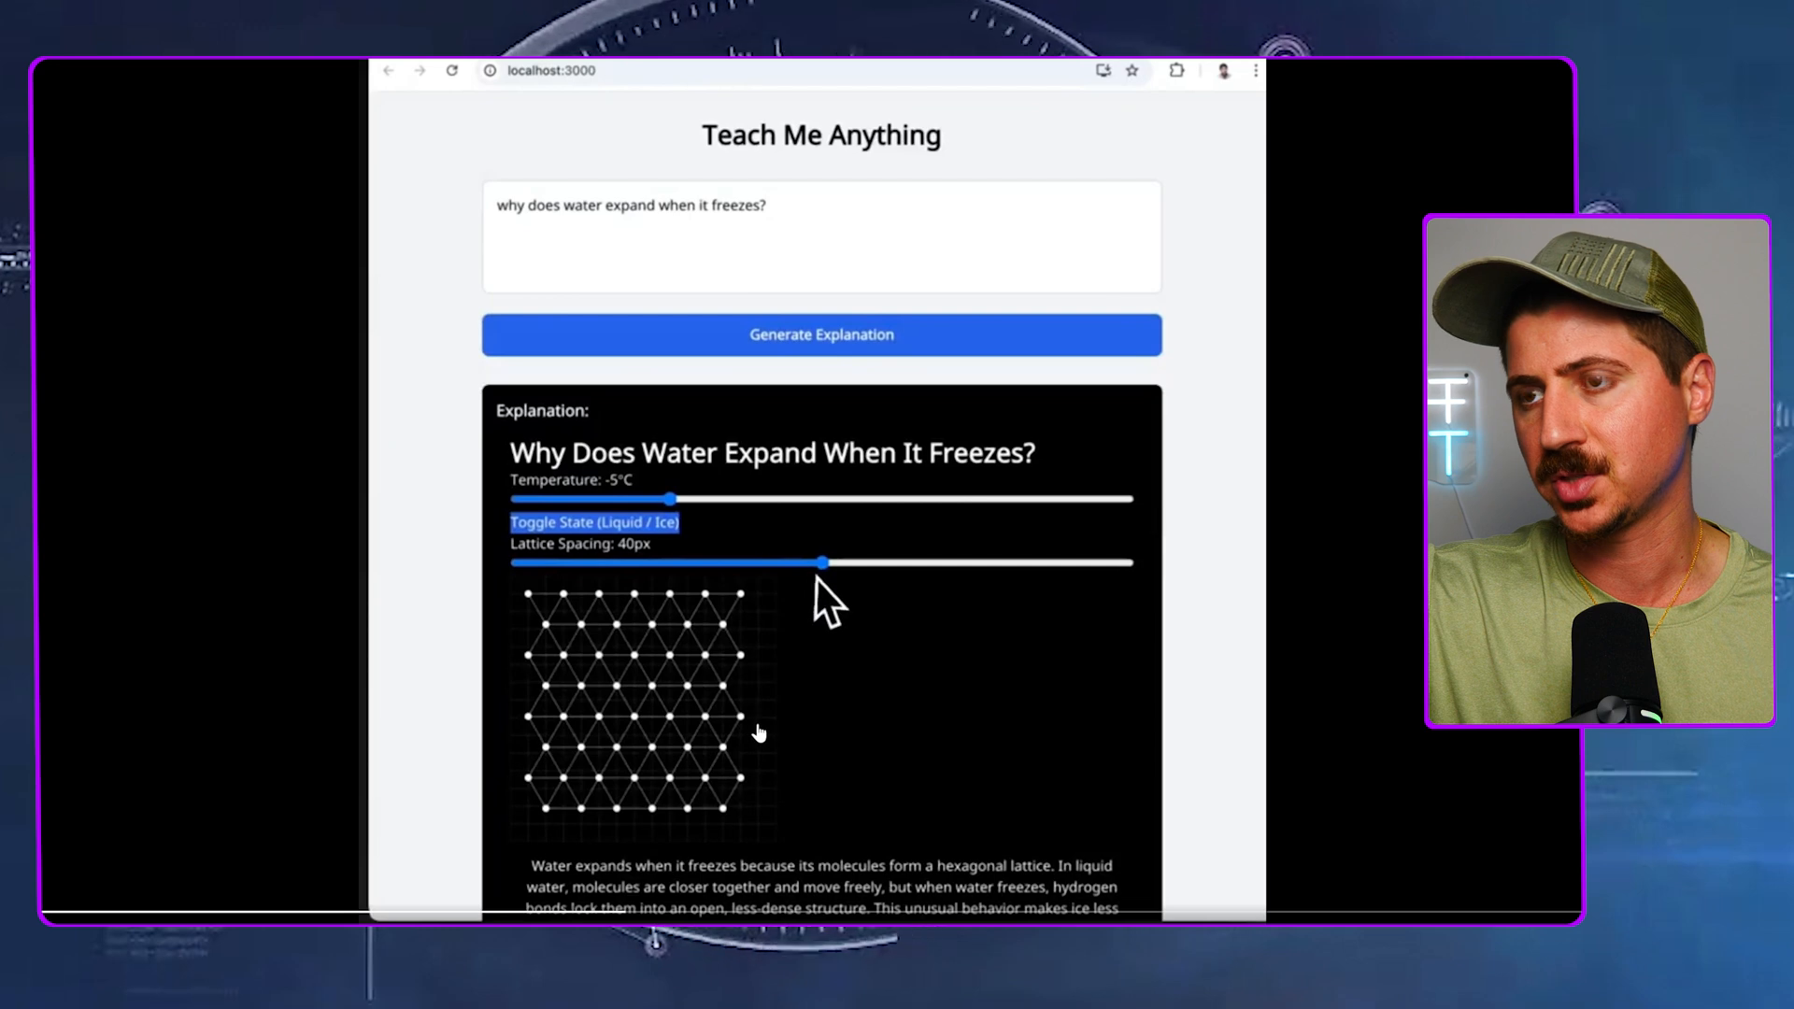
left_click_drag(818, 562, 776, 562)
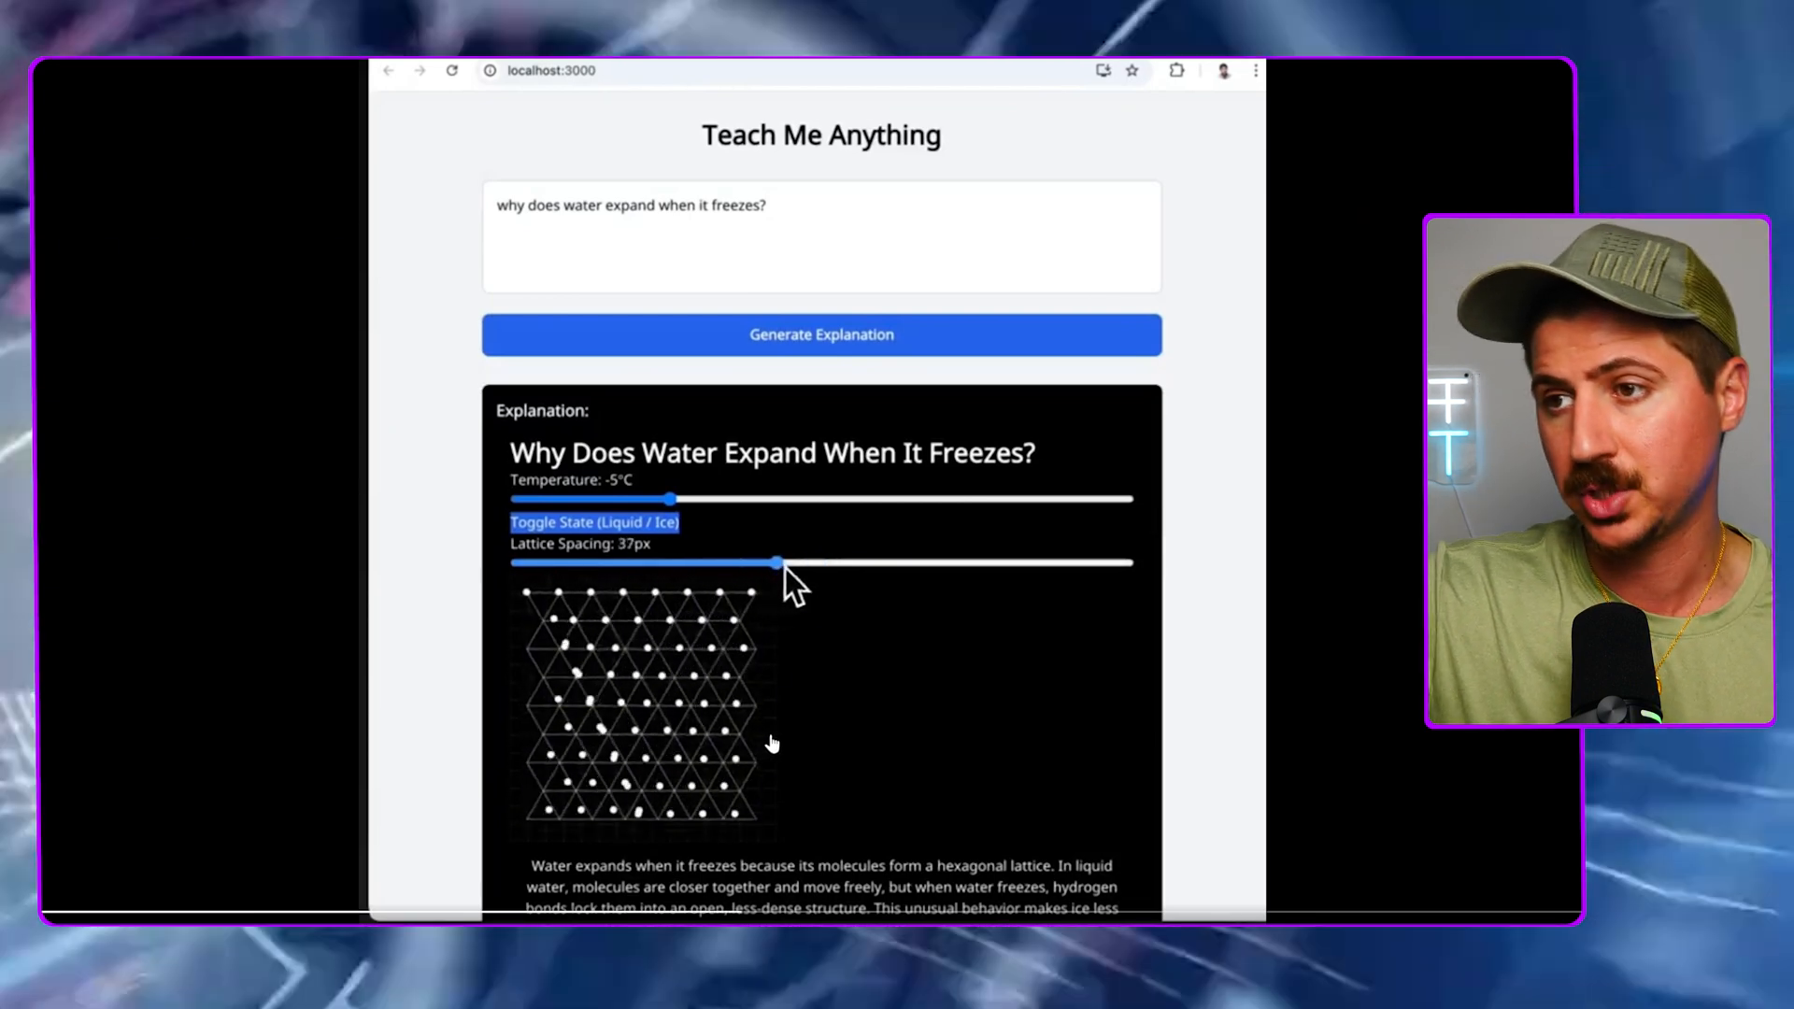
left_click_drag(778, 561, 748, 562)
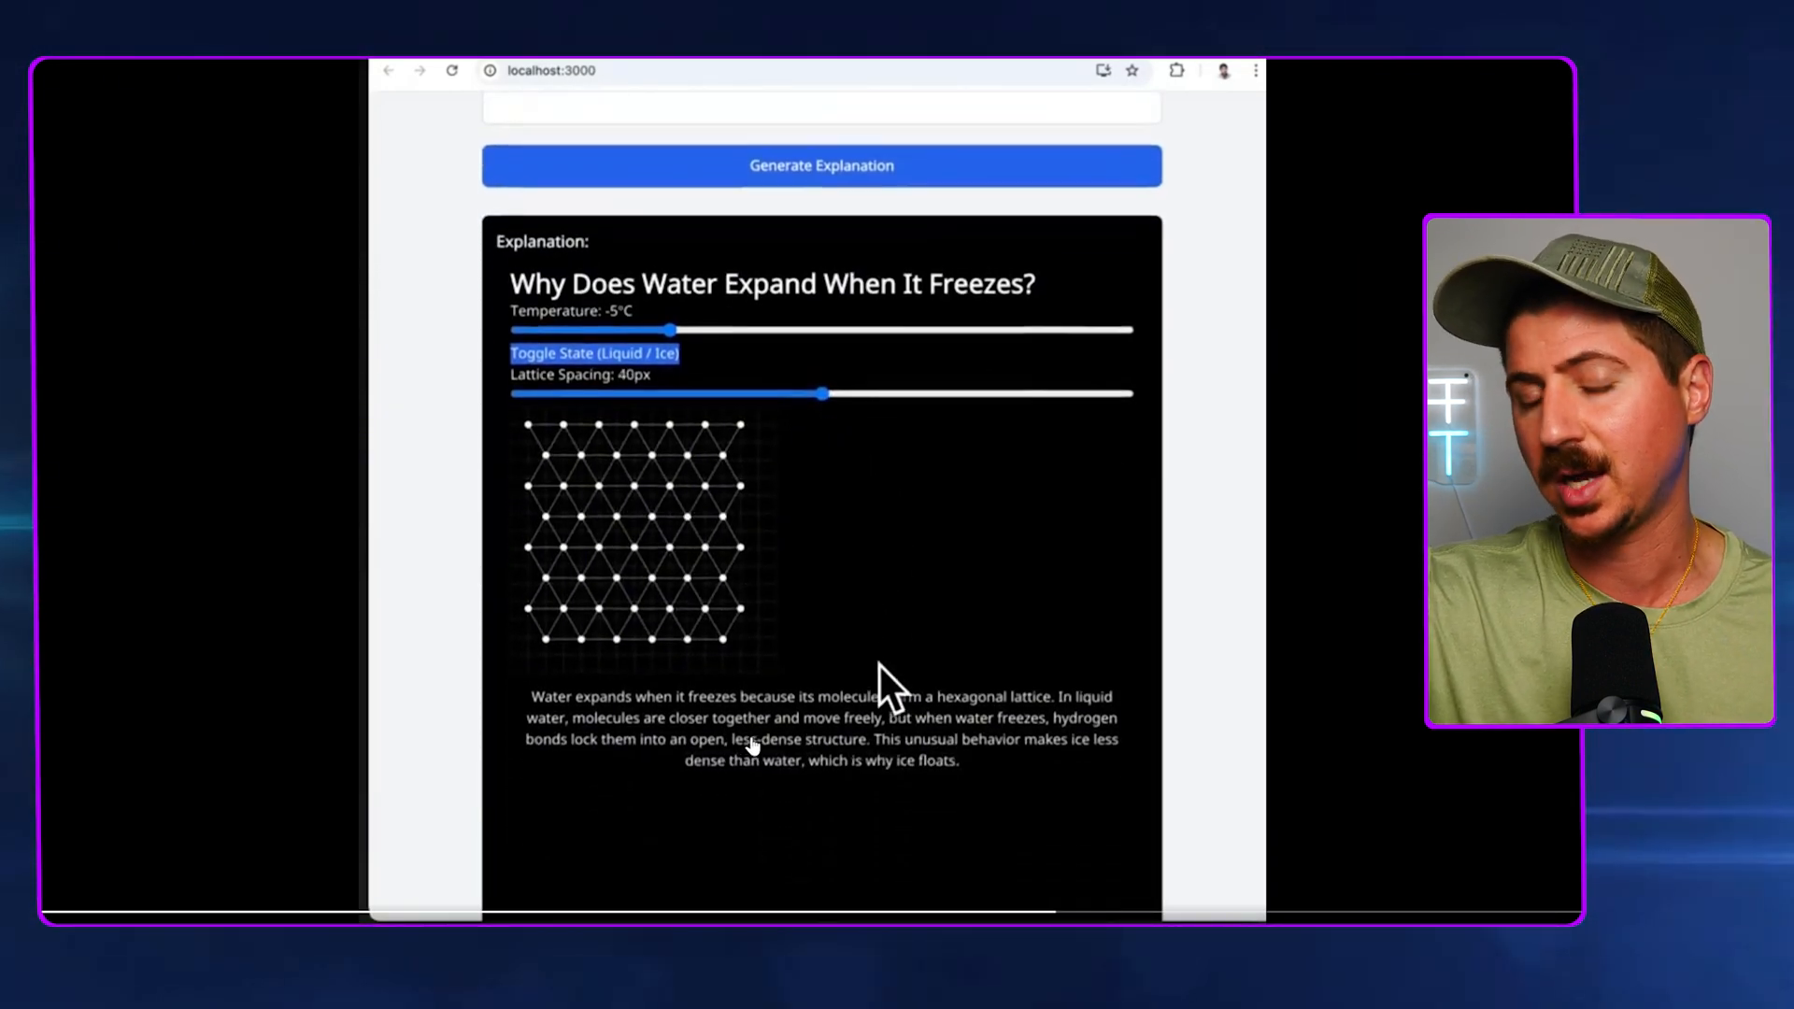
left_click_drag(669, 330, 687, 326)
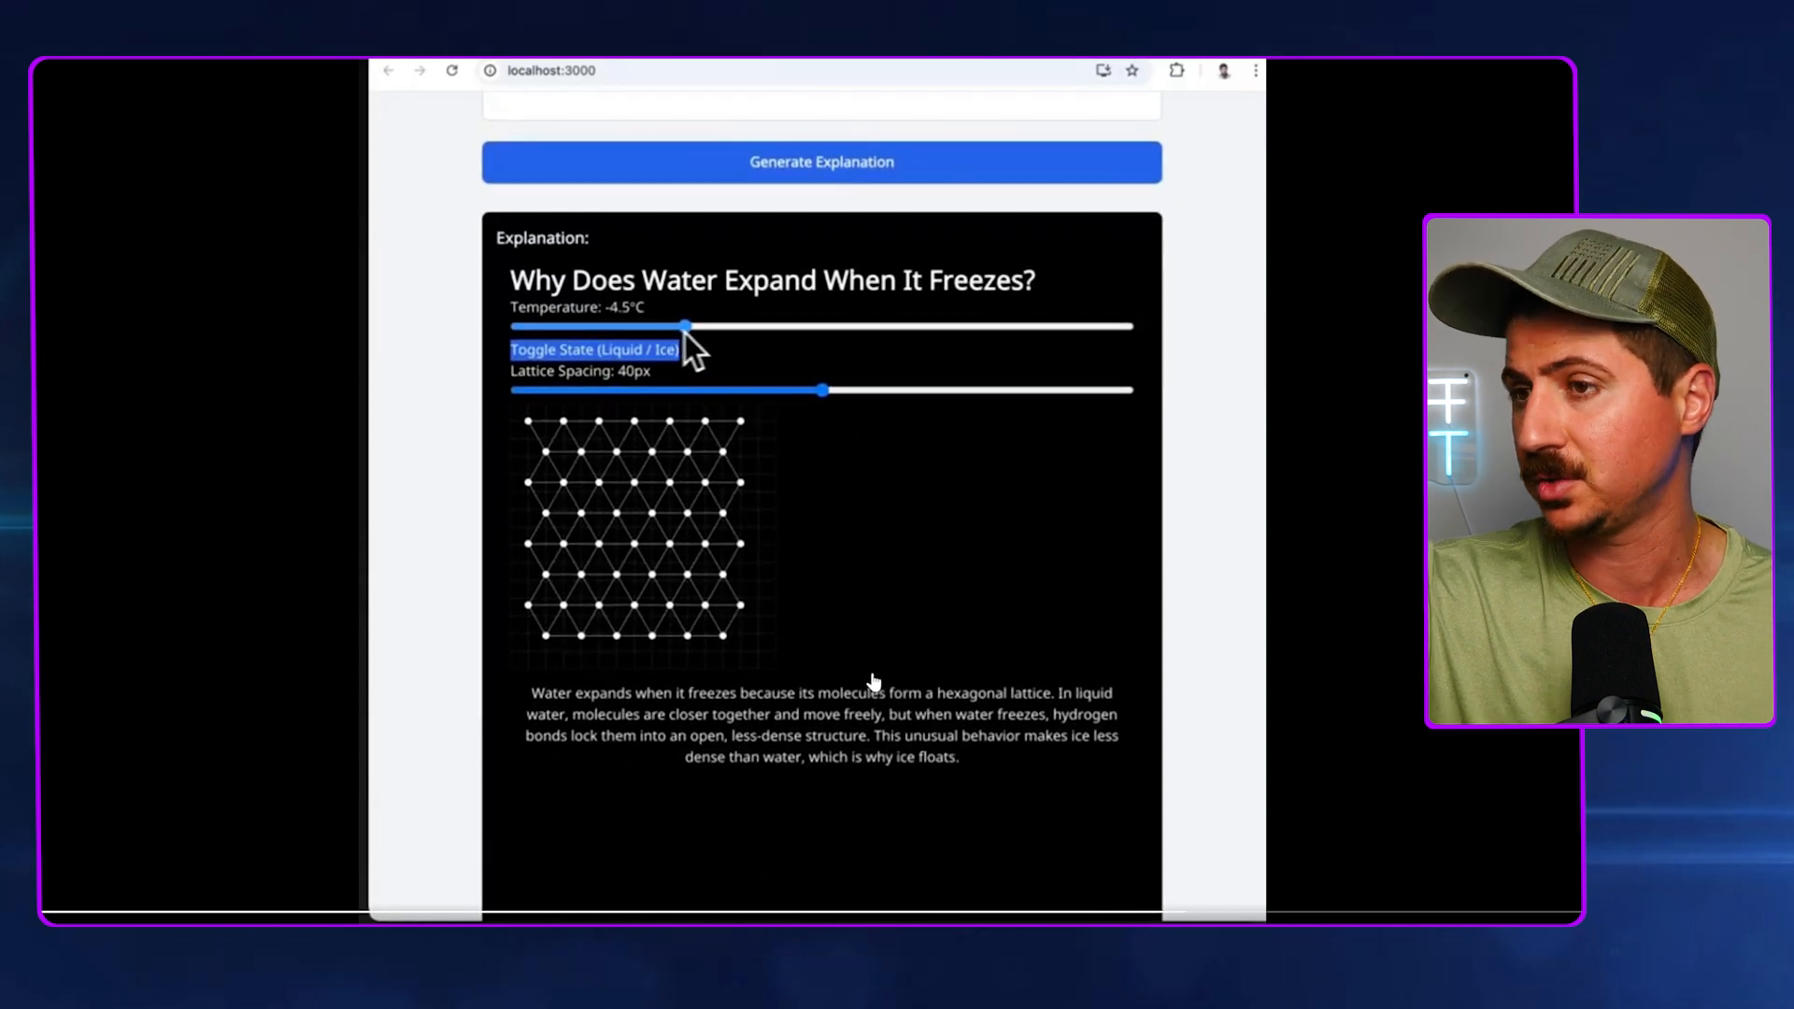
left_click_drag(684, 327, 638, 326)
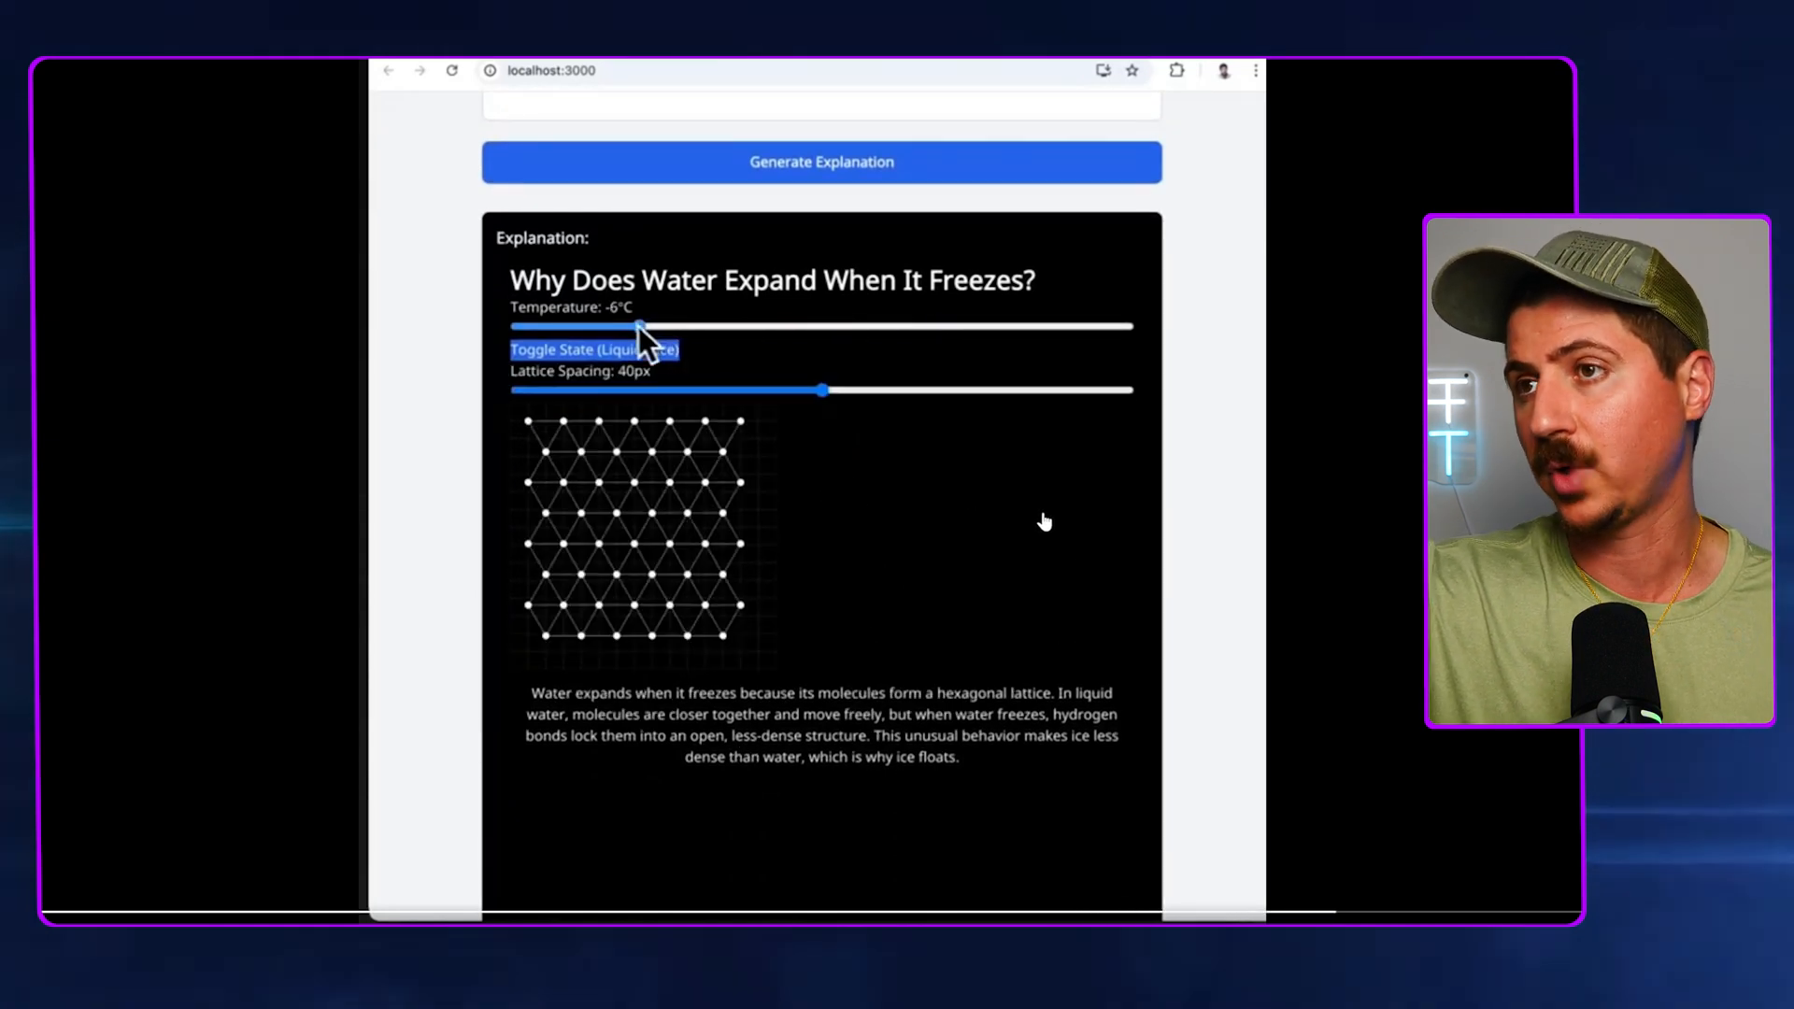
left_click_drag(639, 326, 670, 326)
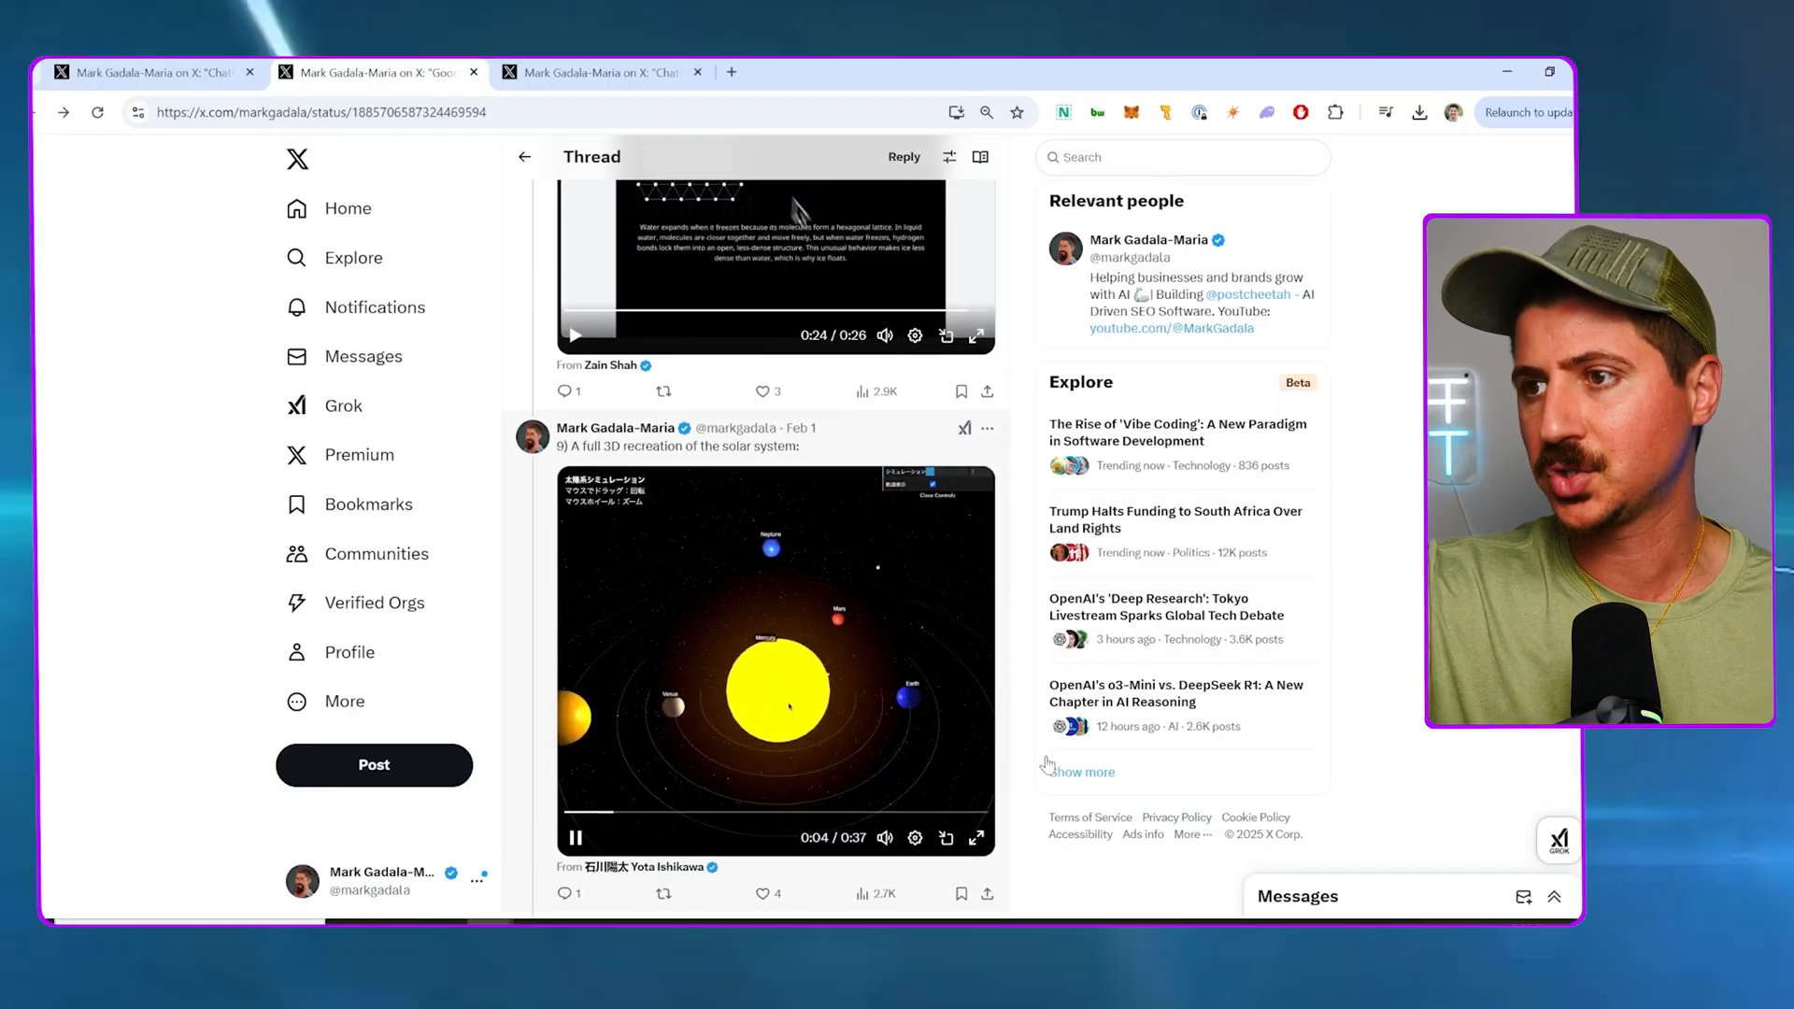
Compare the two o3-mini SVG unicorn drawings, then move to the 13-example thread
left_click(975, 838)
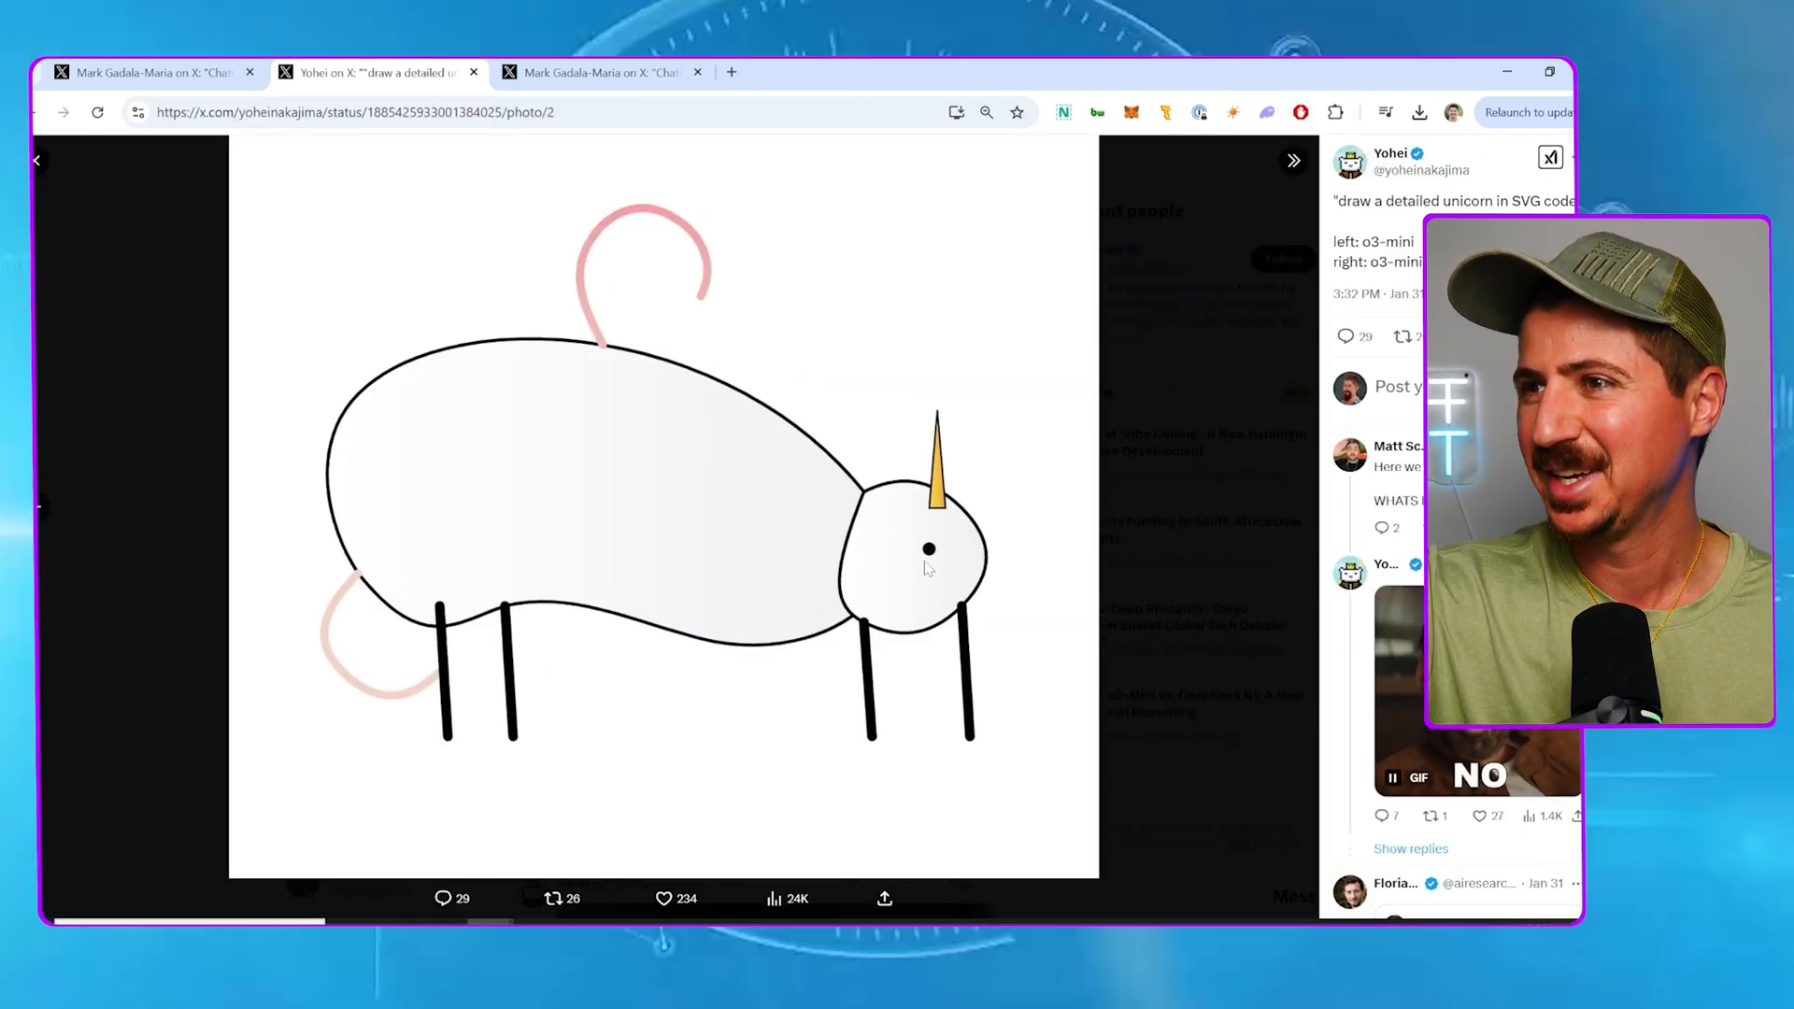
left_click(37, 159)
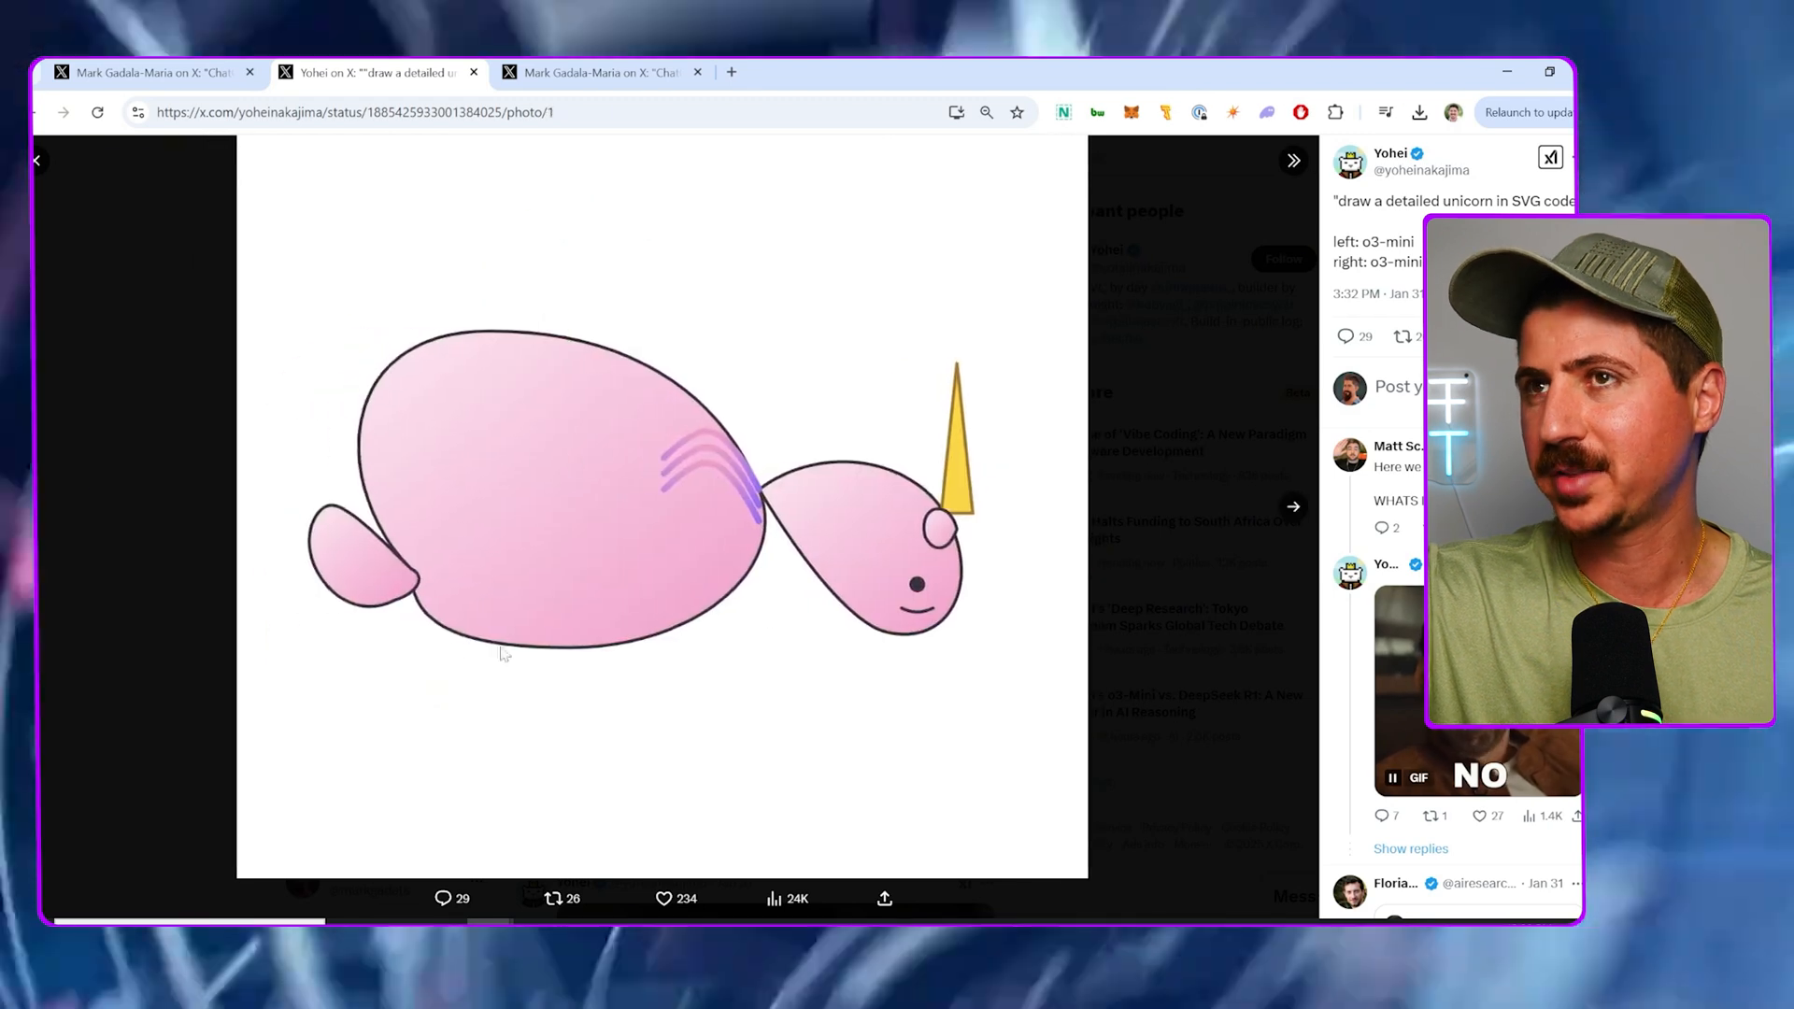
left_click(603, 72)
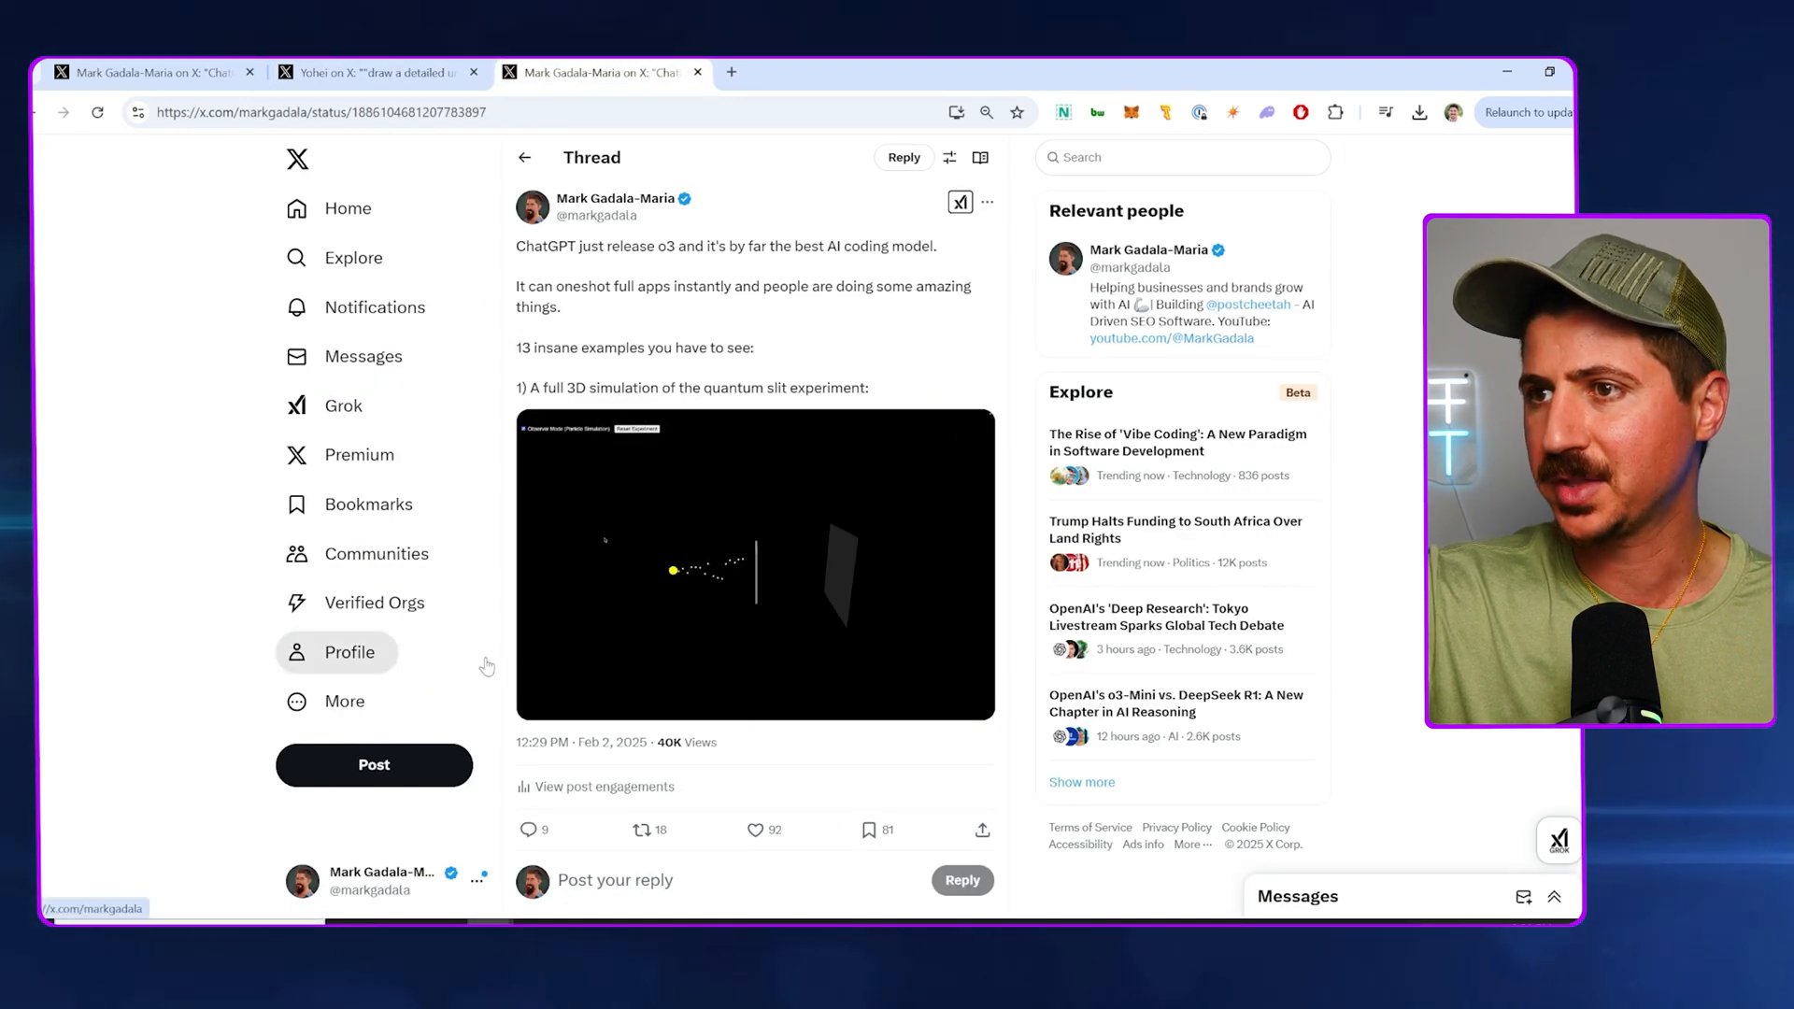
Play the quantum slit simulation video, select its description, and view it full screen
left_click(755, 563)
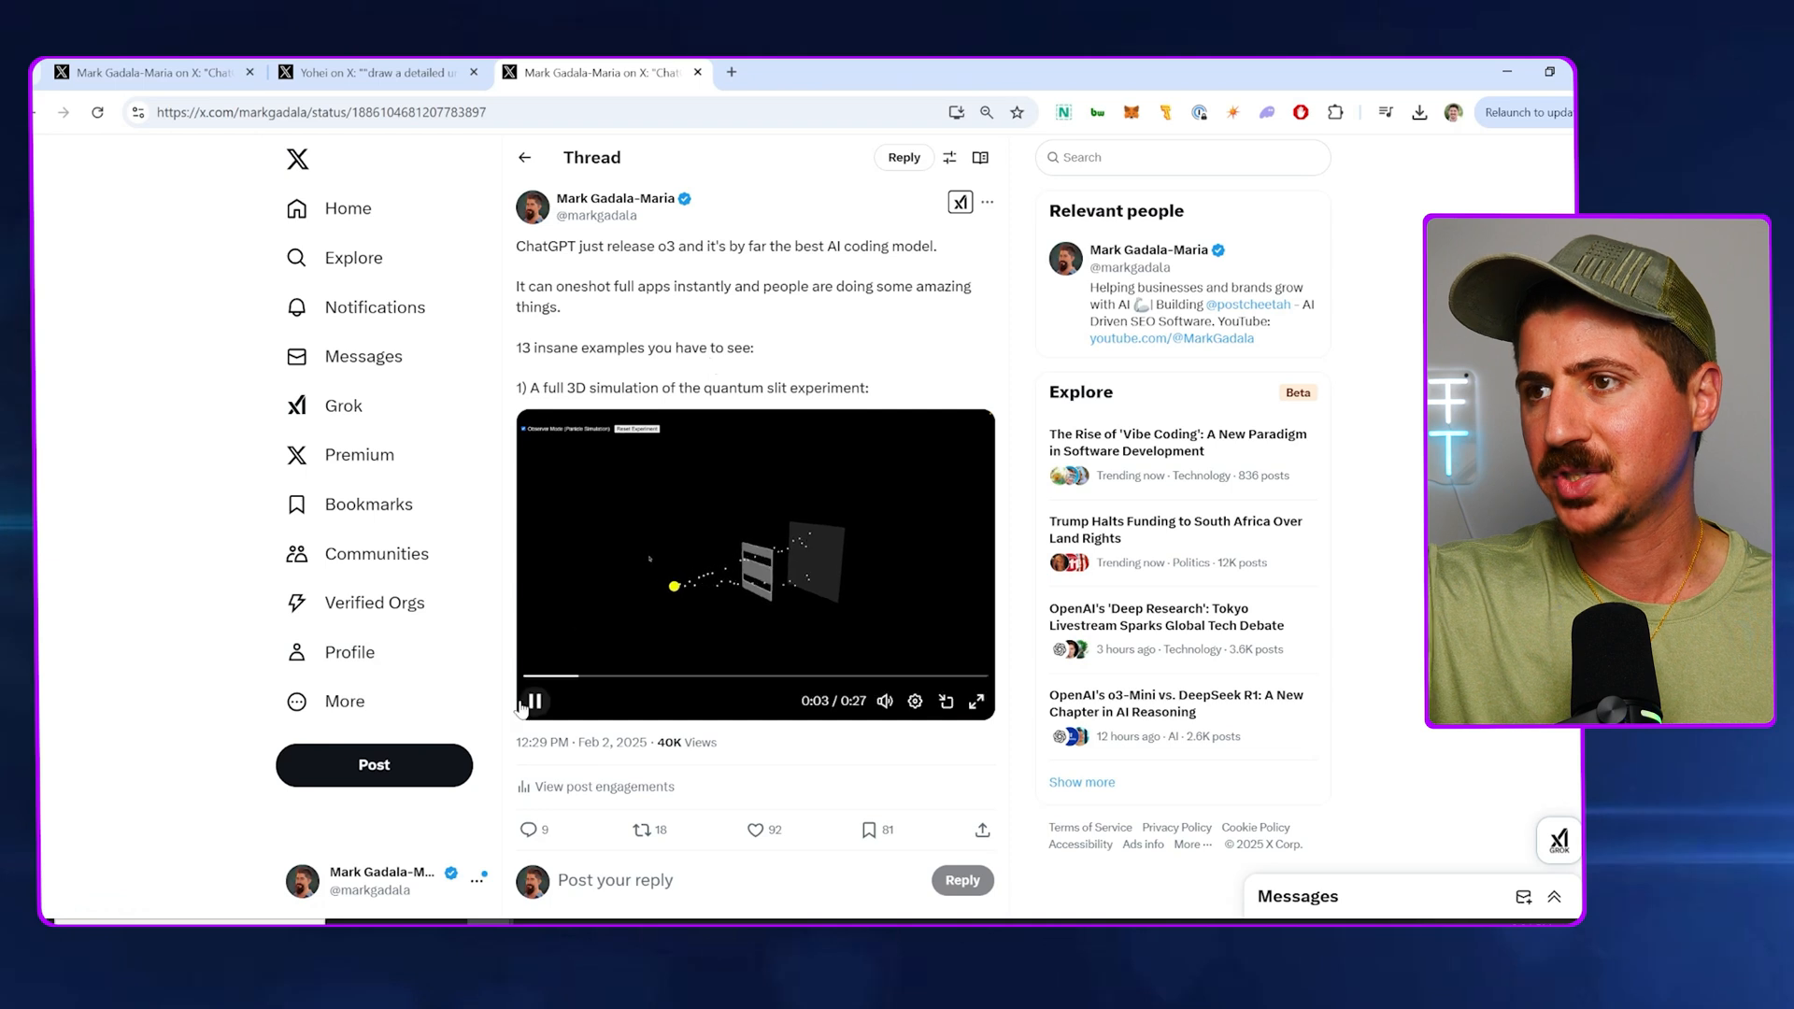
left_click(535, 701)
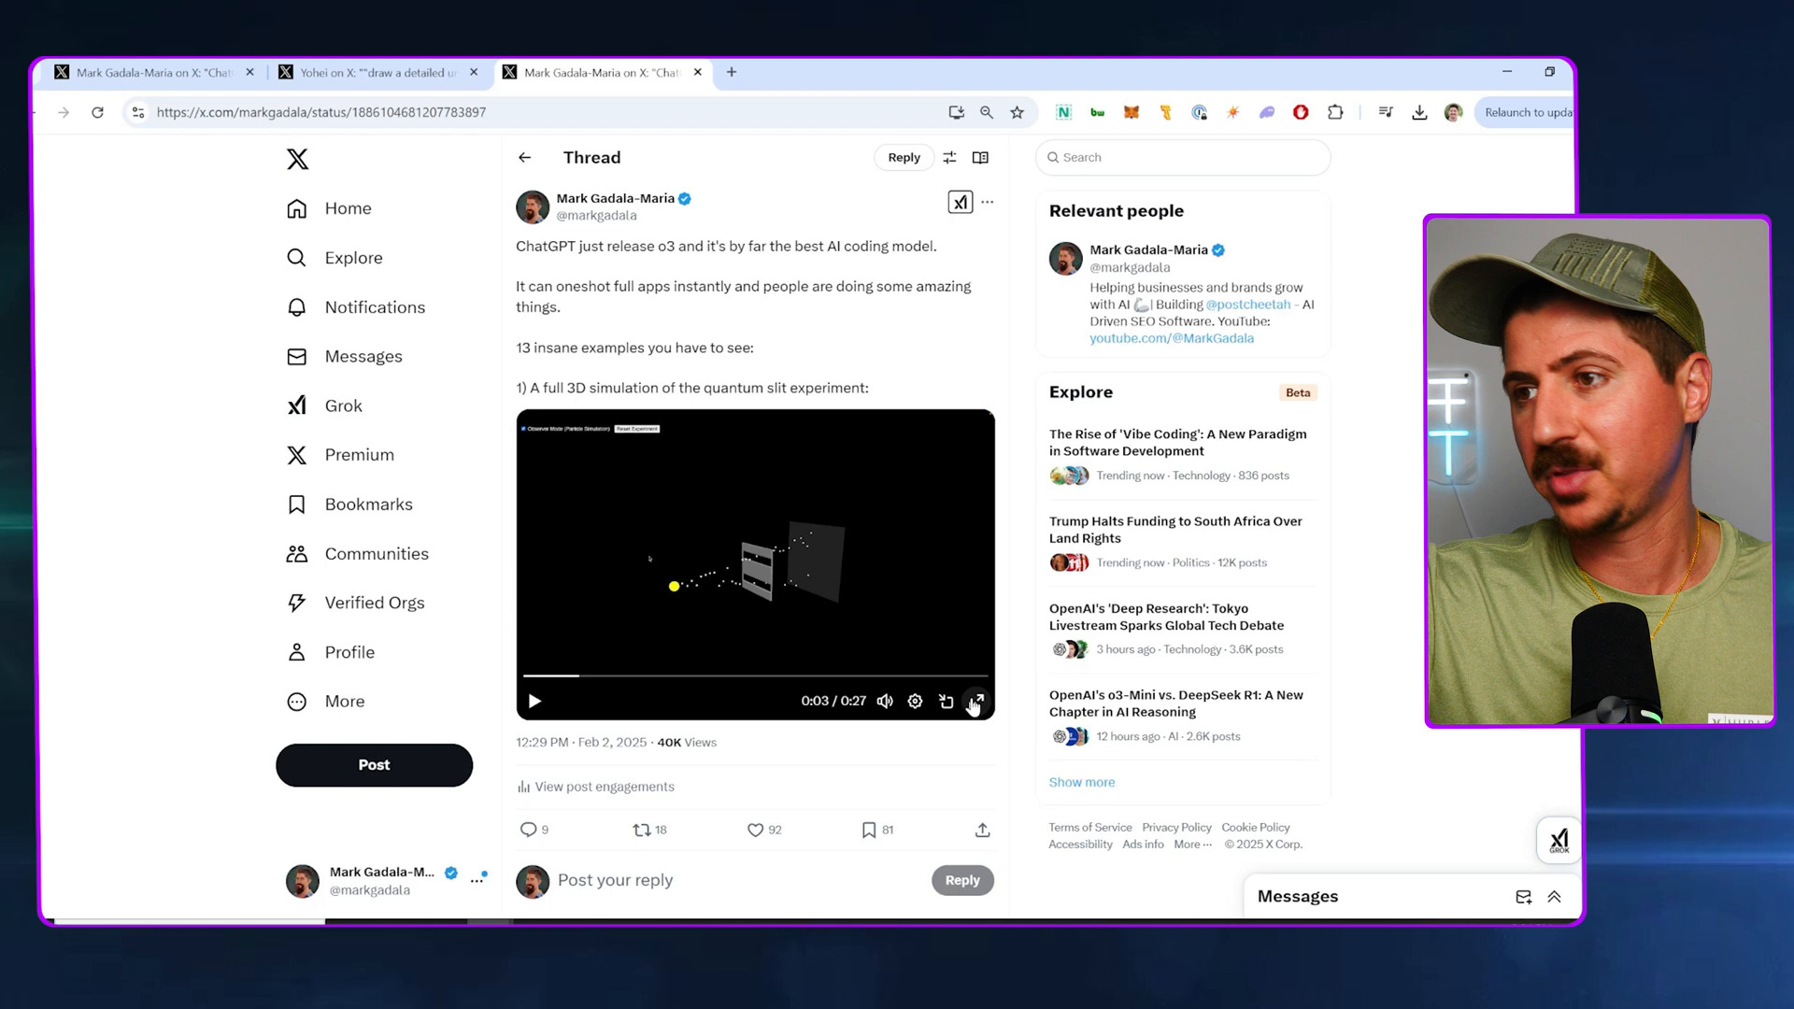
left_click(974, 702)
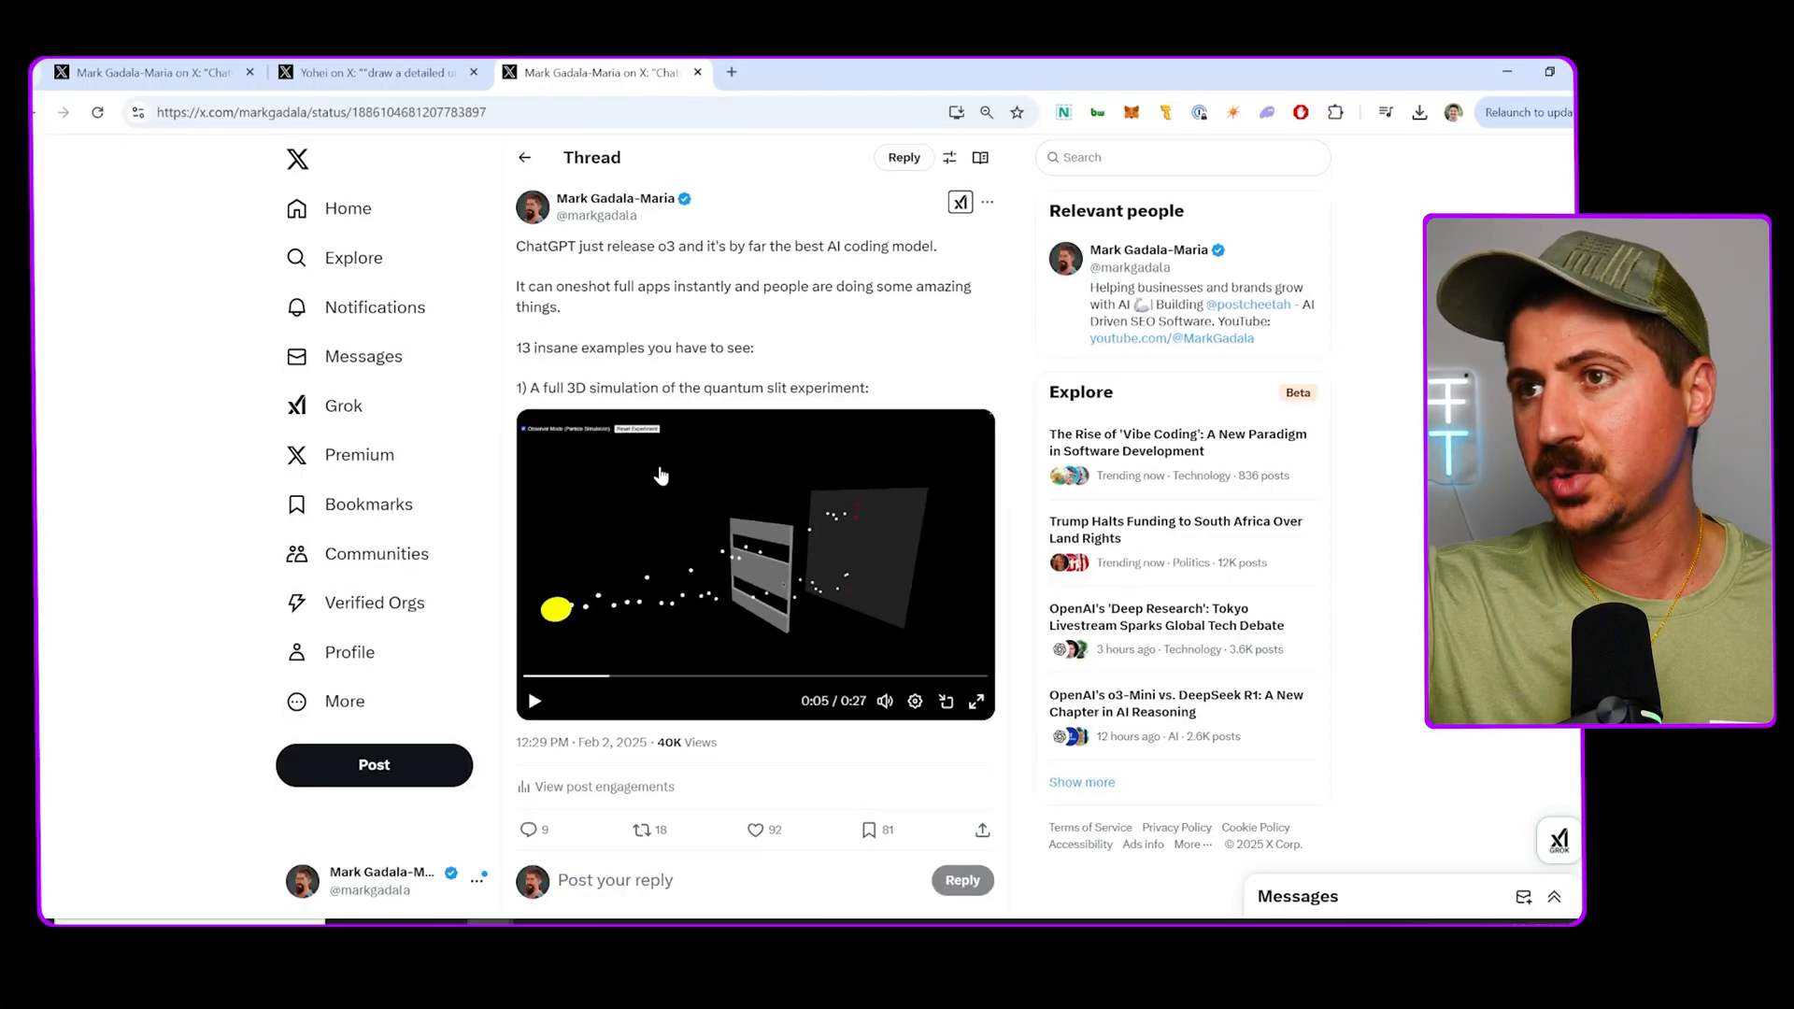
left_click_drag(569, 387, 867, 388)
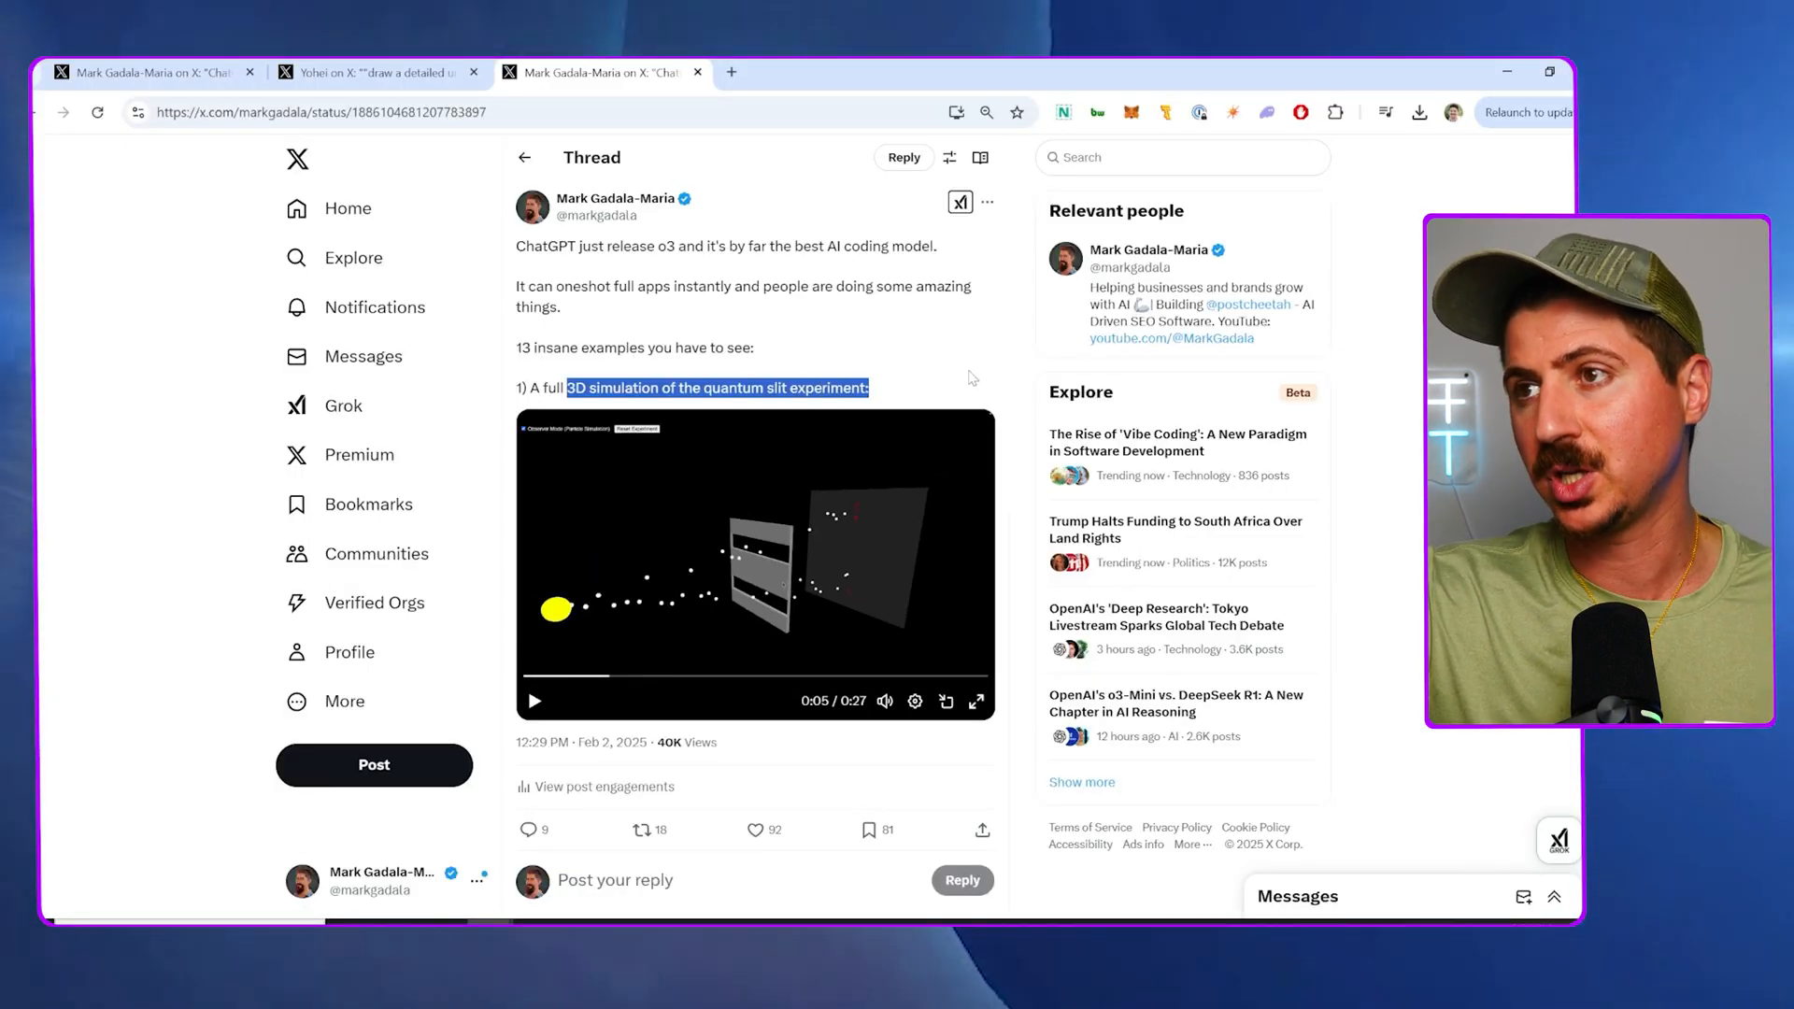
left_click(977, 701)
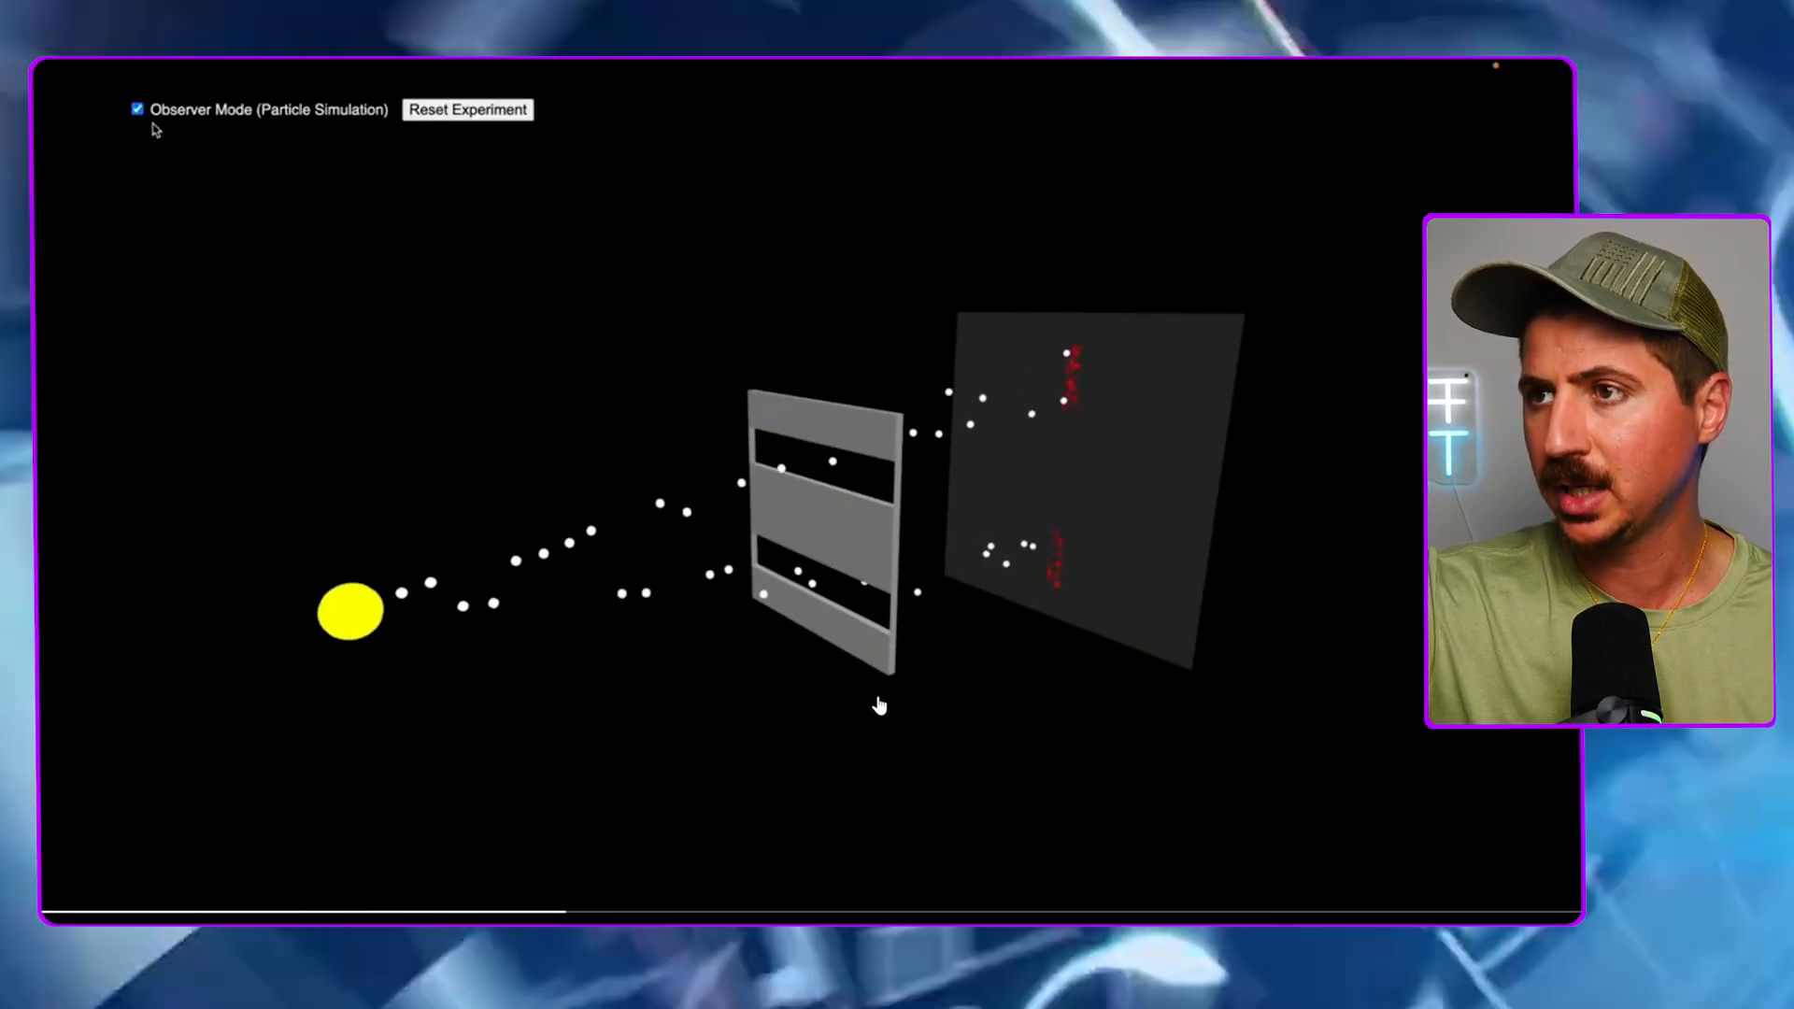
Watch the quantum slit video full screen, then return it to inline thread view
left_click(136, 110)
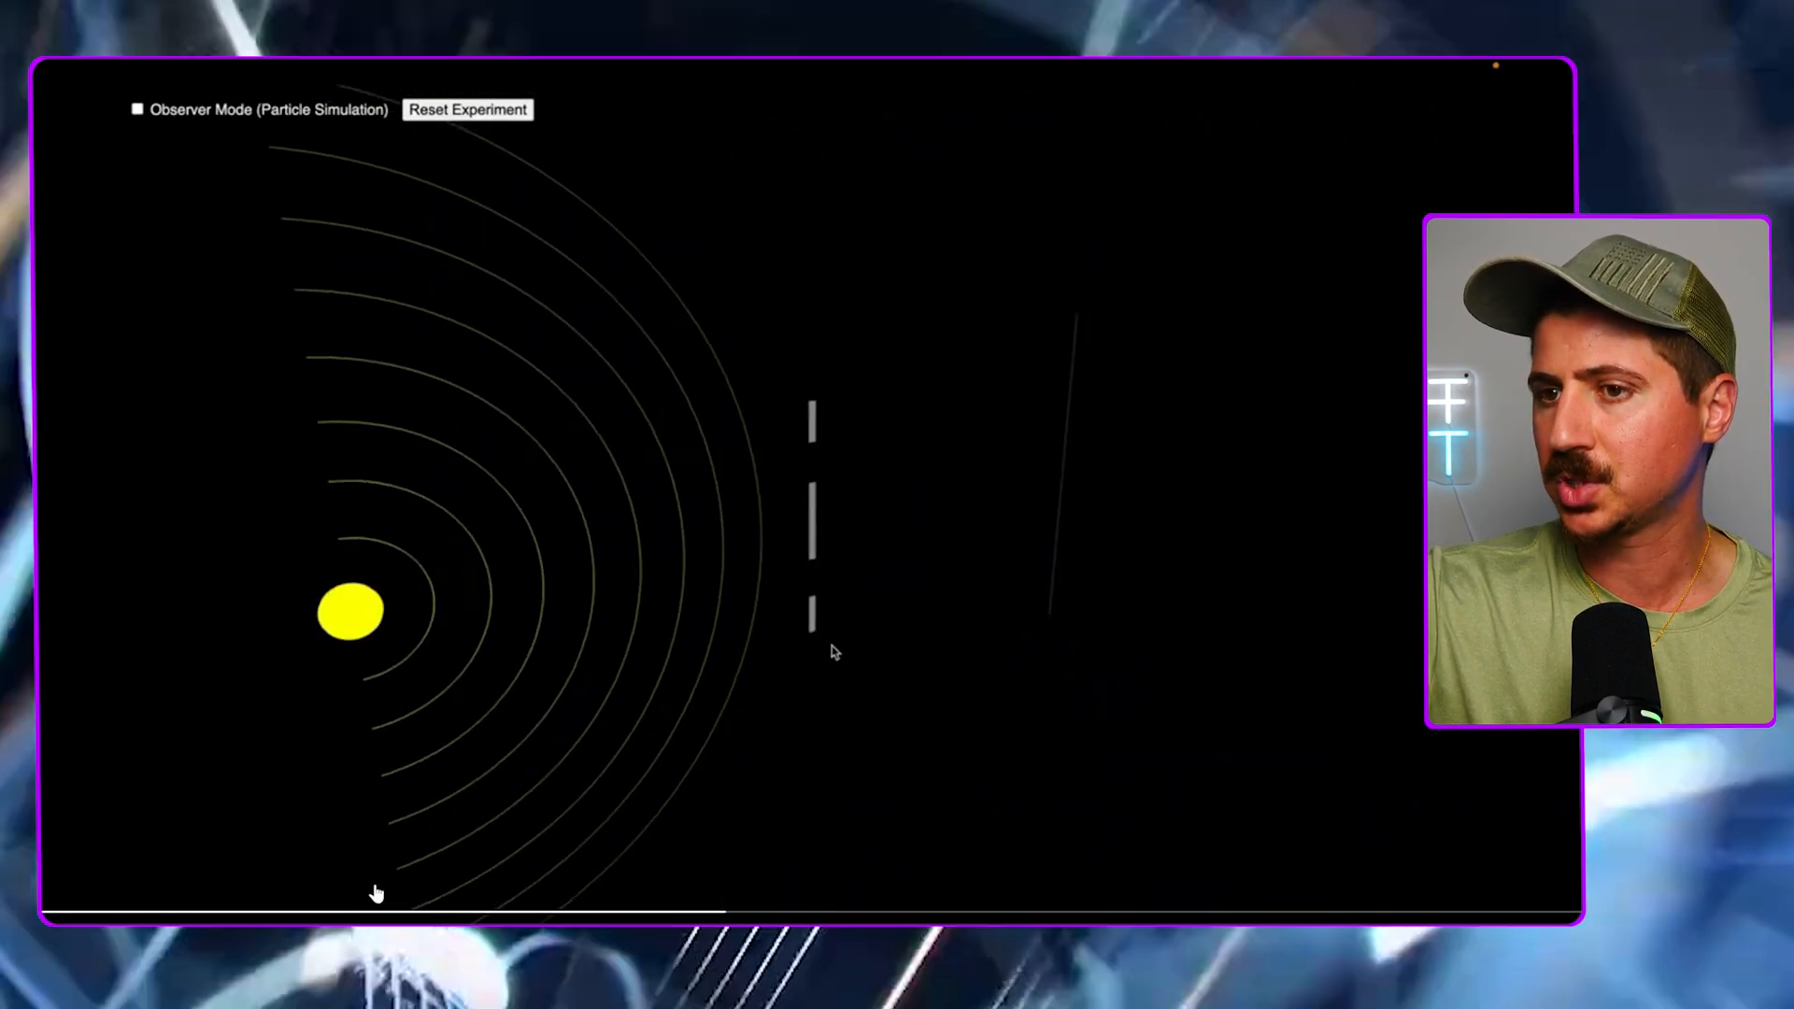
left_click(137, 110)
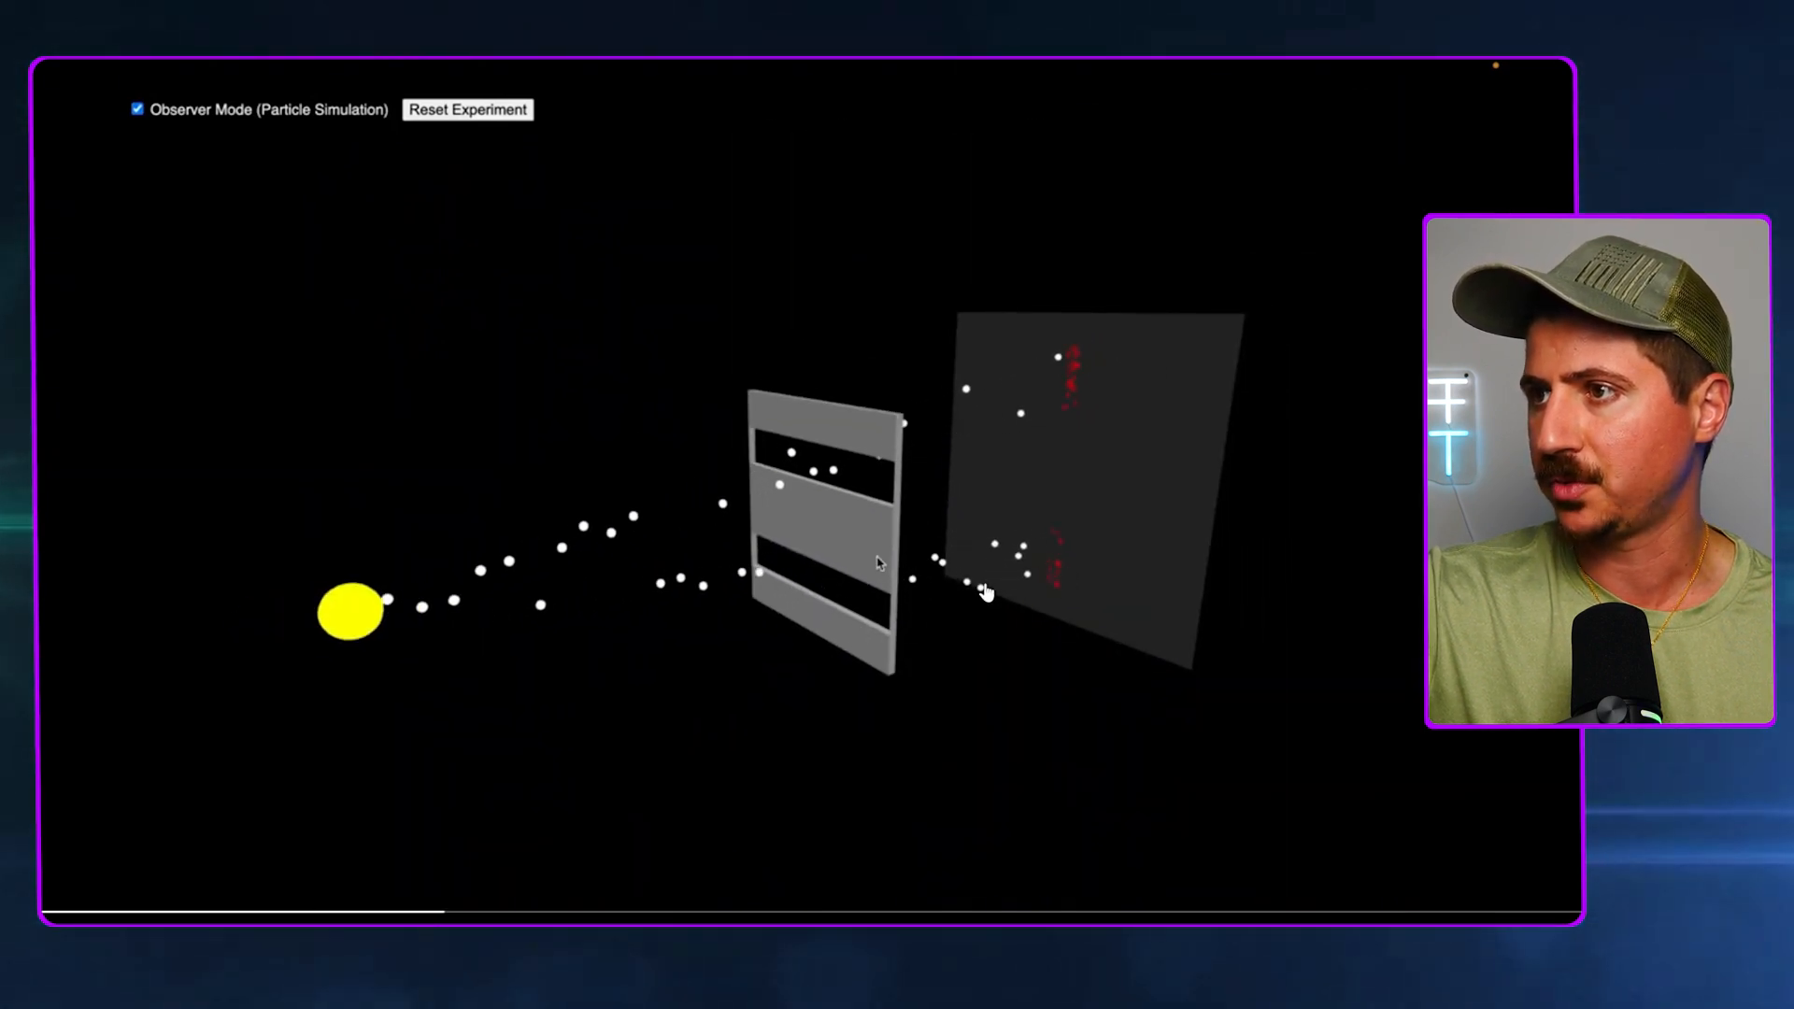
left_click(136, 112)
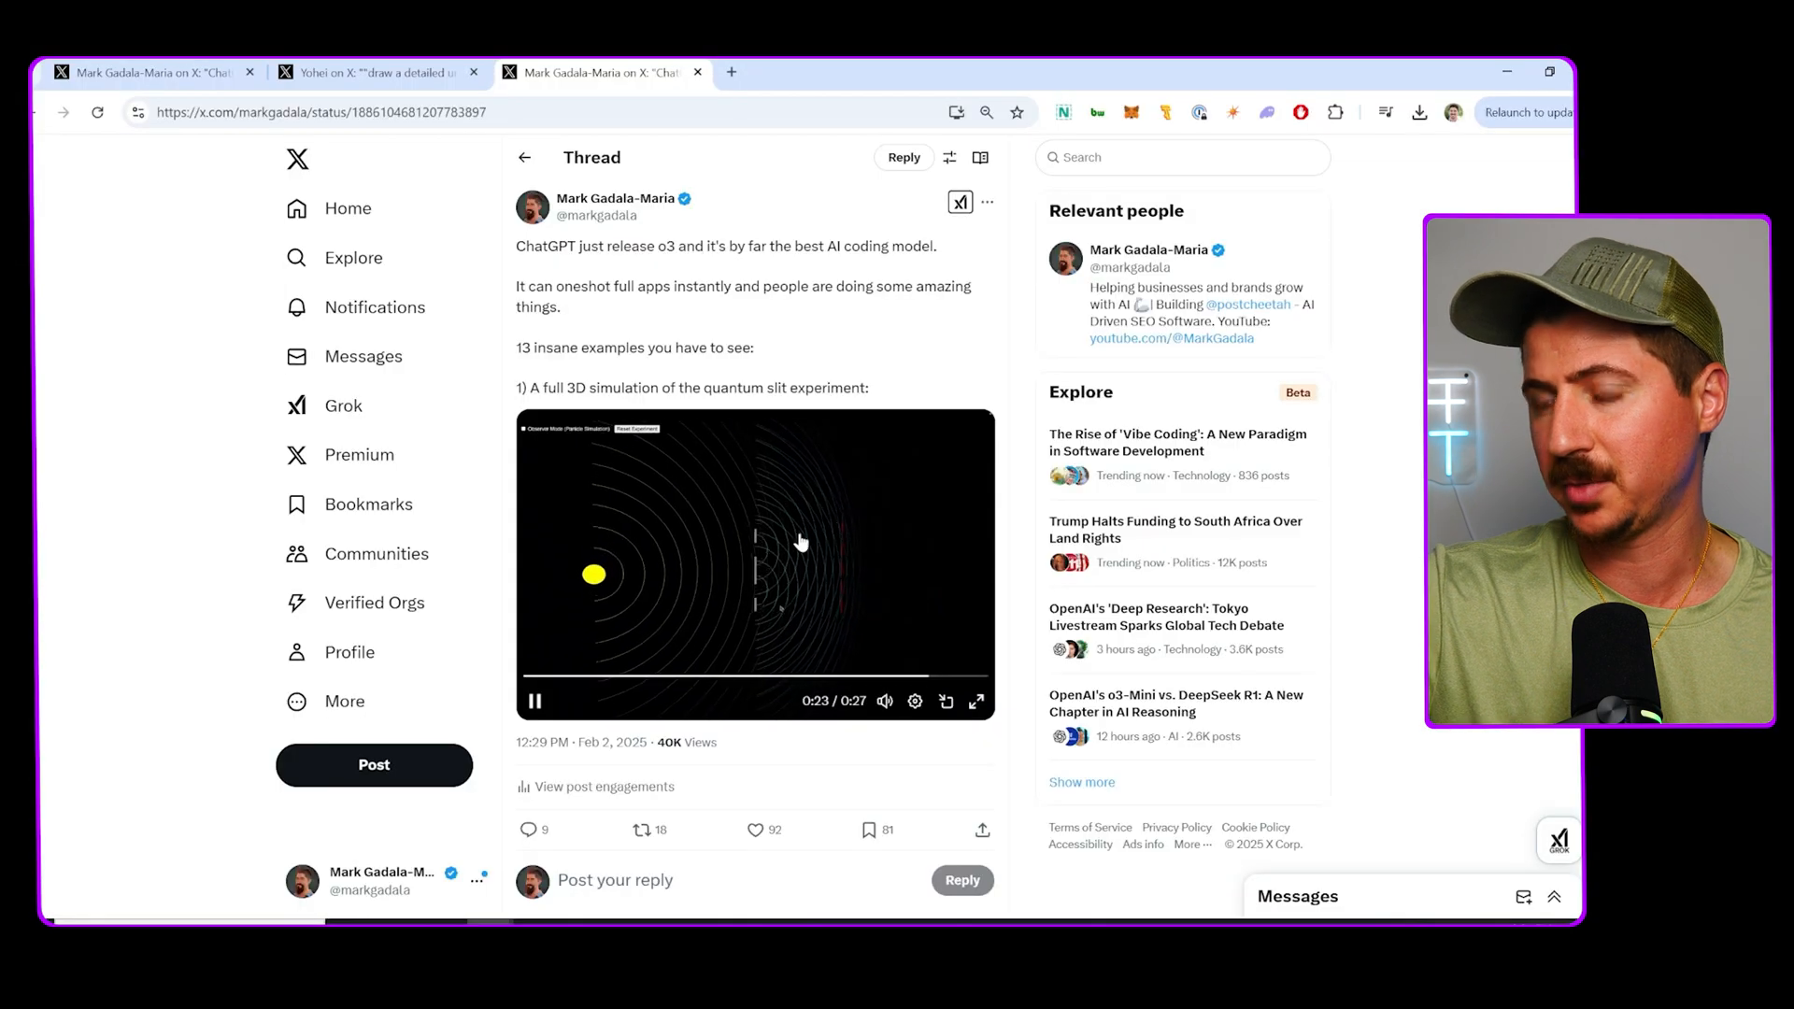
Scroll past the Yeezy store clone and Galaxy attack game to the Blender fluid-simulation video
scroll("down", 3)
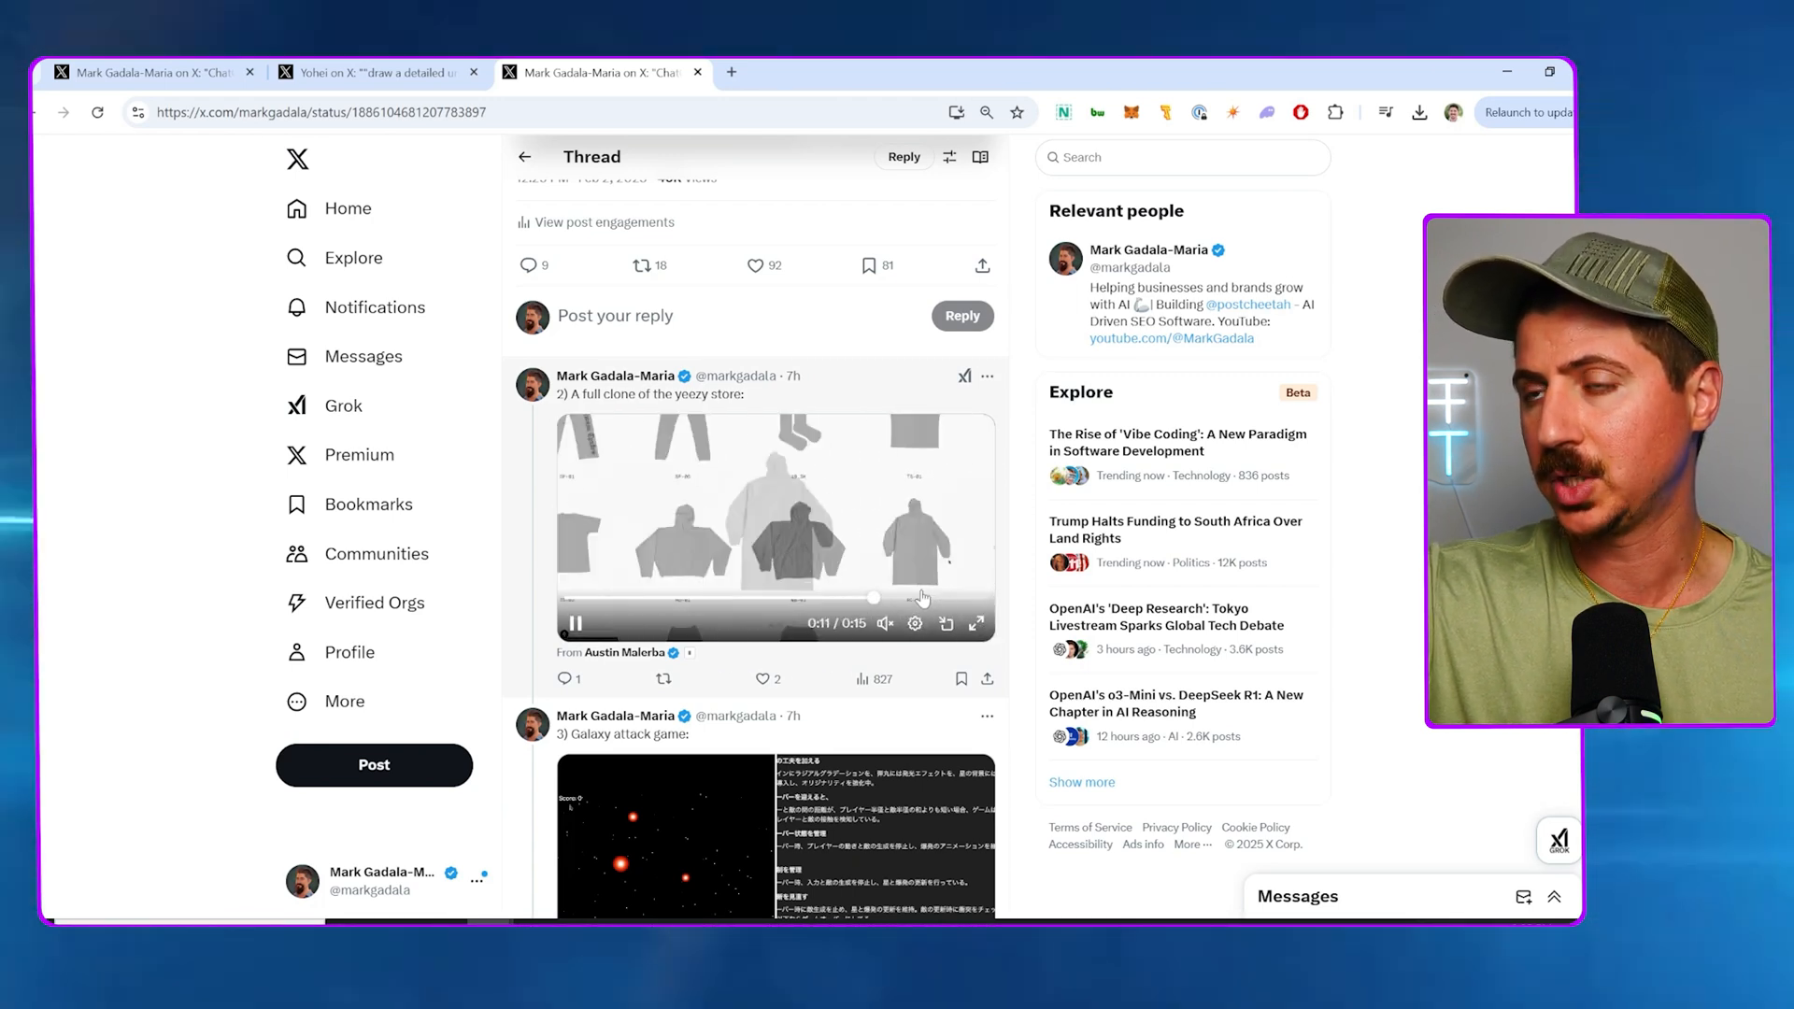
scroll("down", 3)
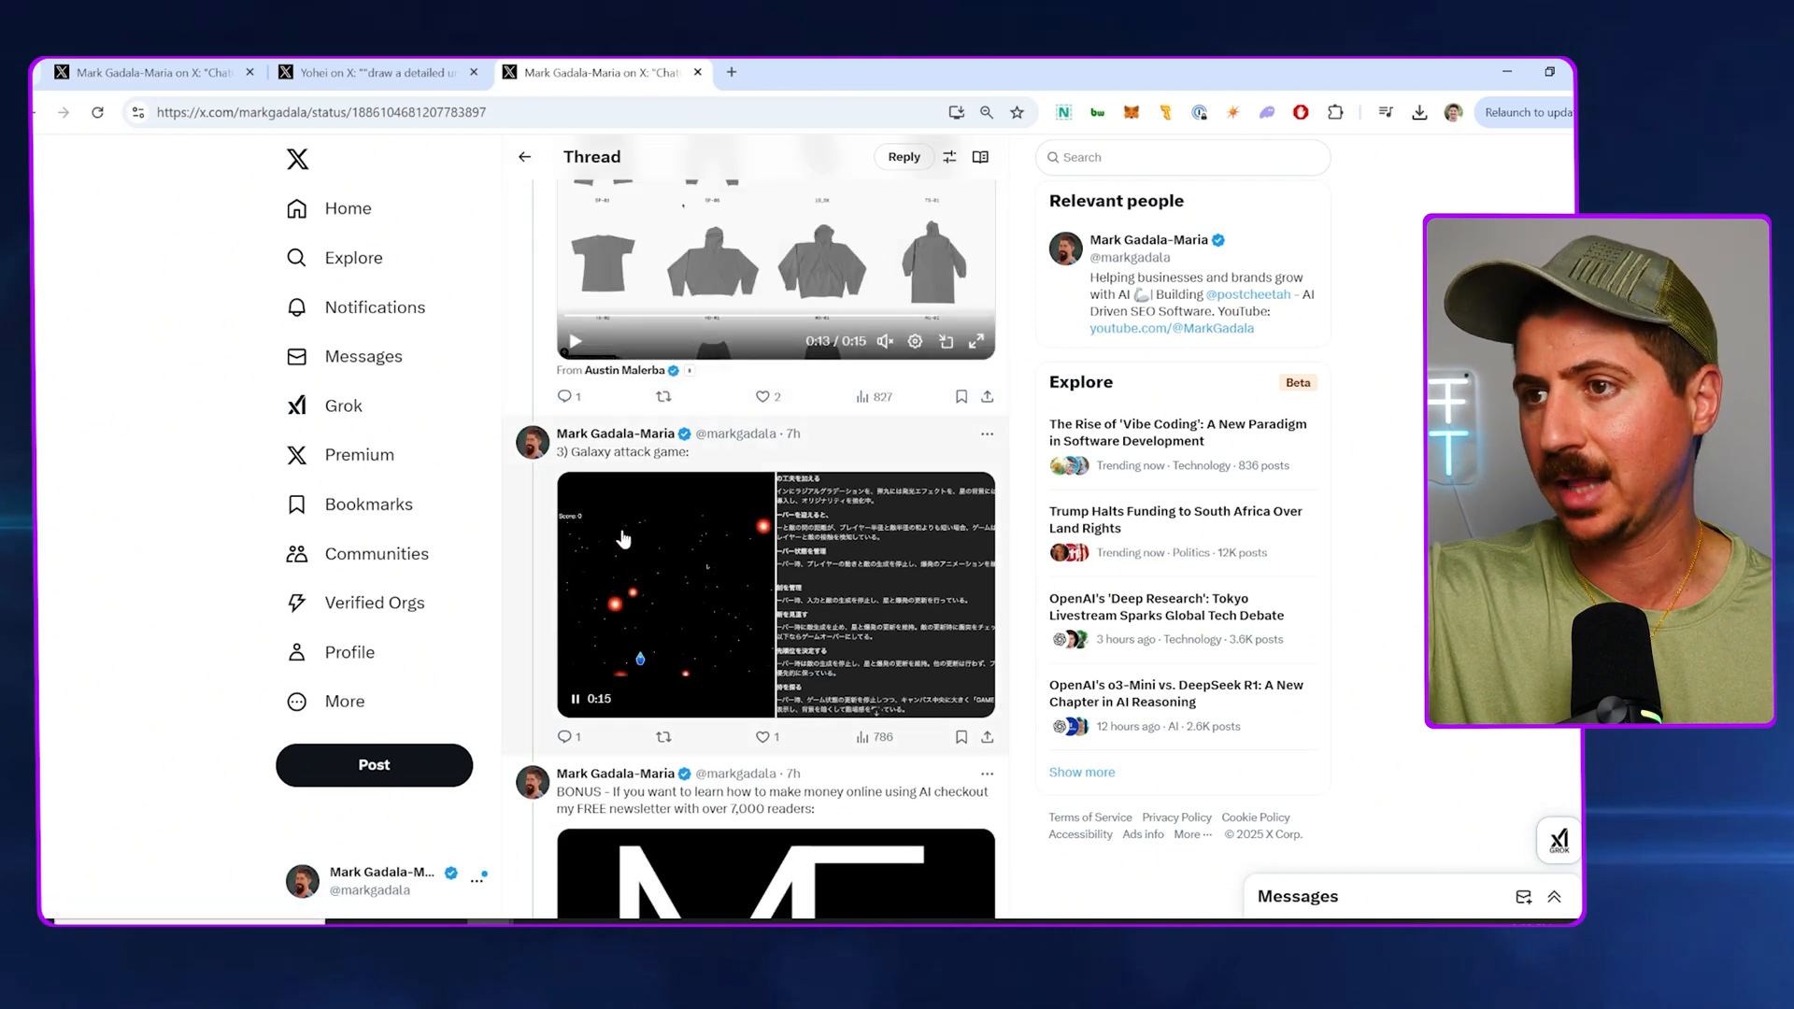
scroll("down", 3)
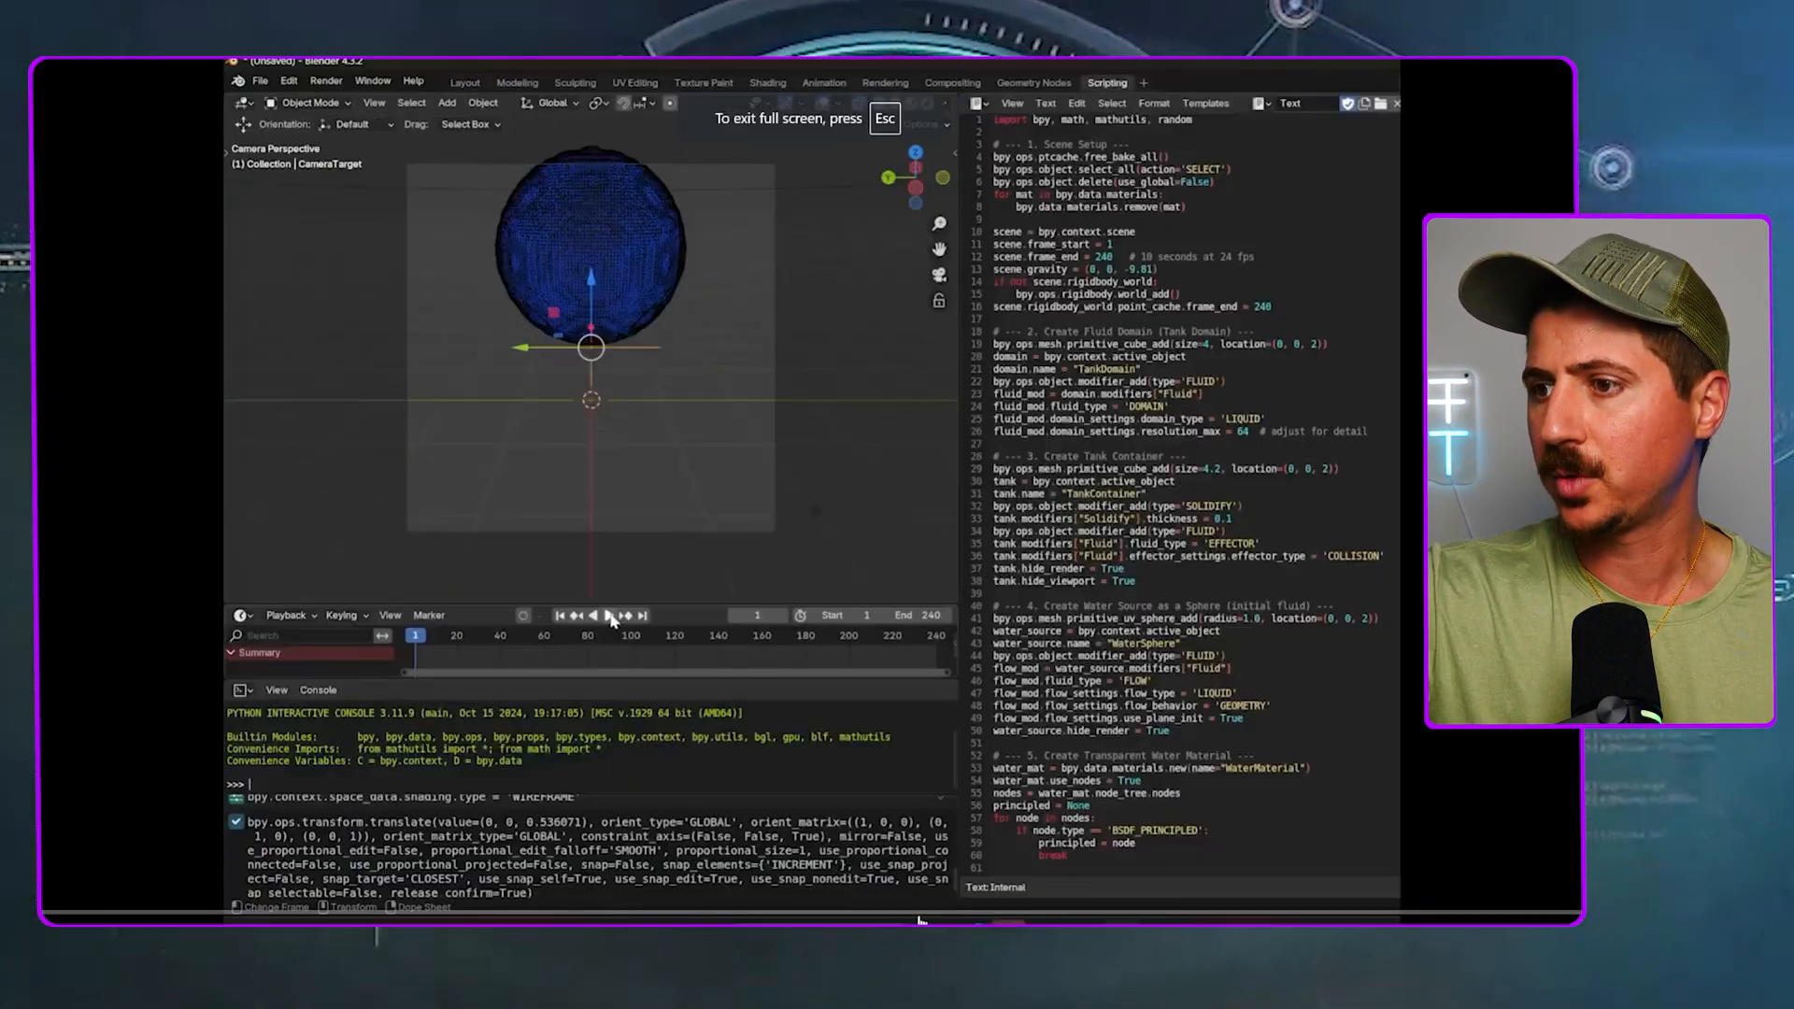
Play and skip through the Blender fluid simulation video toward its end
left_click(618, 616)
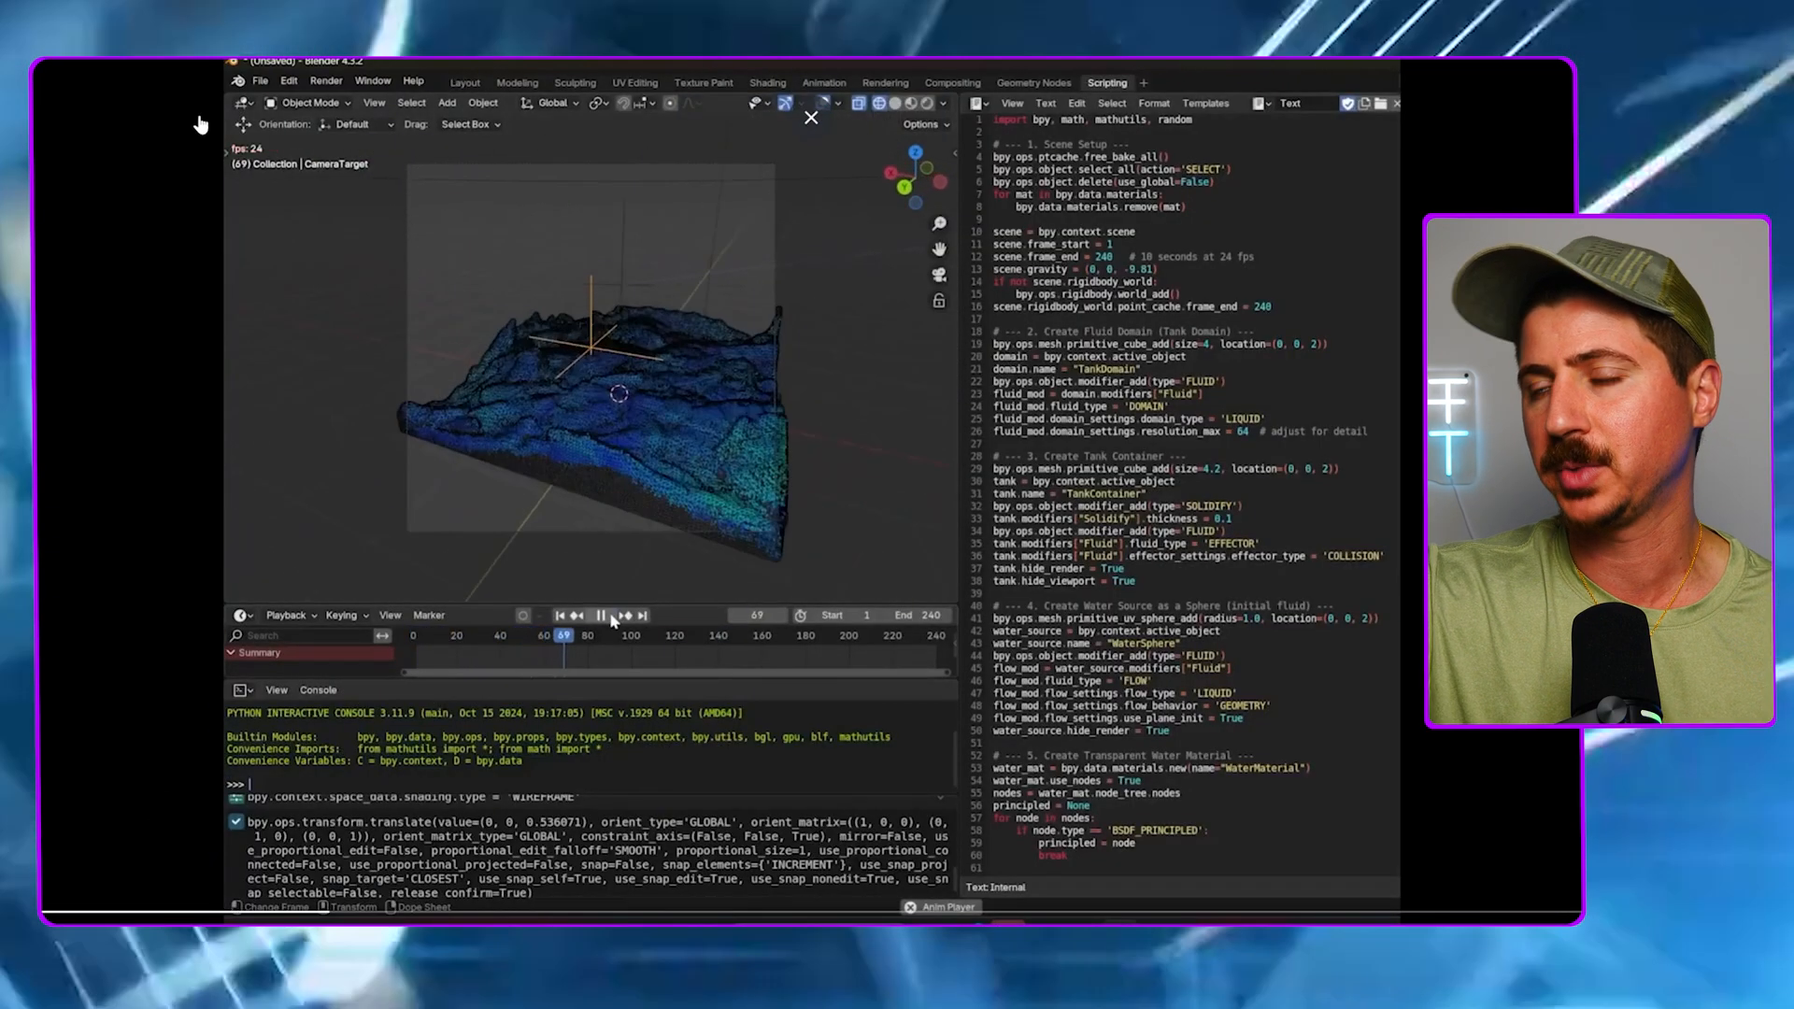
left_click(600, 615)
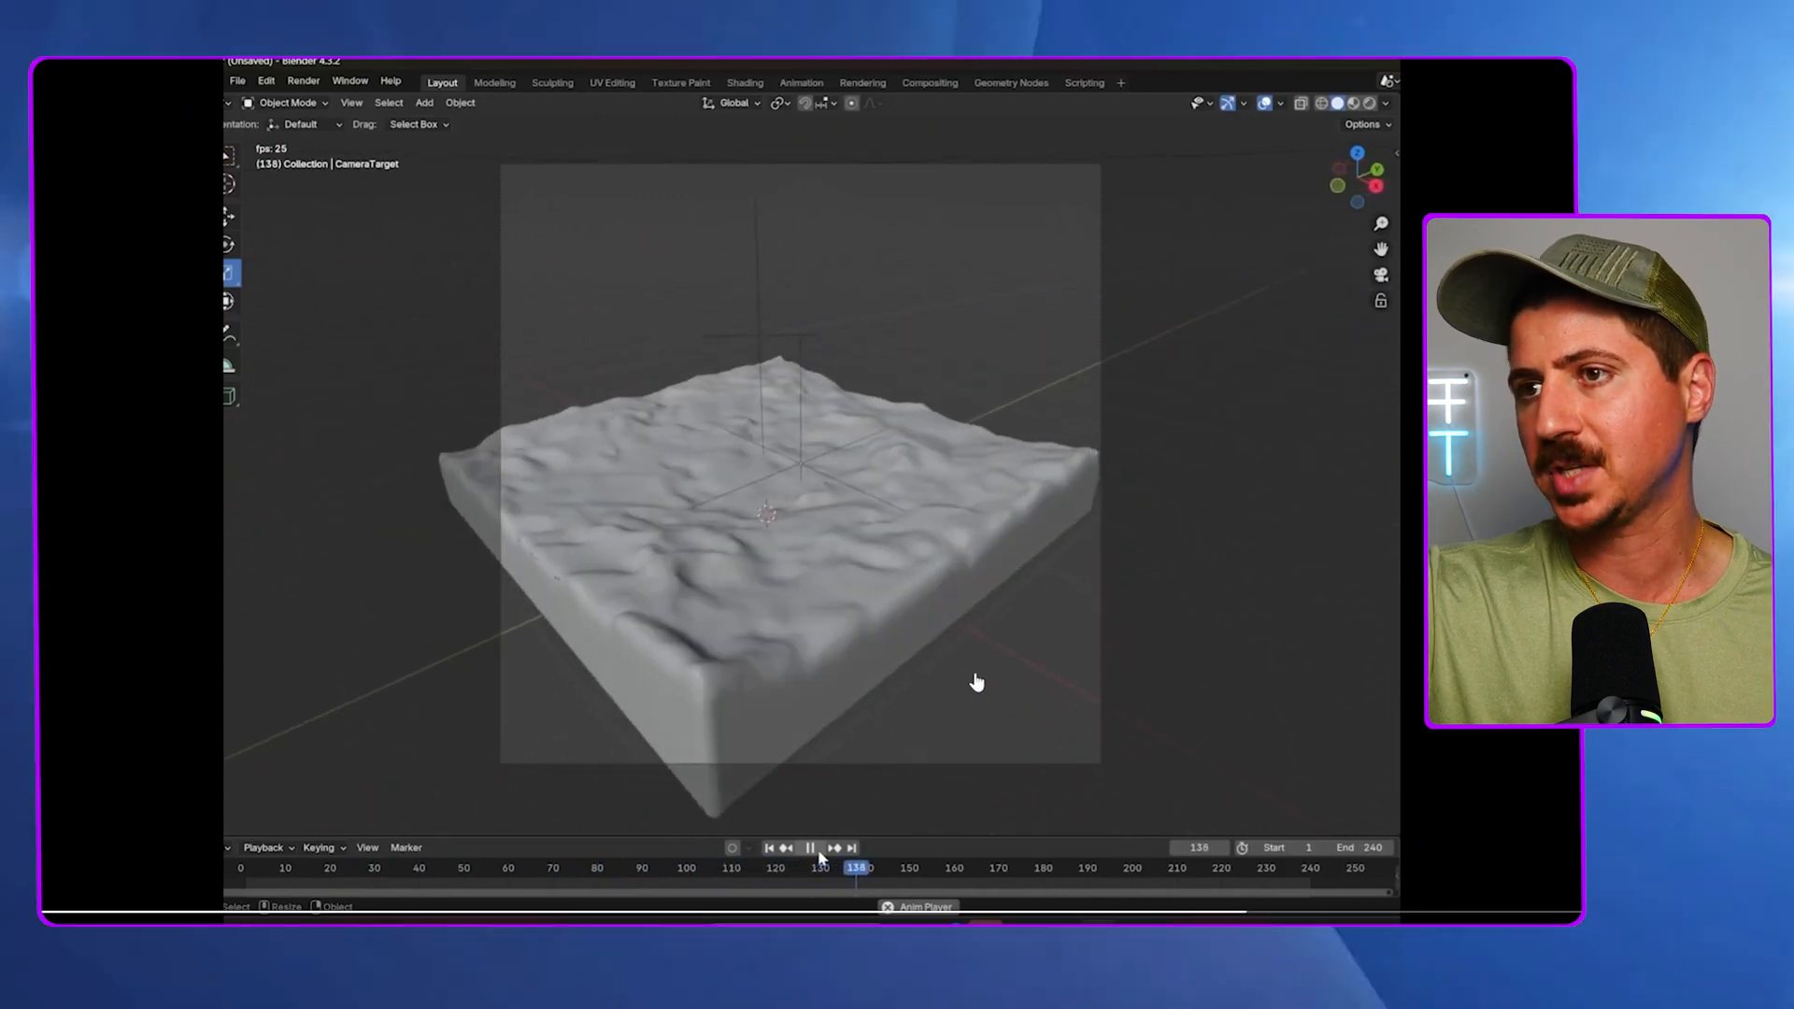
left_click(1085, 82)
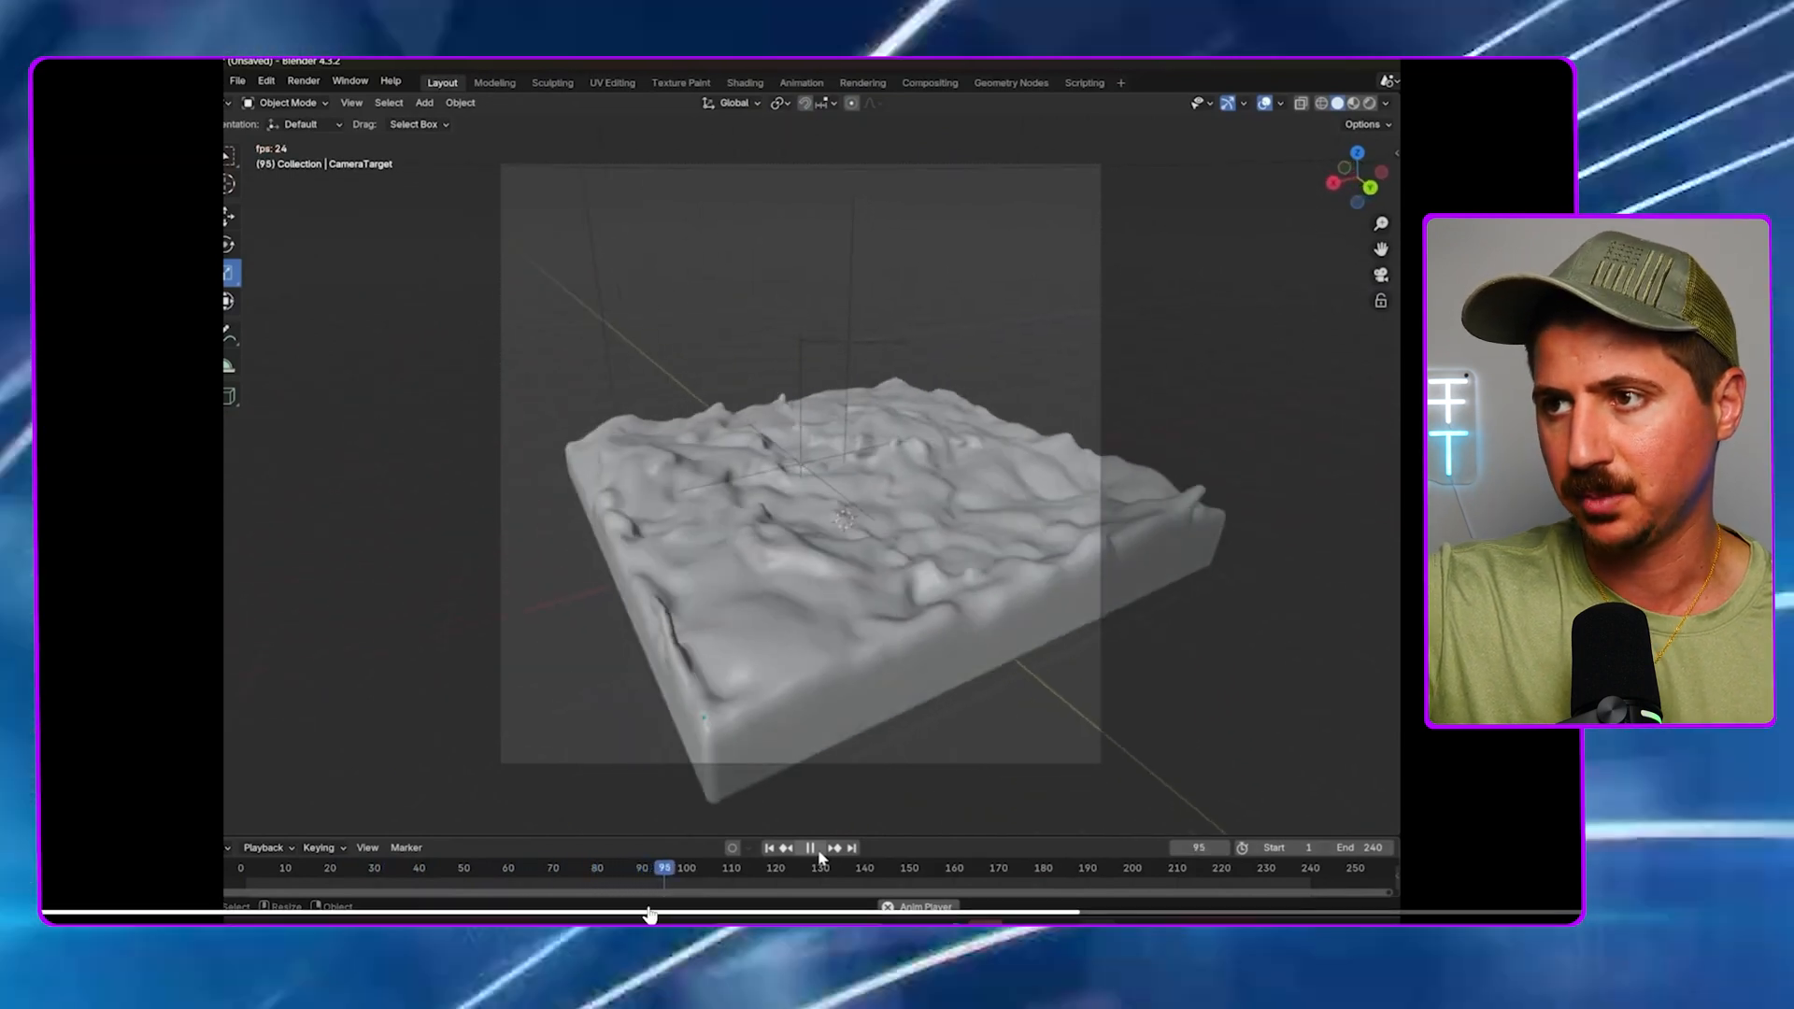
left_click(1085, 82)
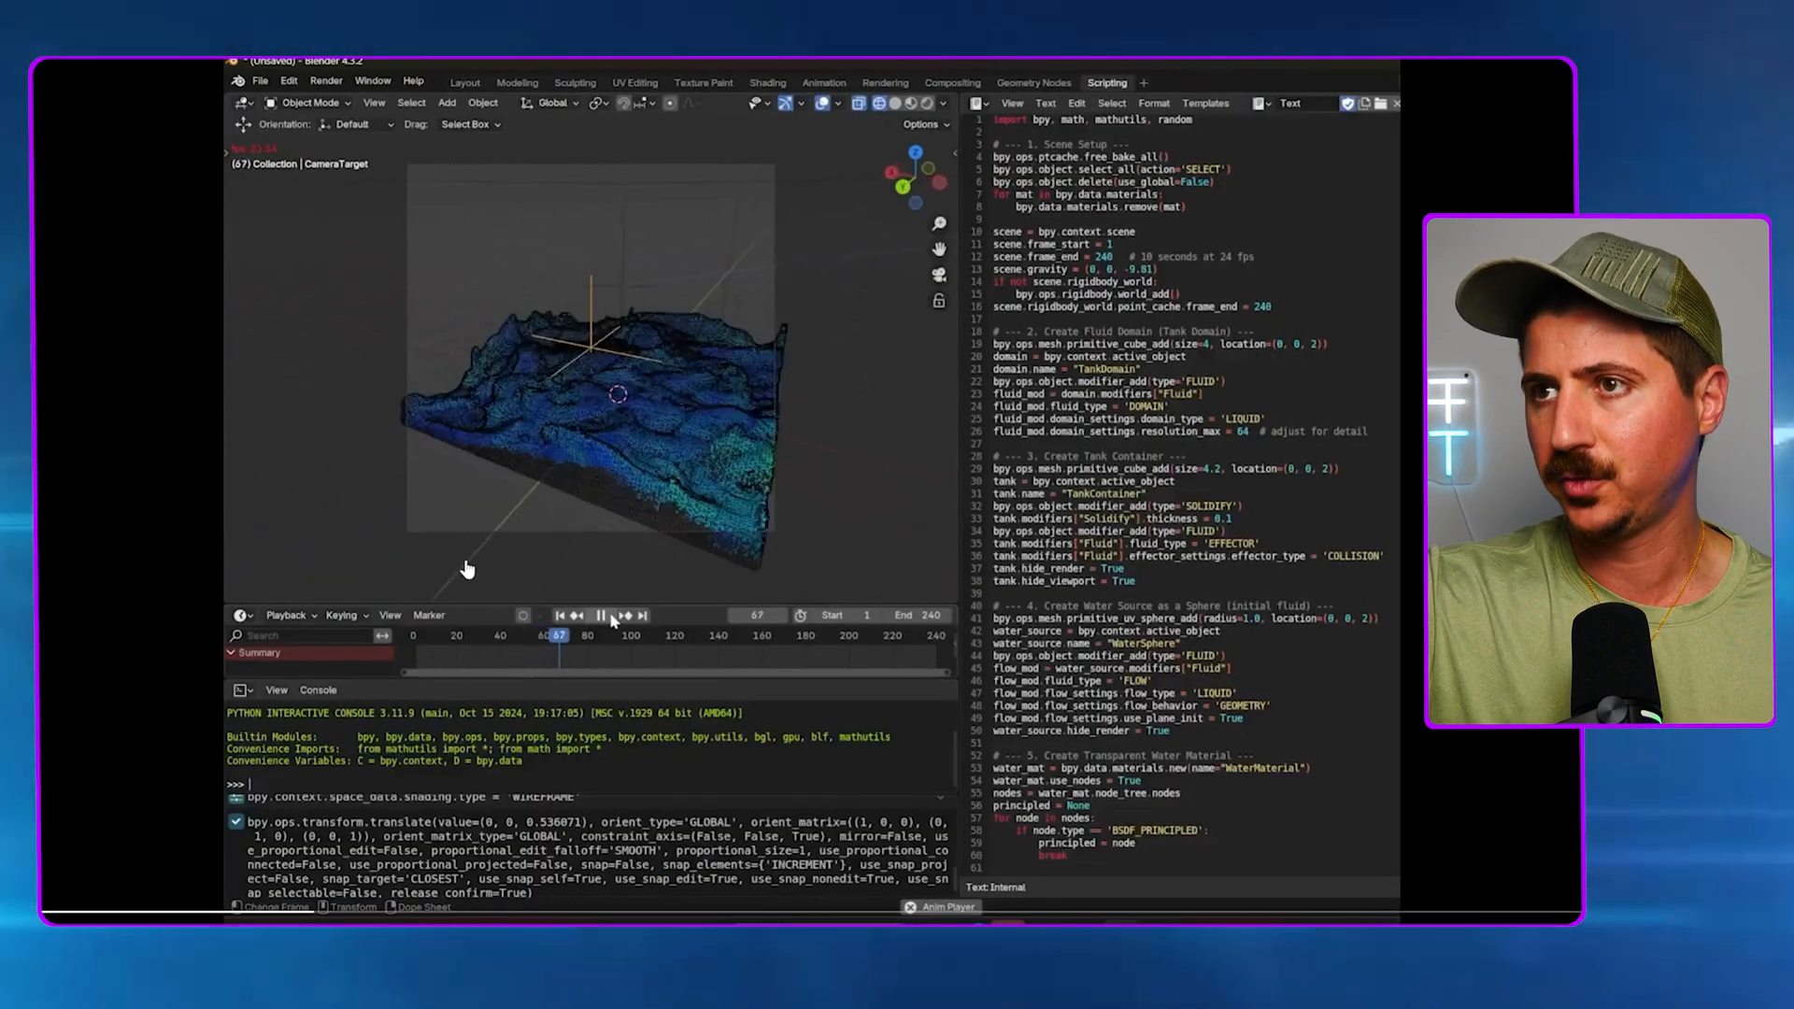
left_click(600, 615)
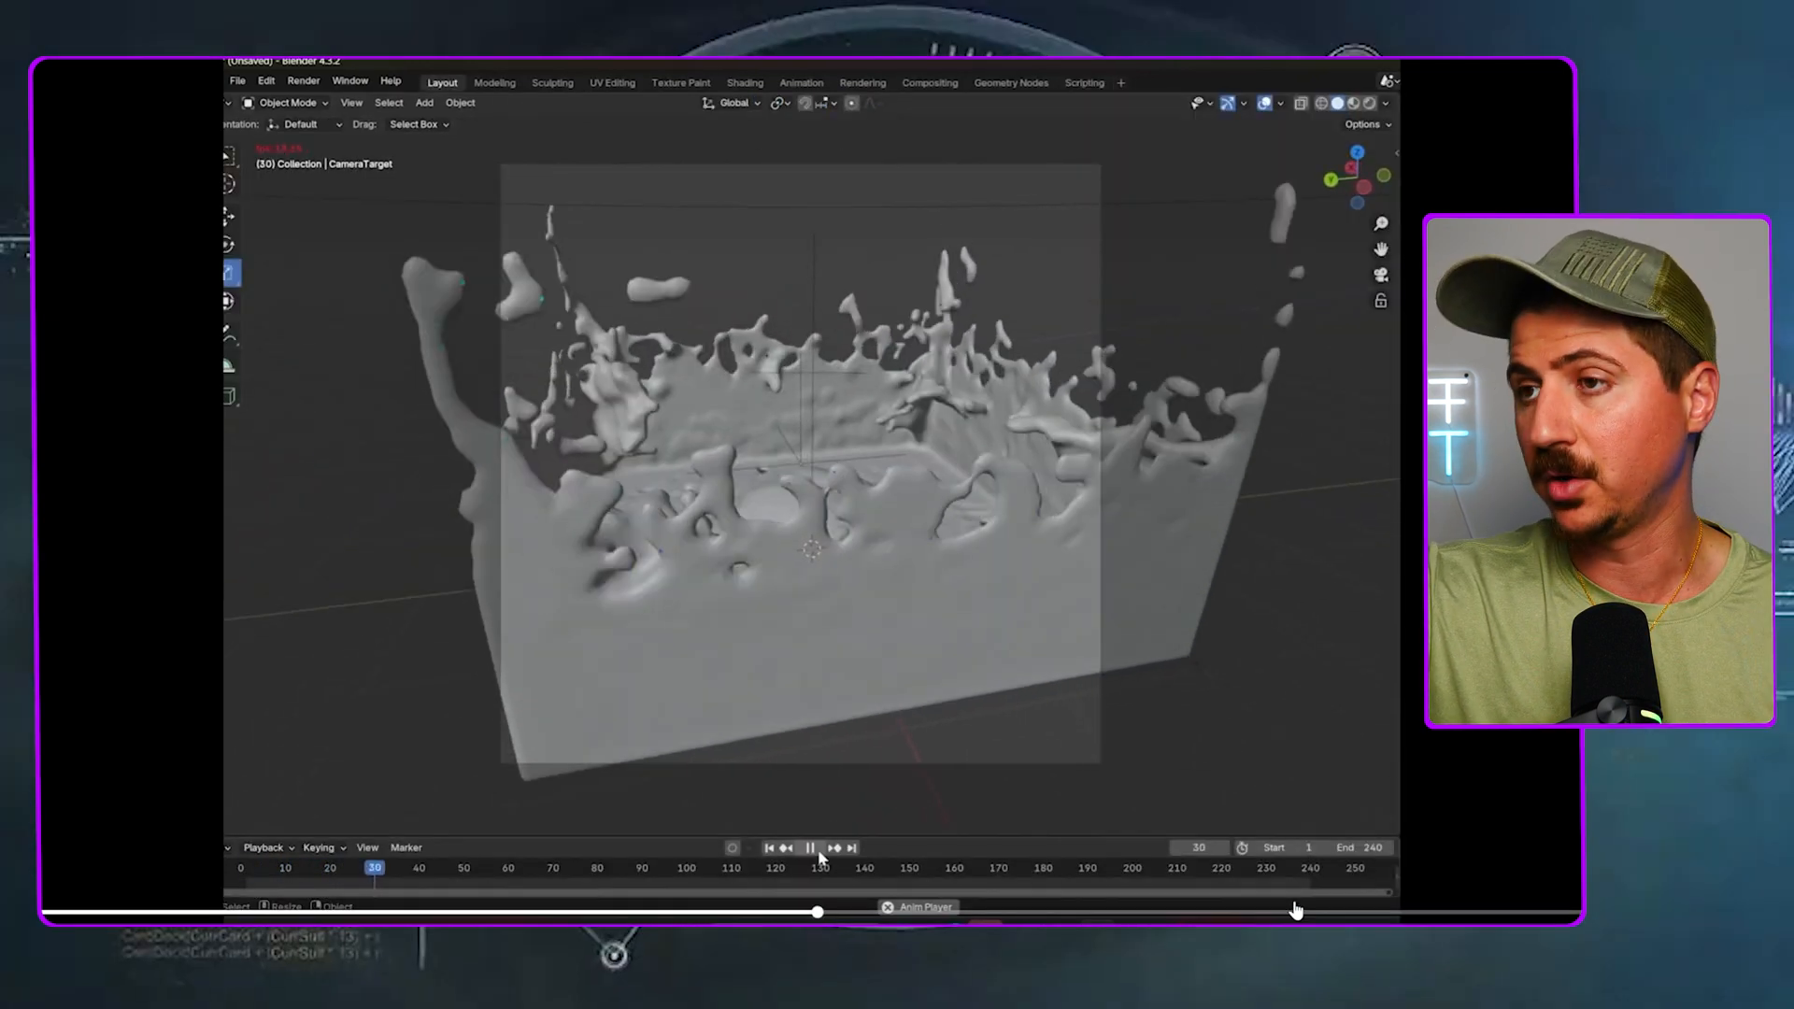
left_click(811, 848)
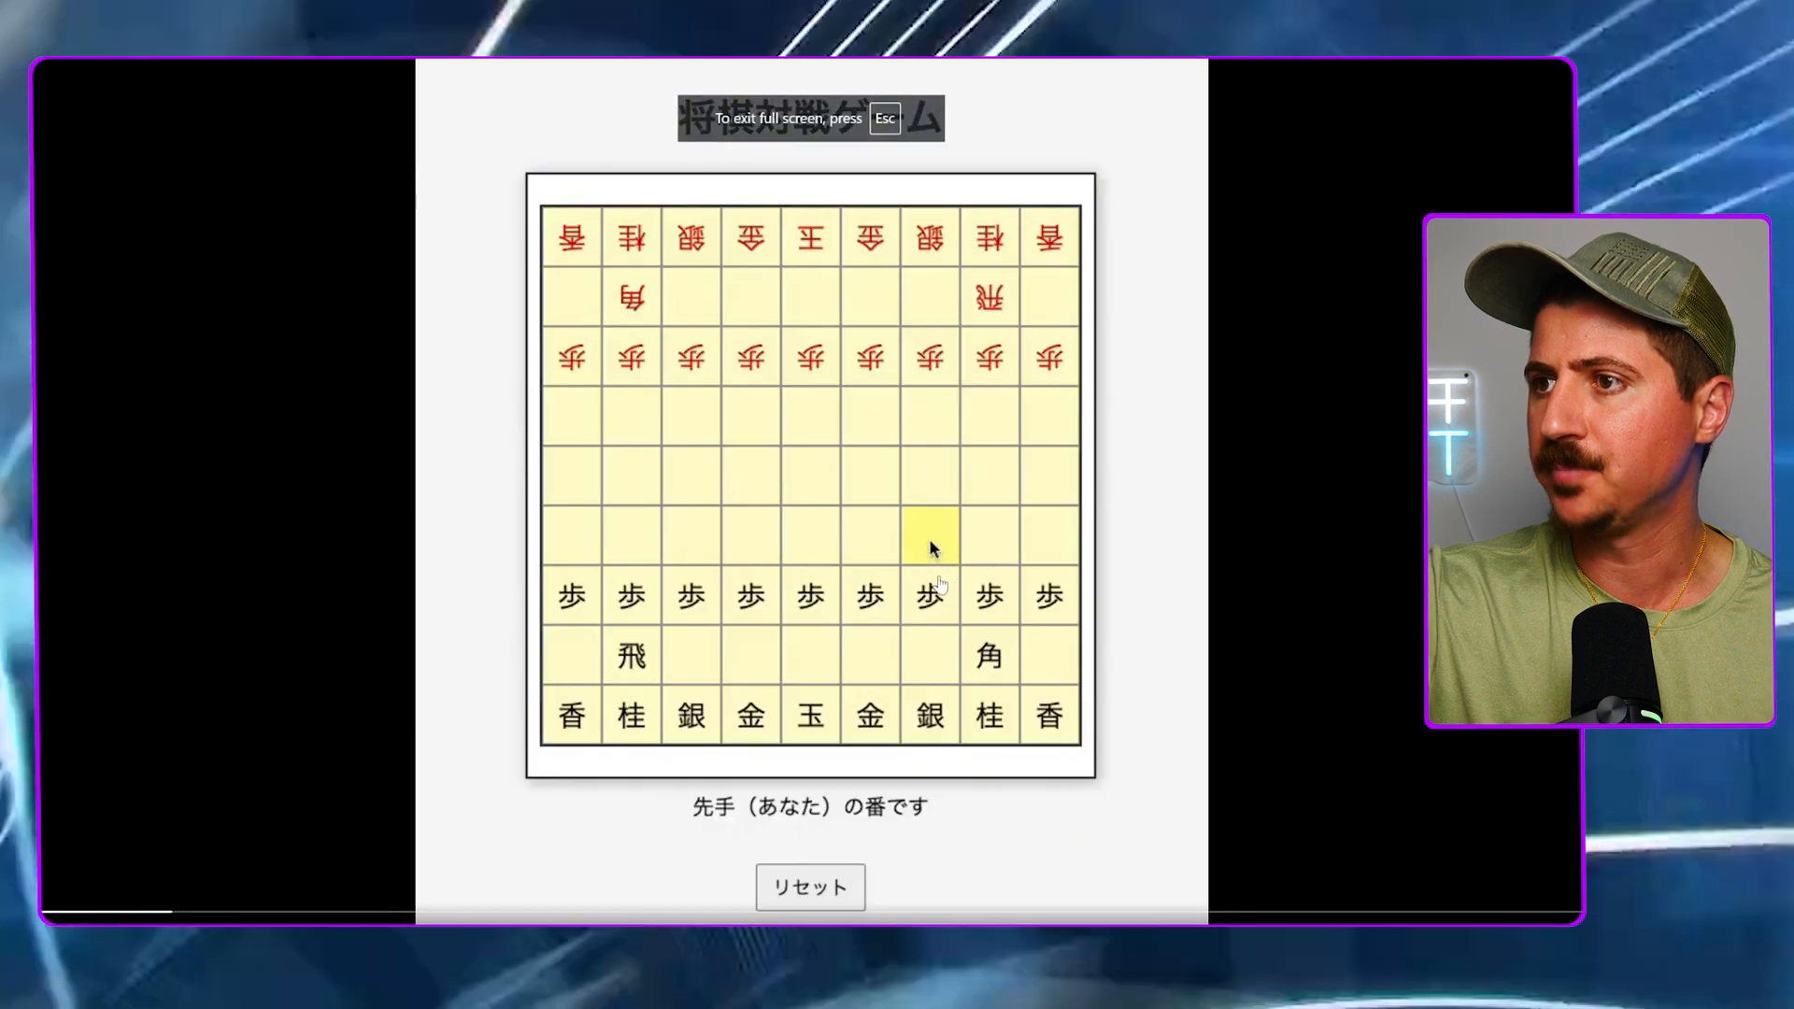
Leave the shogi demo's full screen and enlarge the post 6 Cursor coding-plans video
left_click(929, 537)
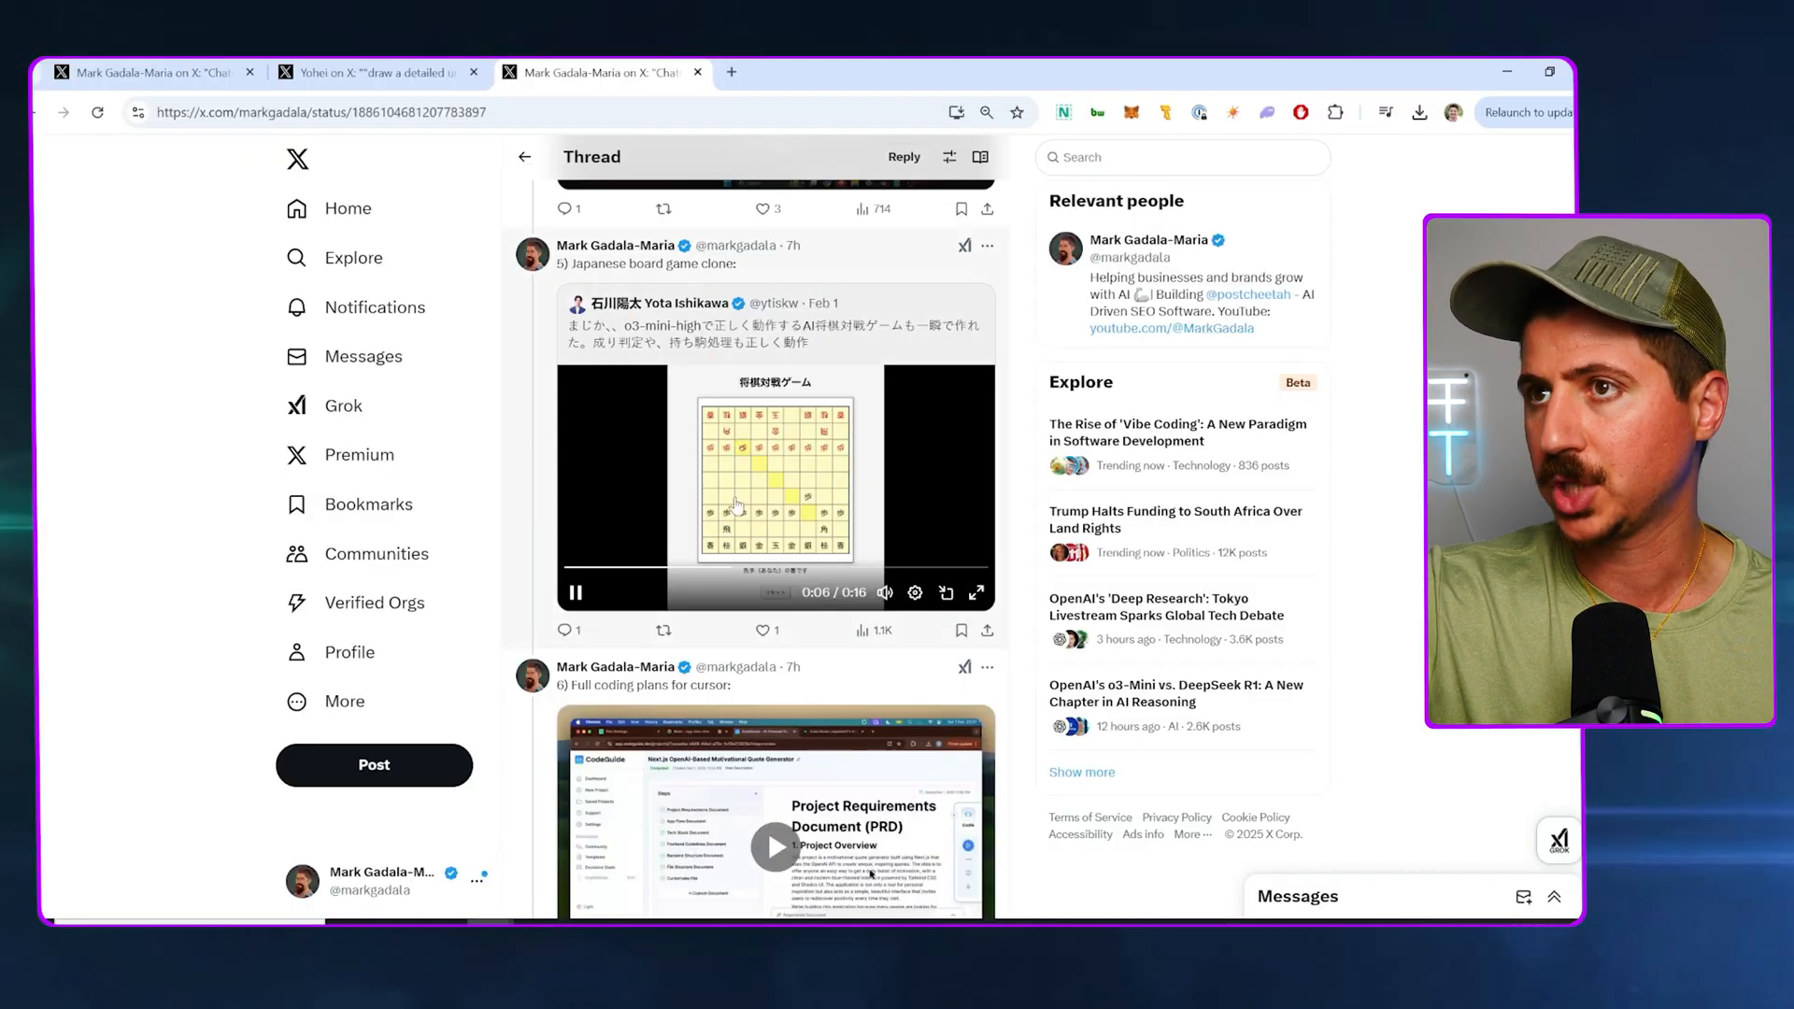
scroll("down", 3)
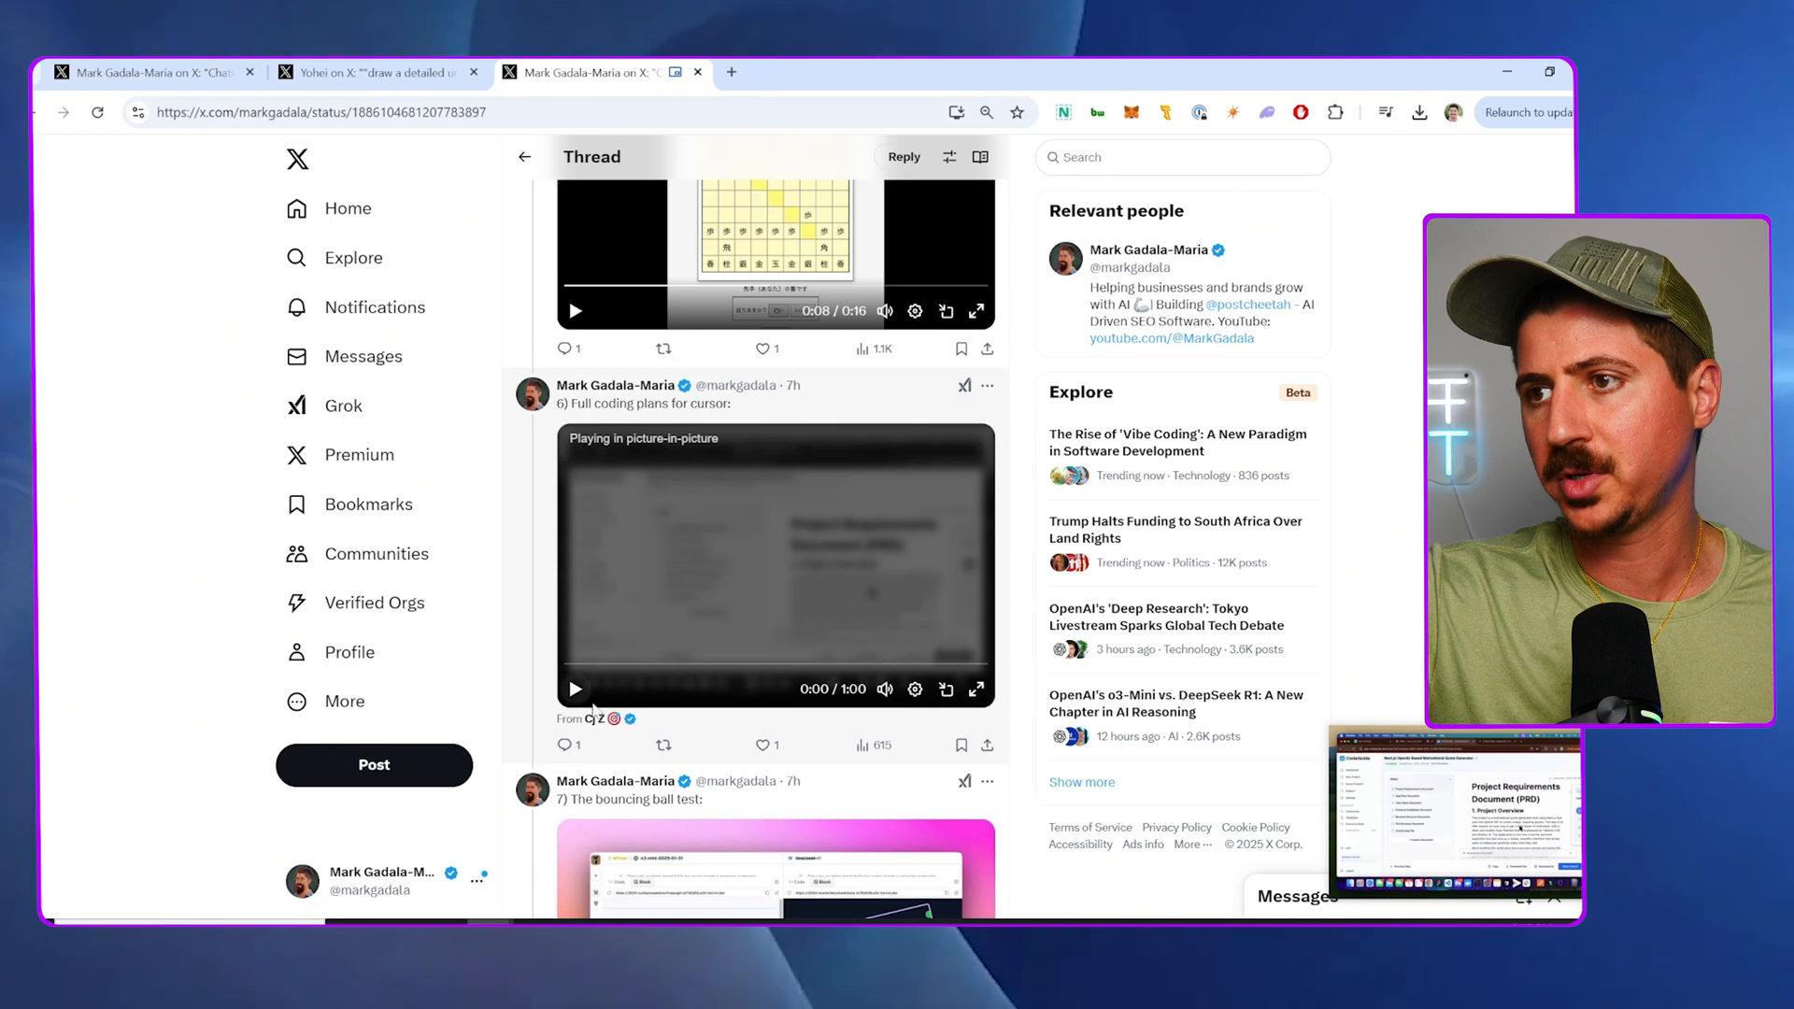
left_click(977, 690)
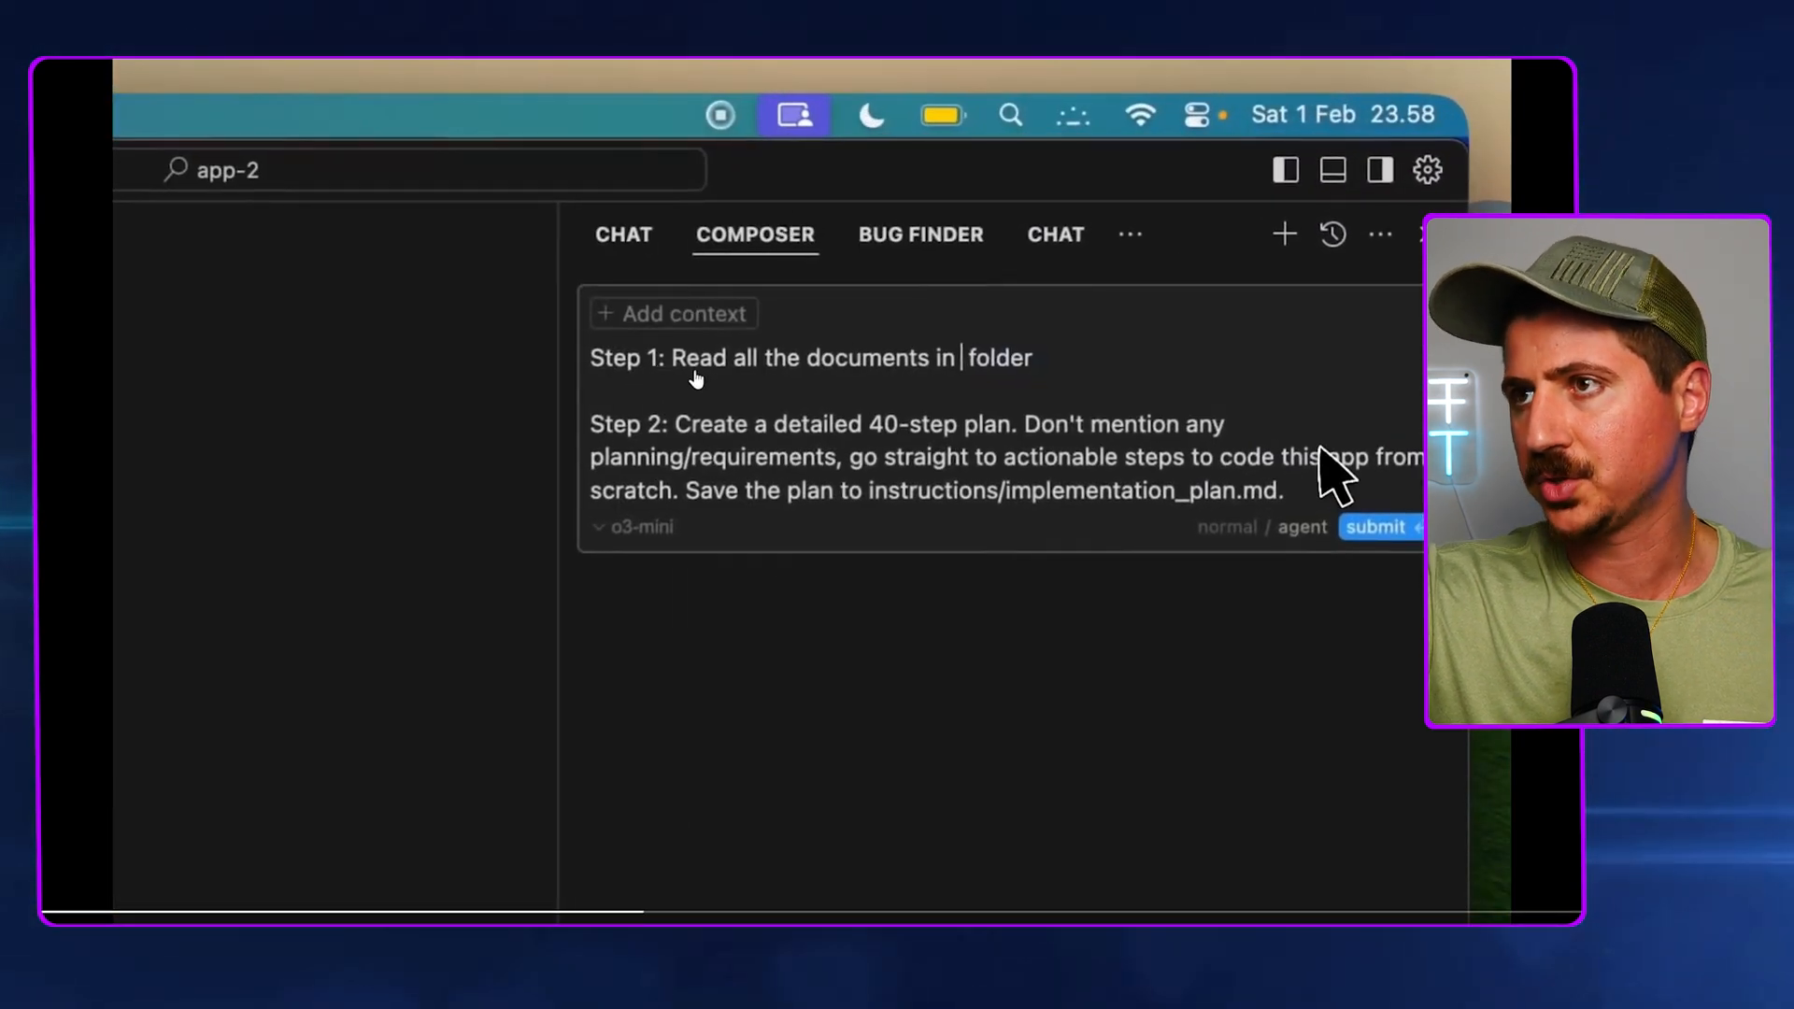
mouse_move(882, 483)
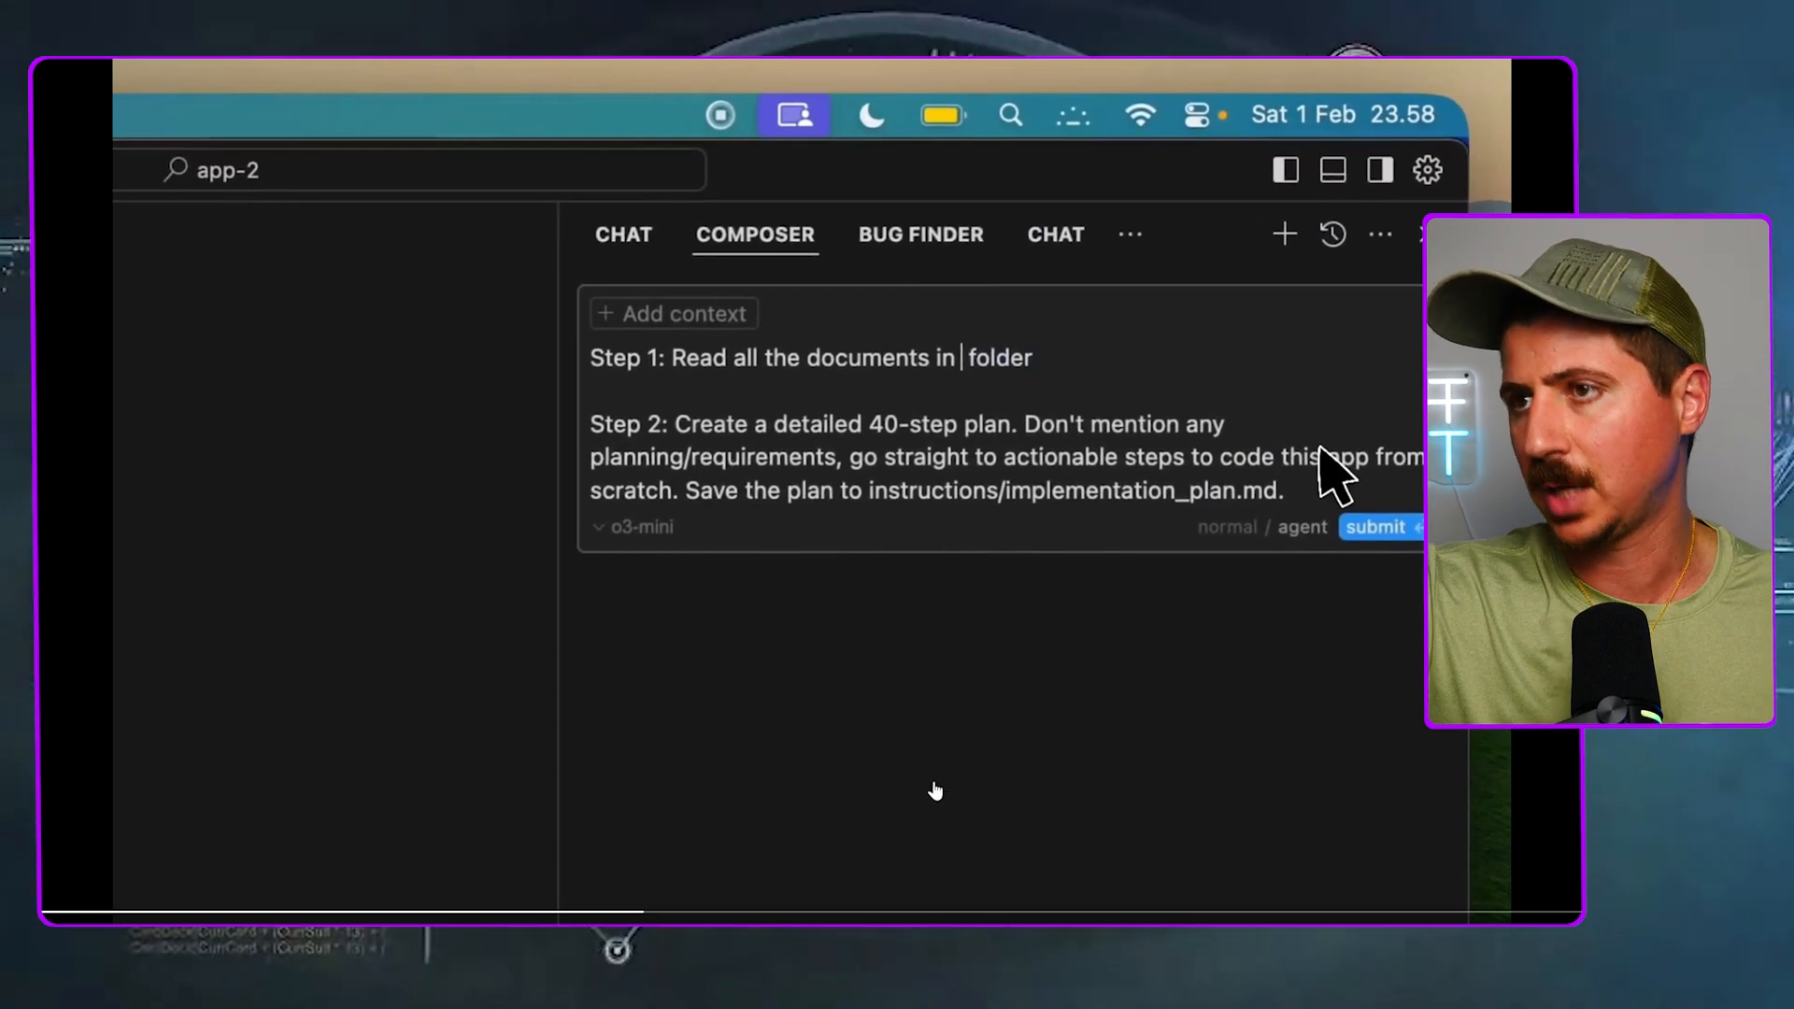
Skip ahead through the coding-plans-for-Cursor video to its generated implementation plan
type("@instru")
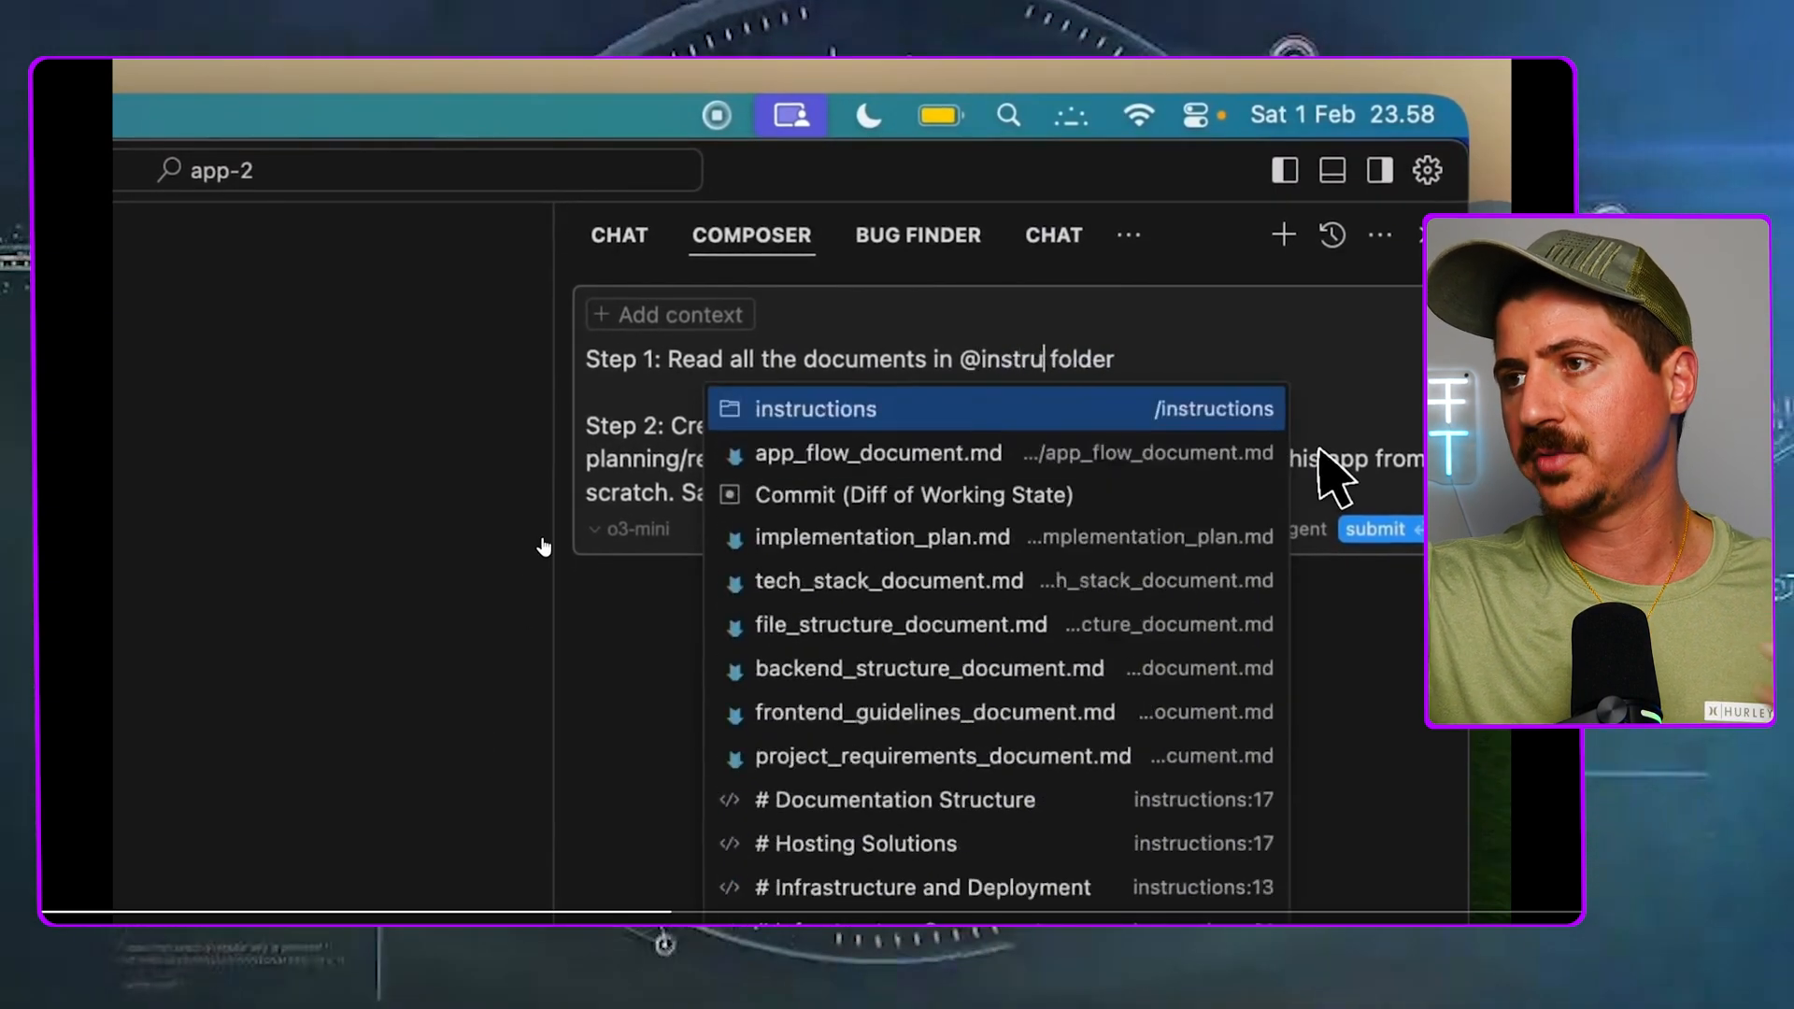
left_click(815, 408)
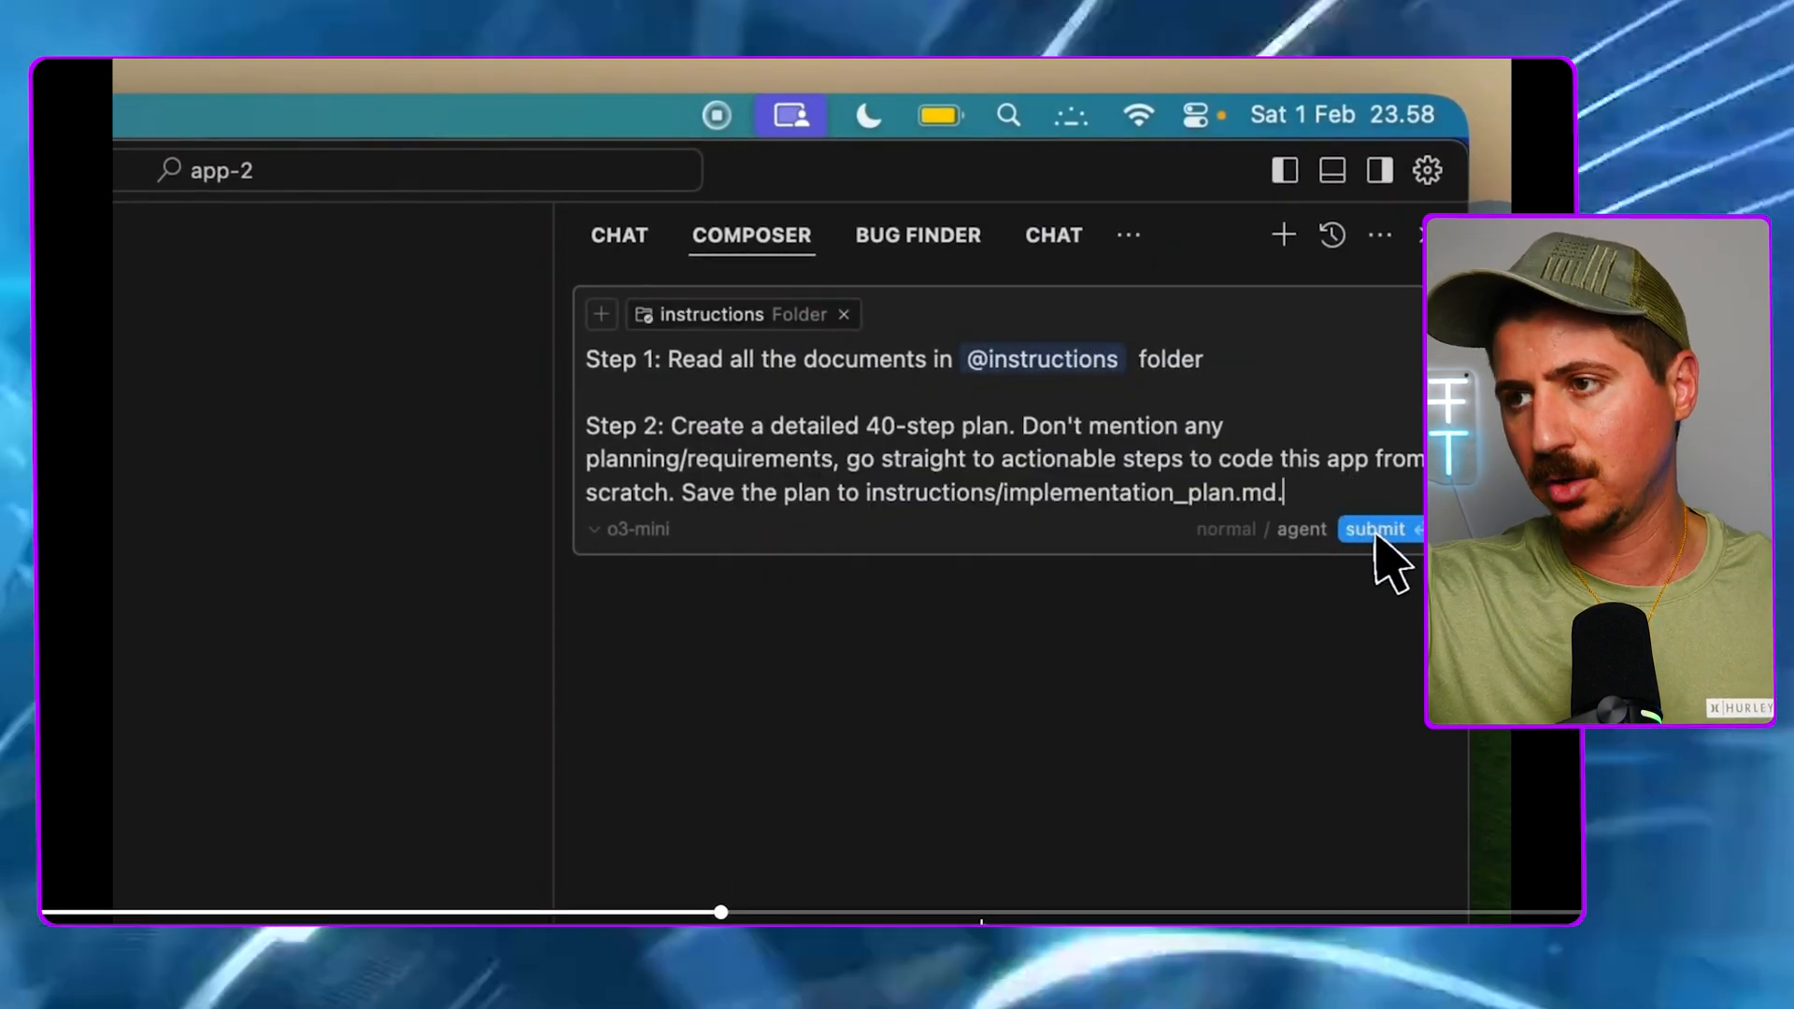
left_click(1376, 528)
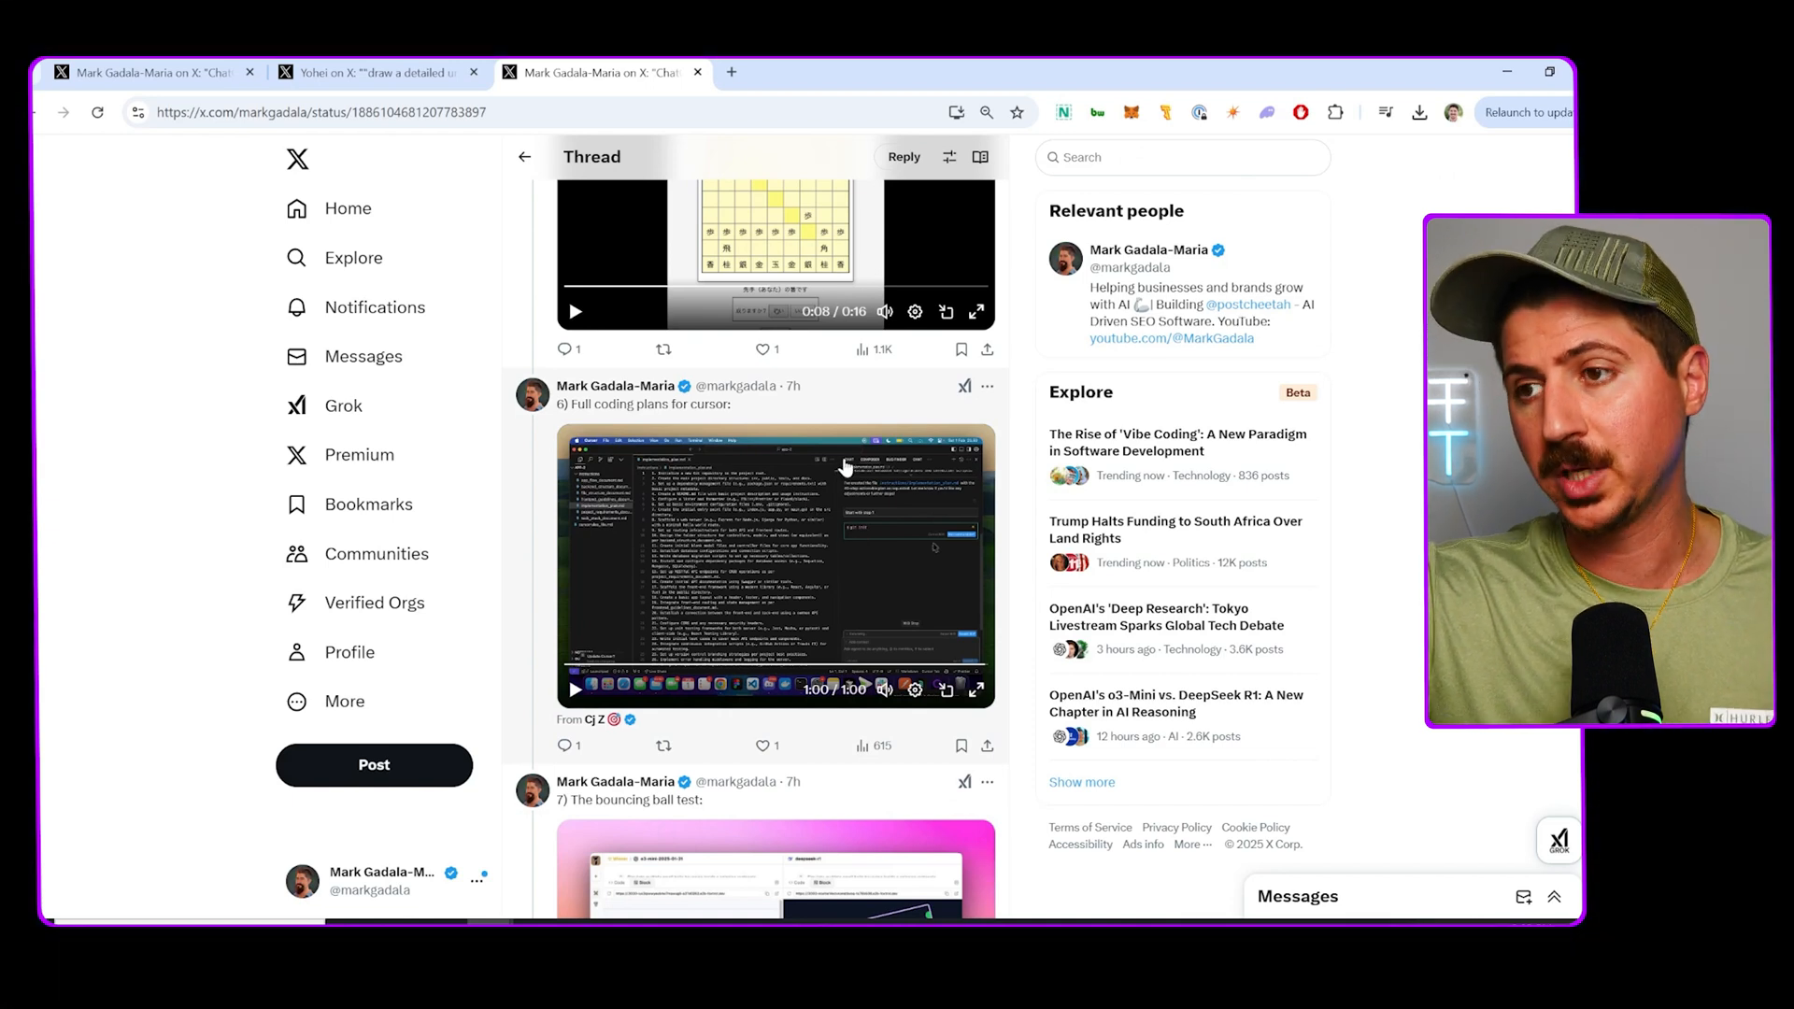
Watch the o3-mini vs DeepSeek bouncing ball test, then switch to the Yohei post tab
scroll("down", 3)
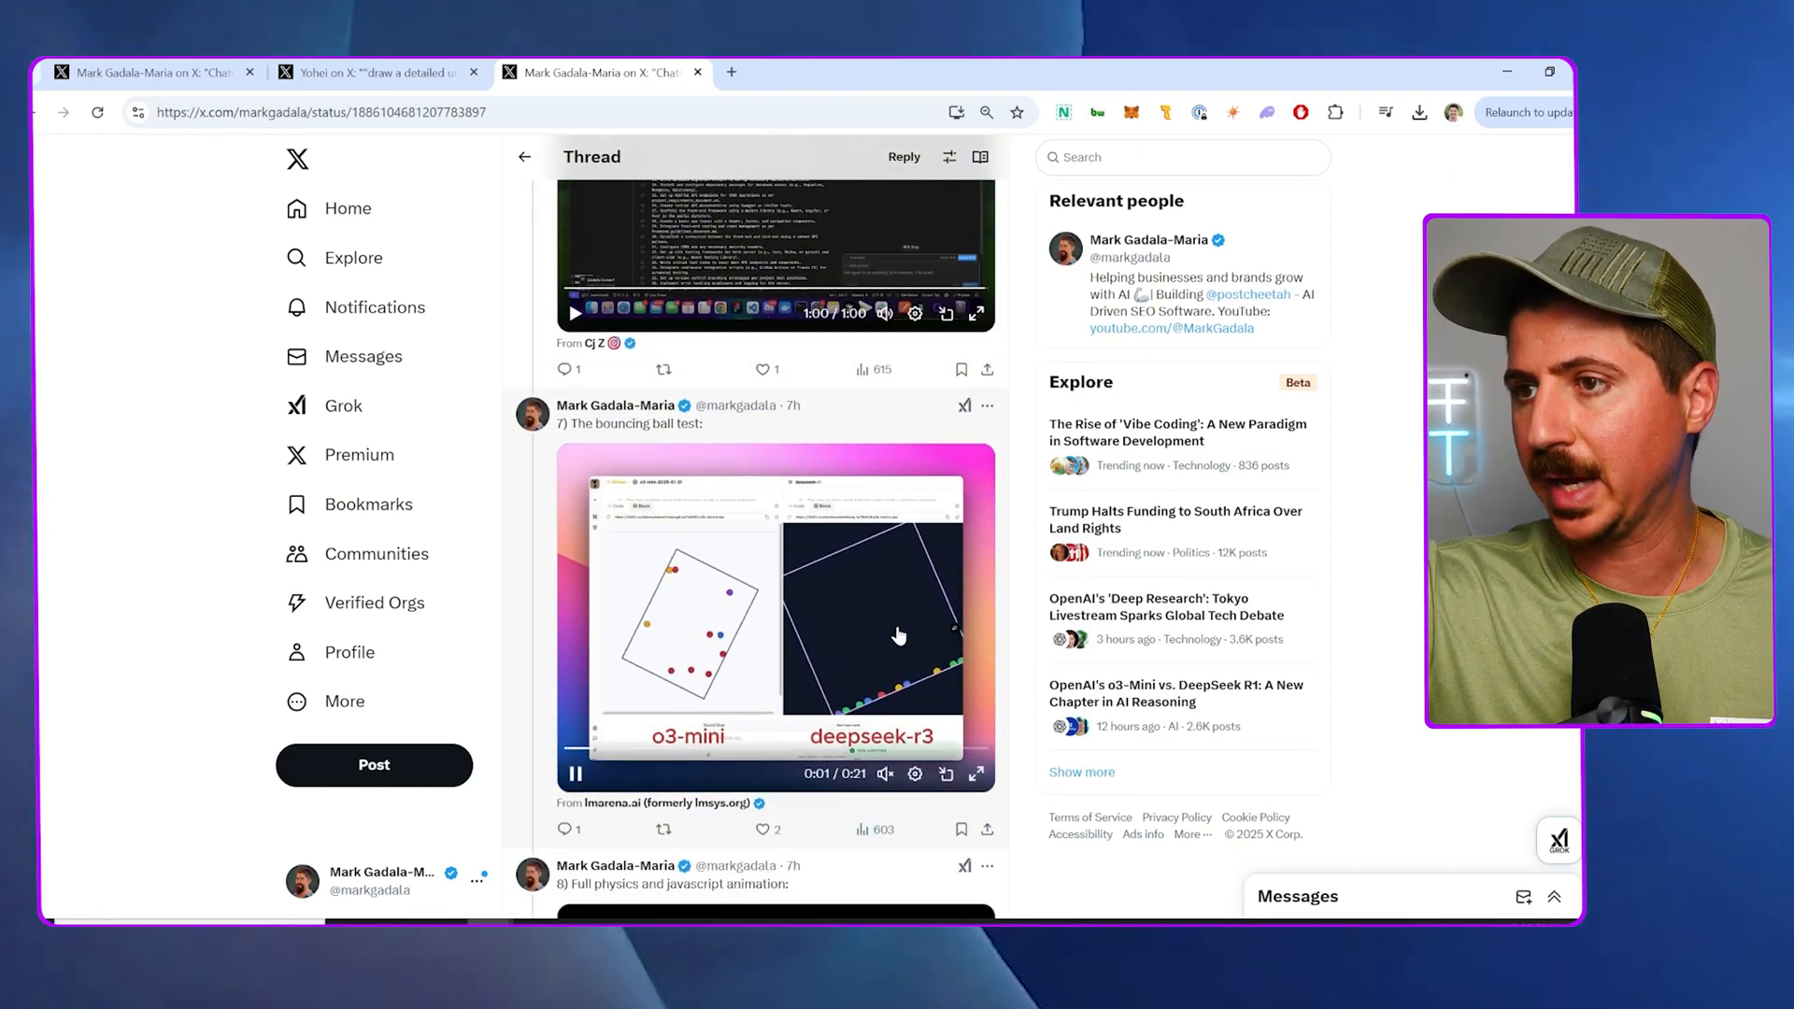
scroll("down", 3)
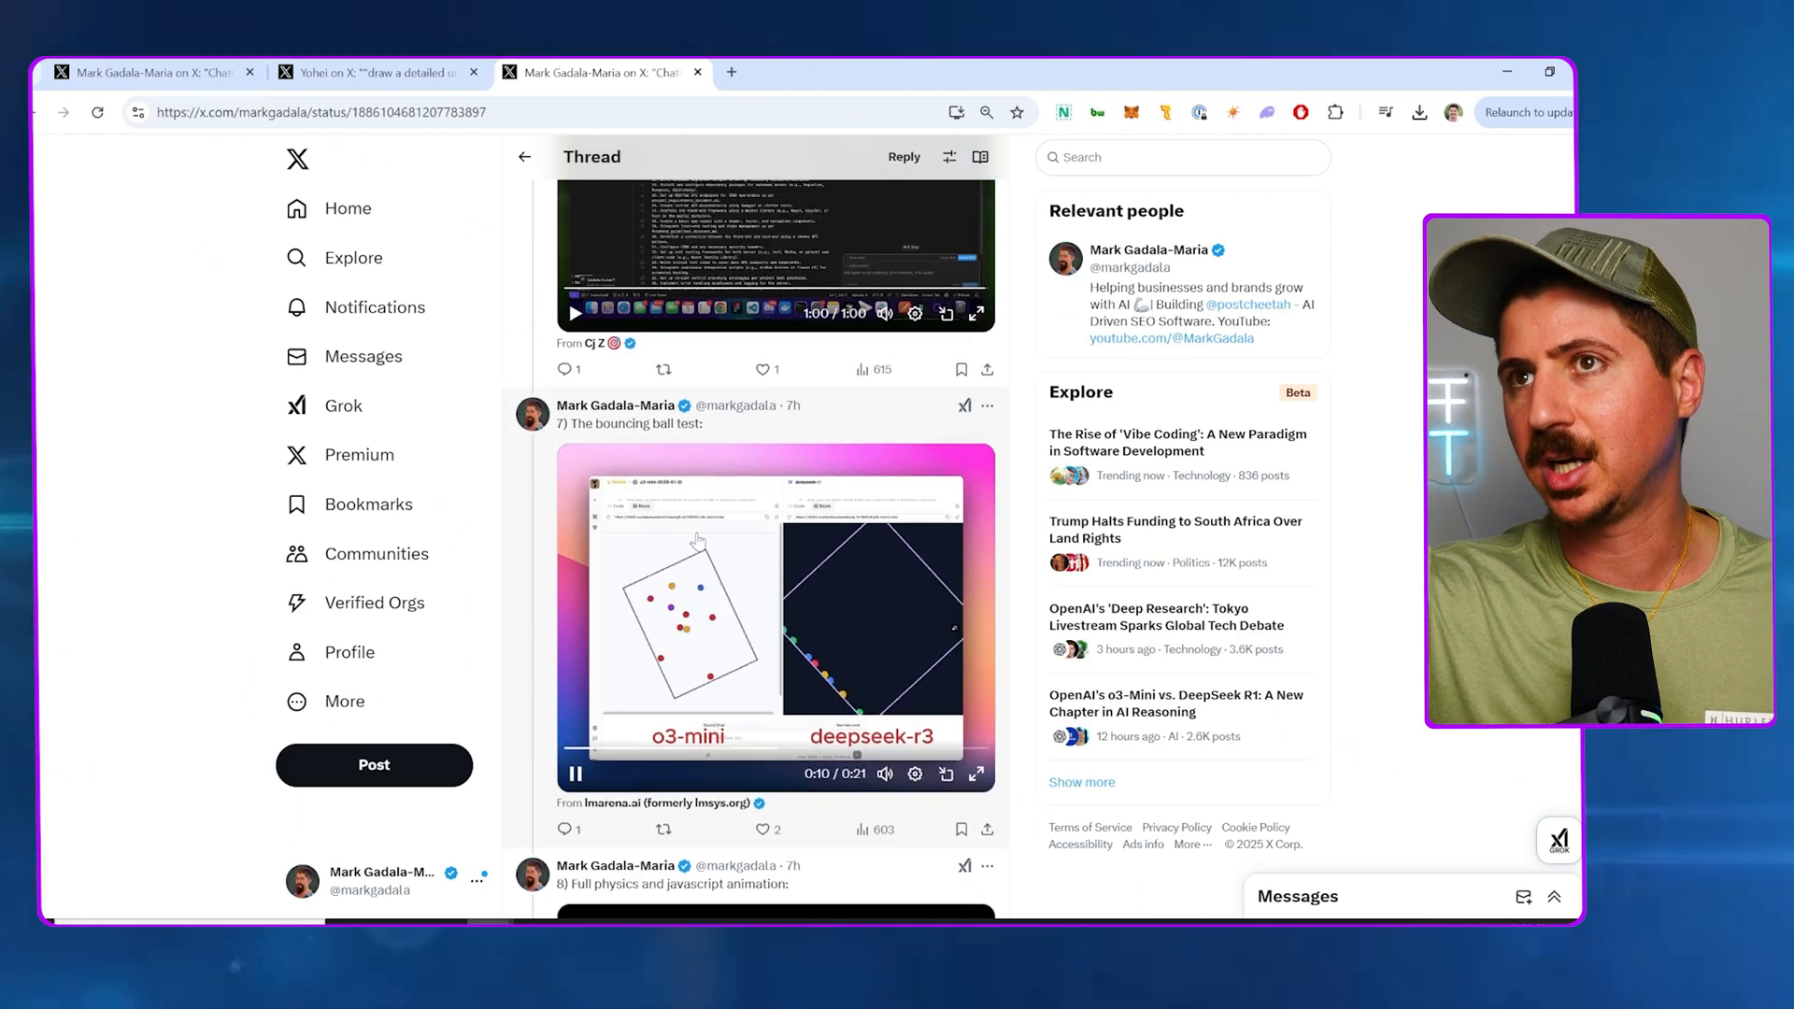
left_click(369, 72)
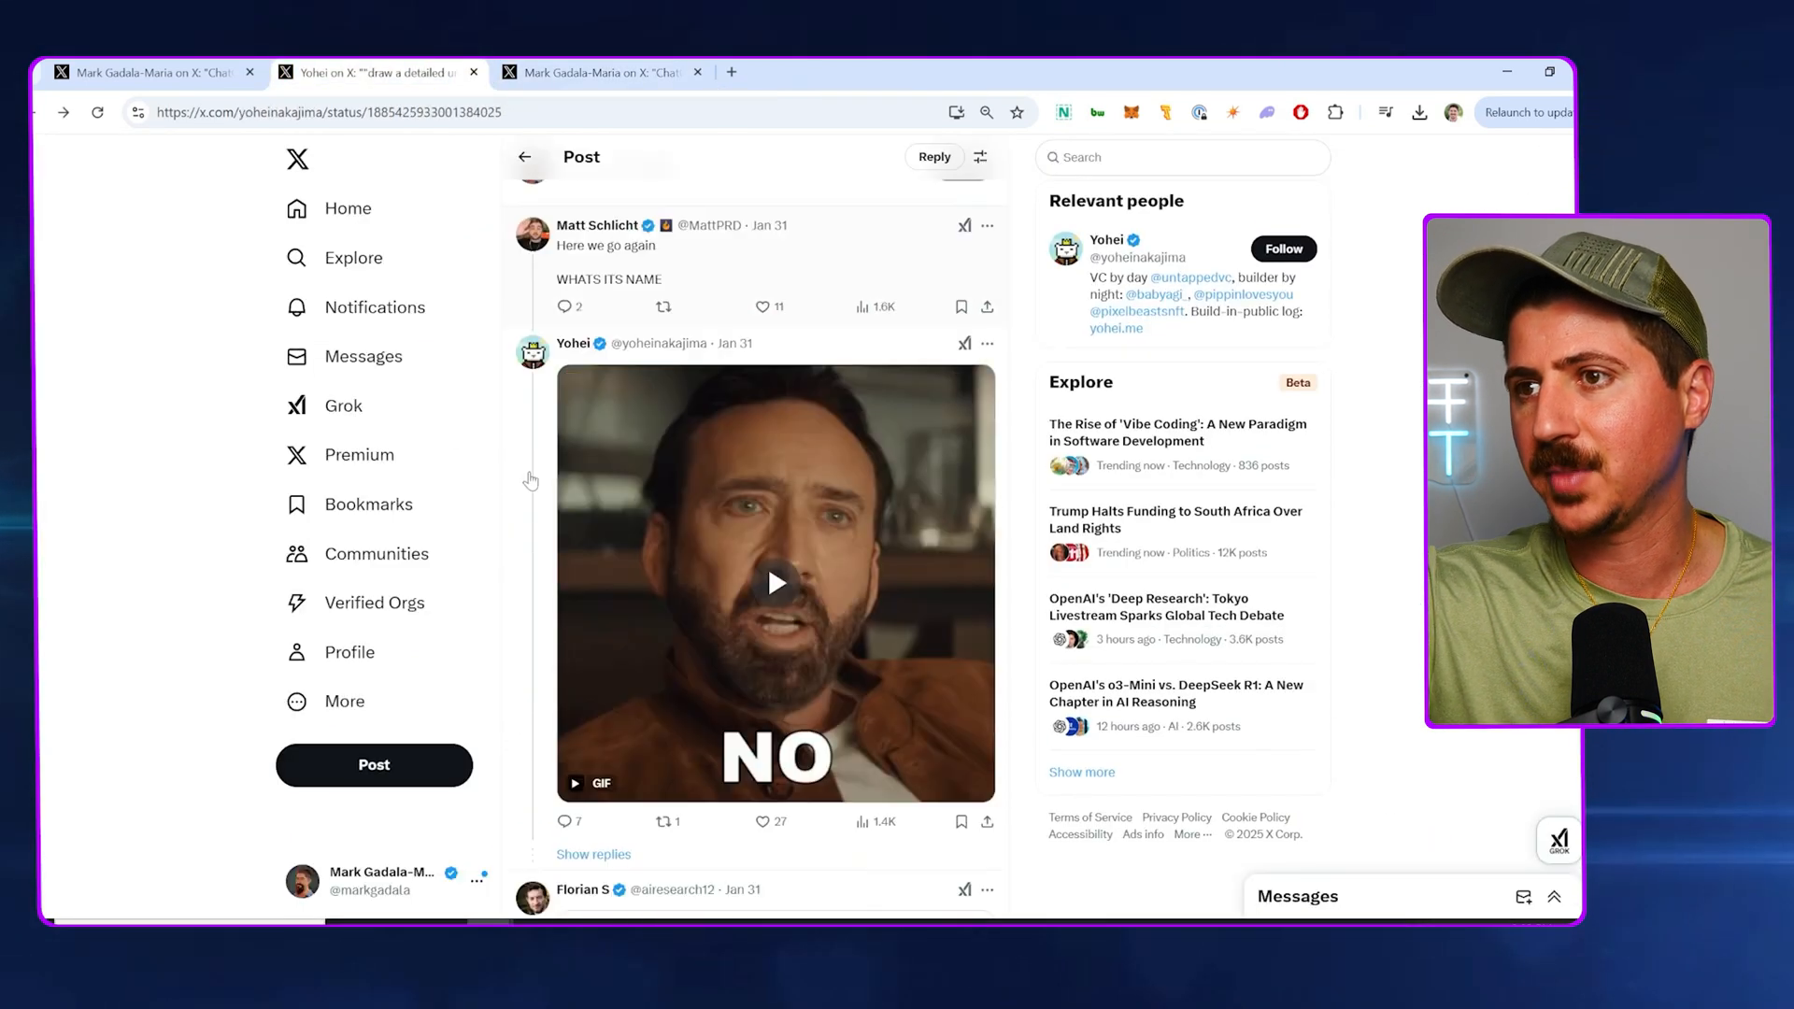
Return to the earlier coding-demo thread and browse its solar system demo replies
left_click(776, 582)
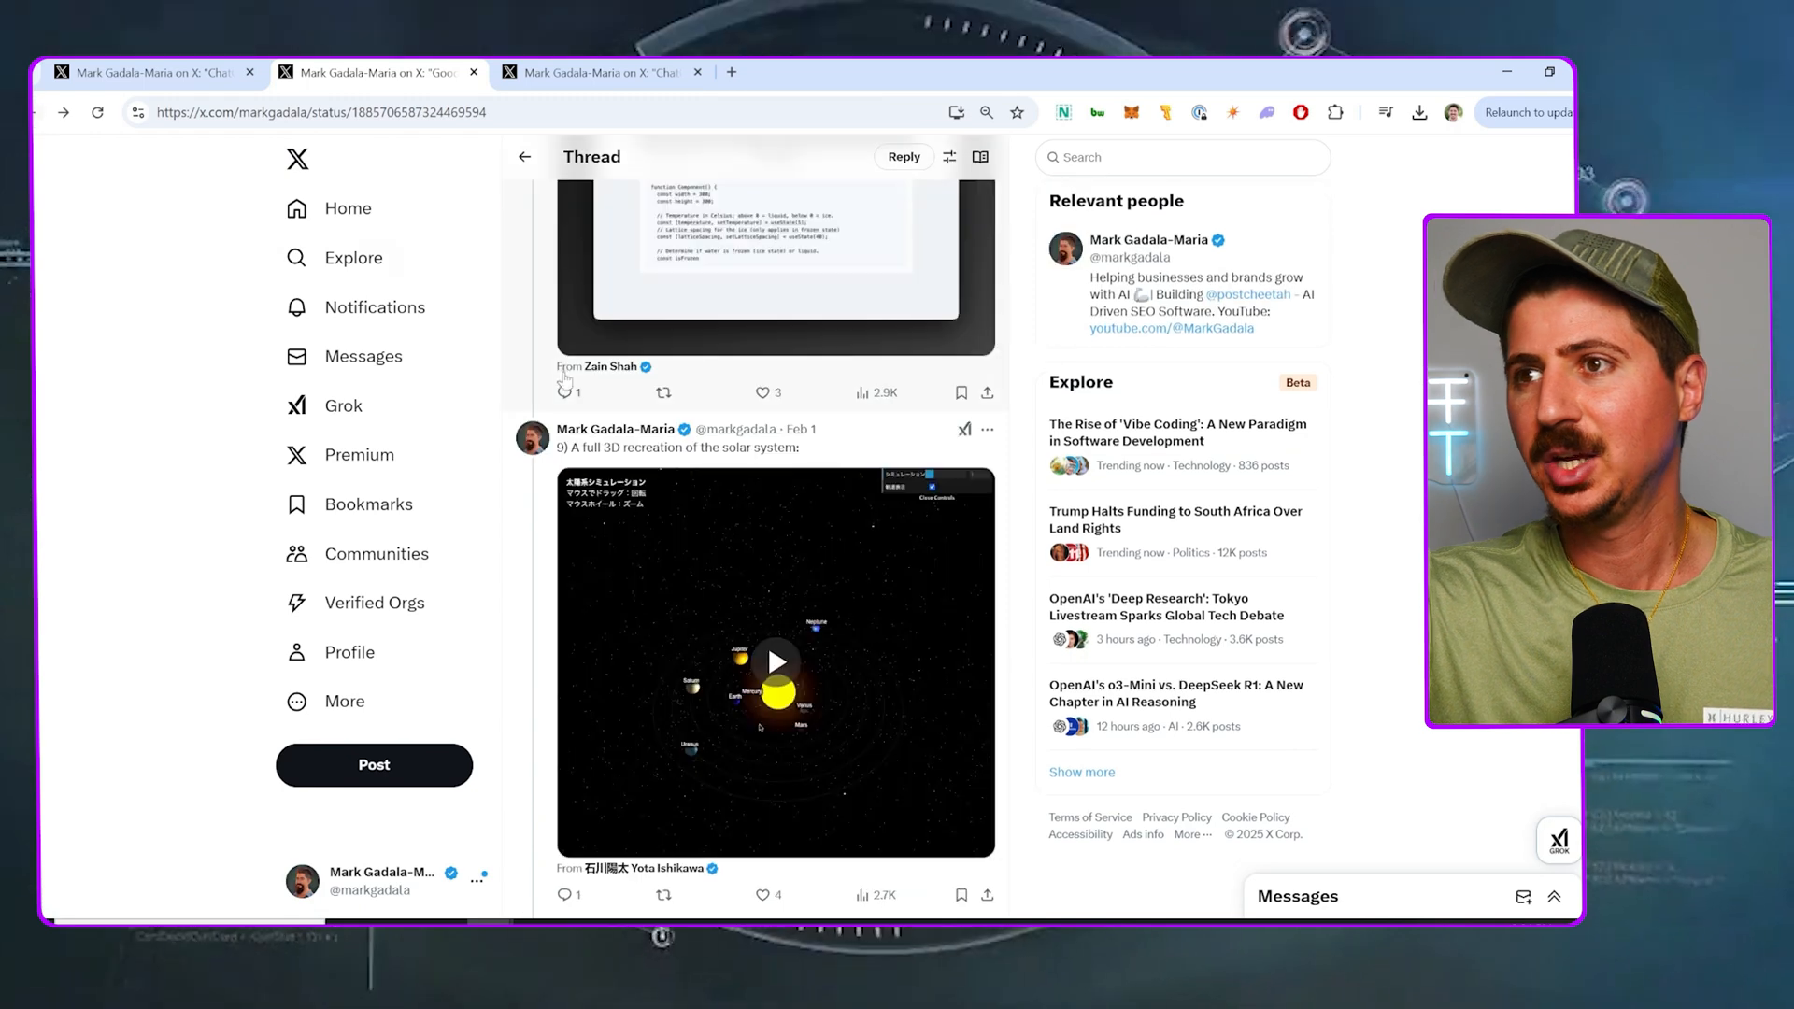
scroll("down", 3)
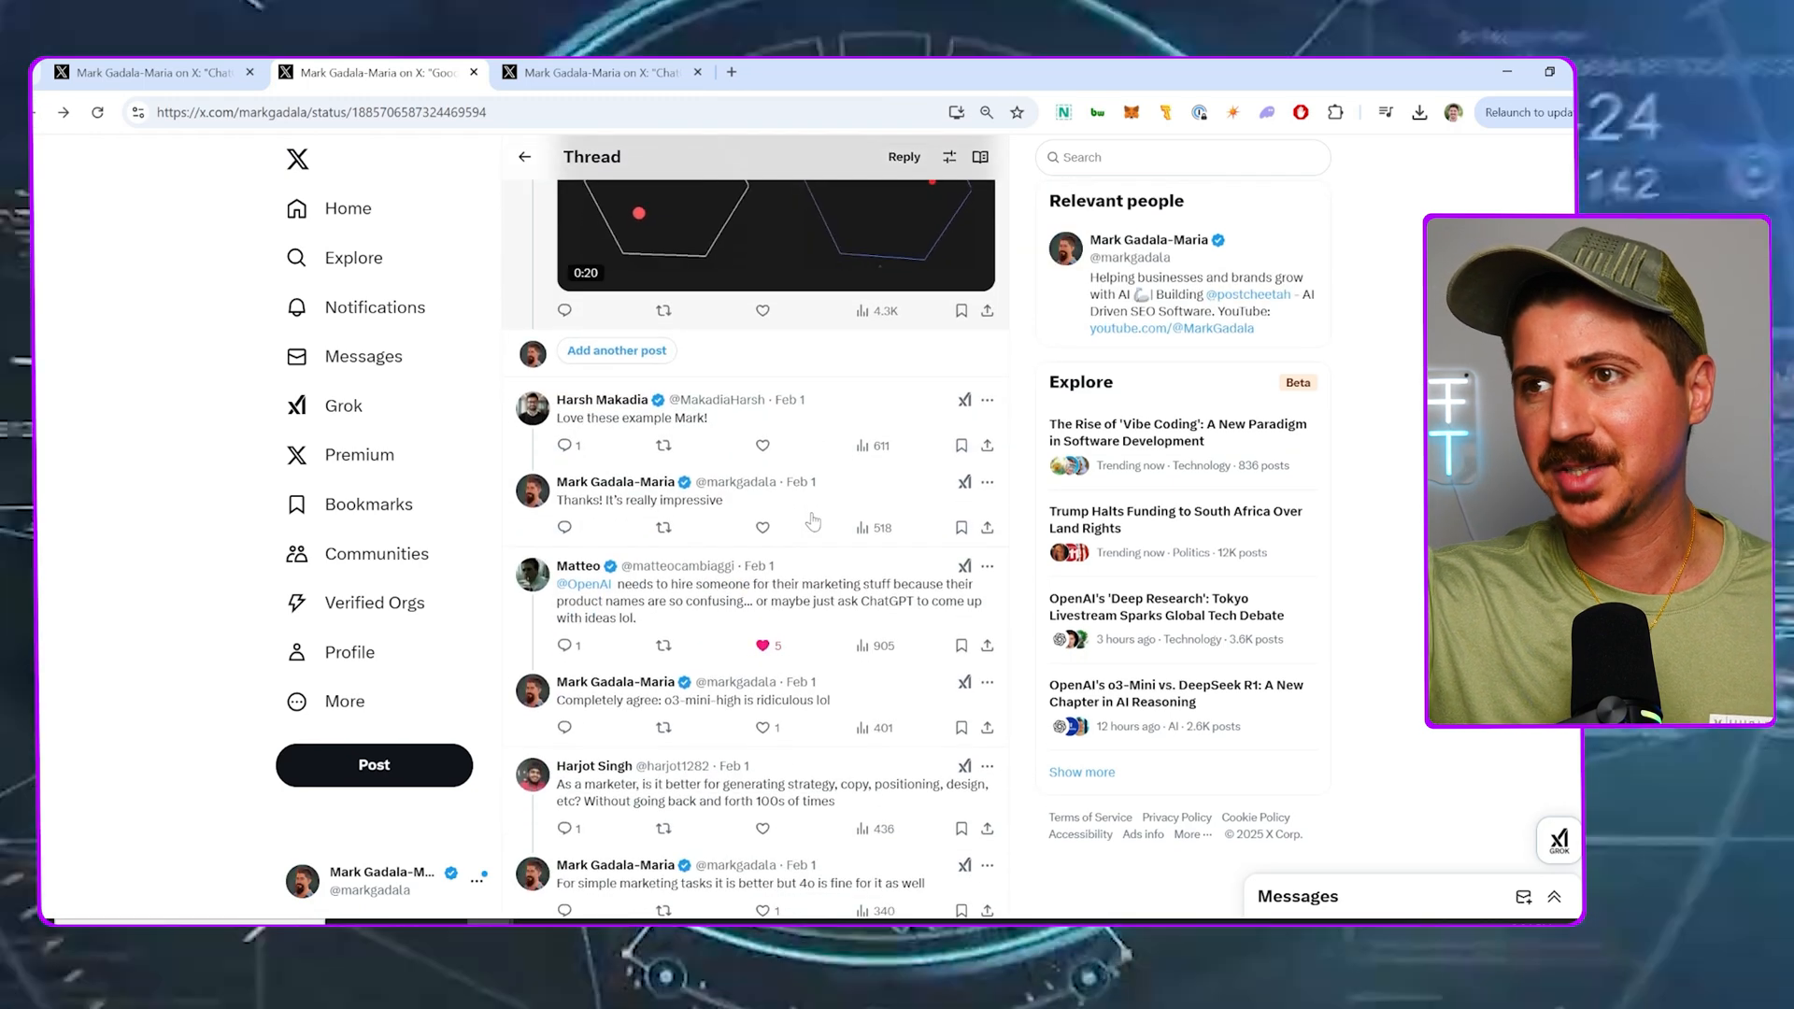
scroll("down", 3)
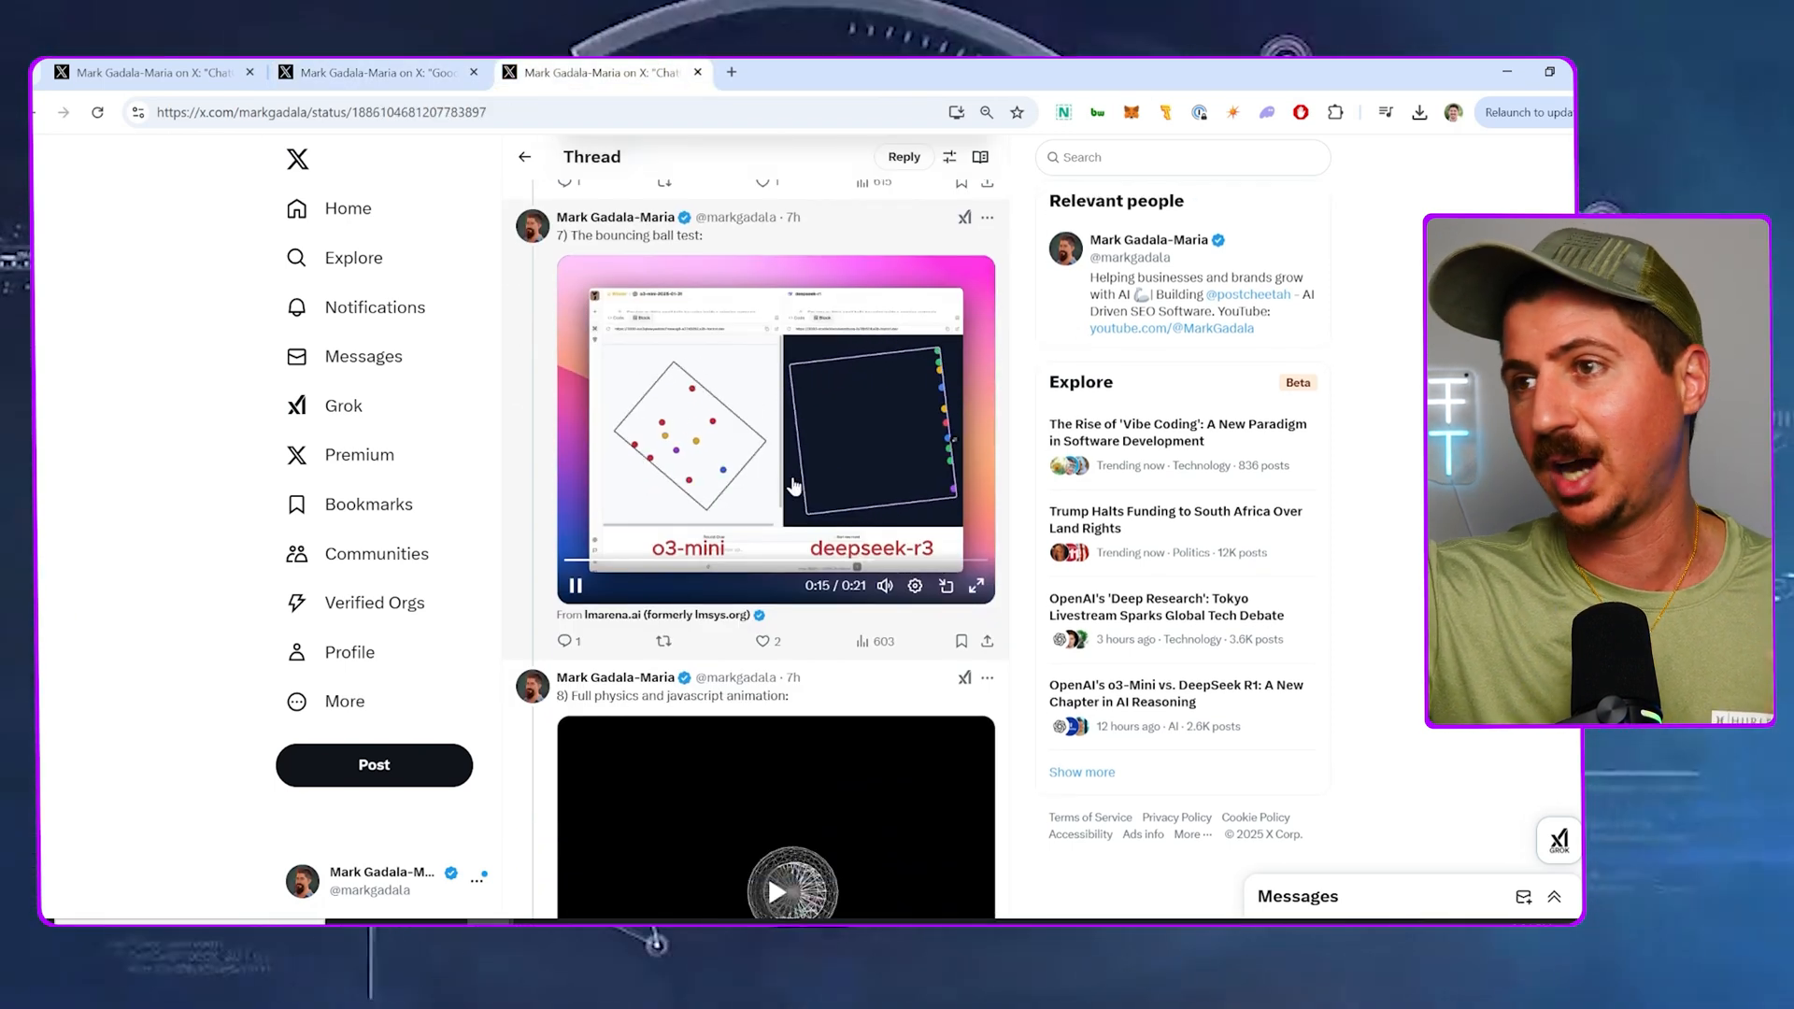
Scroll past the physics animation and play the Mario-style game clone video
scroll("down", 3)
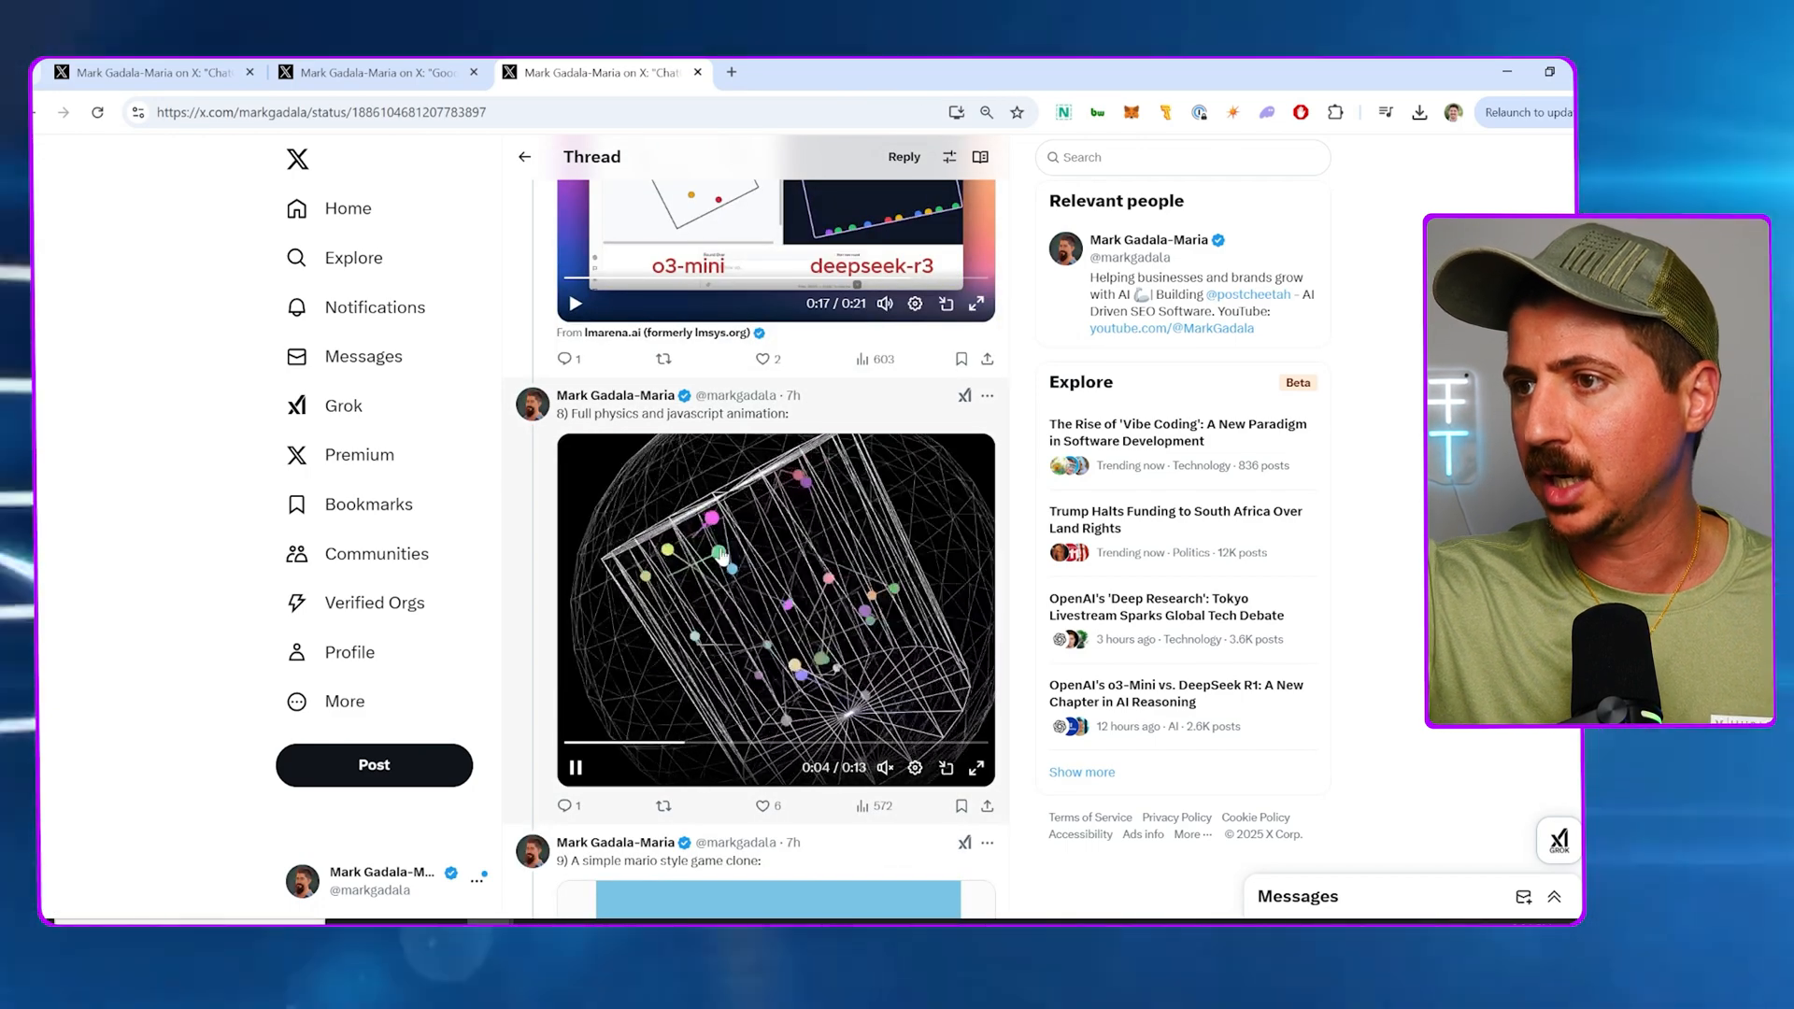
scroll("down", 3)
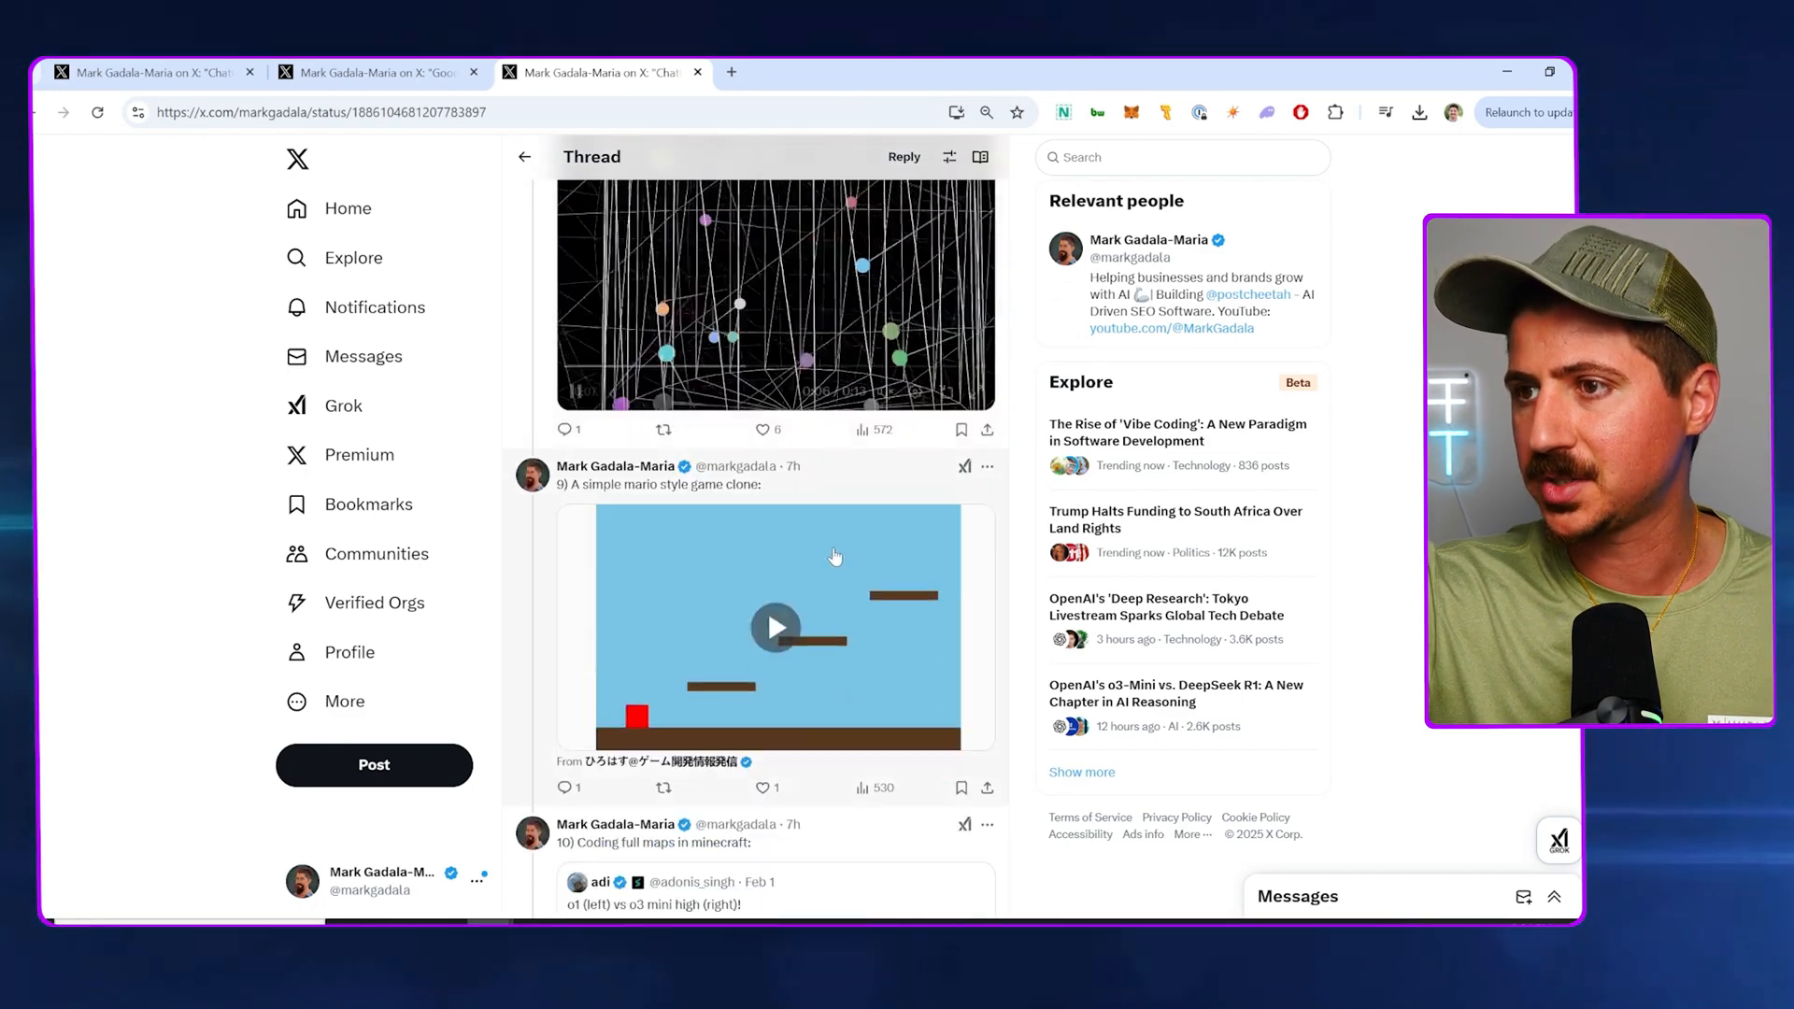
left_click(775, 627)
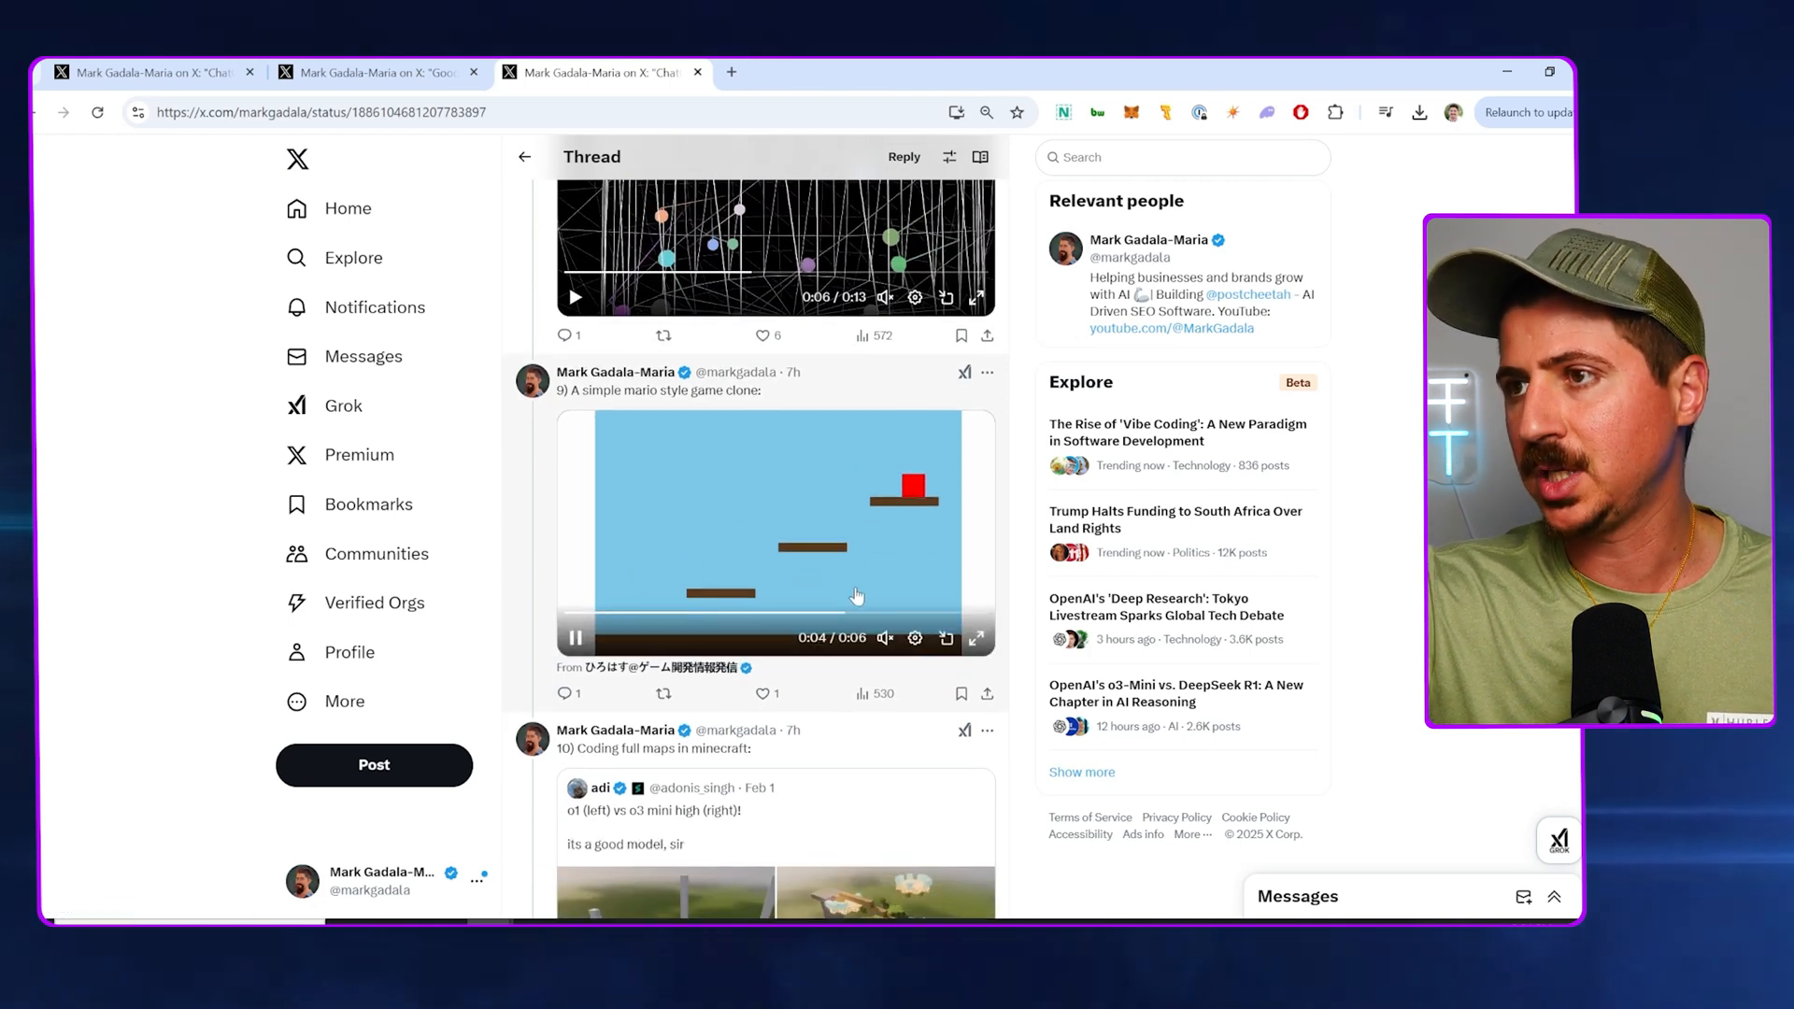
Open the o1 vs o3-mini-high Minecraft maps comparison image full size
scroll("down", 3)
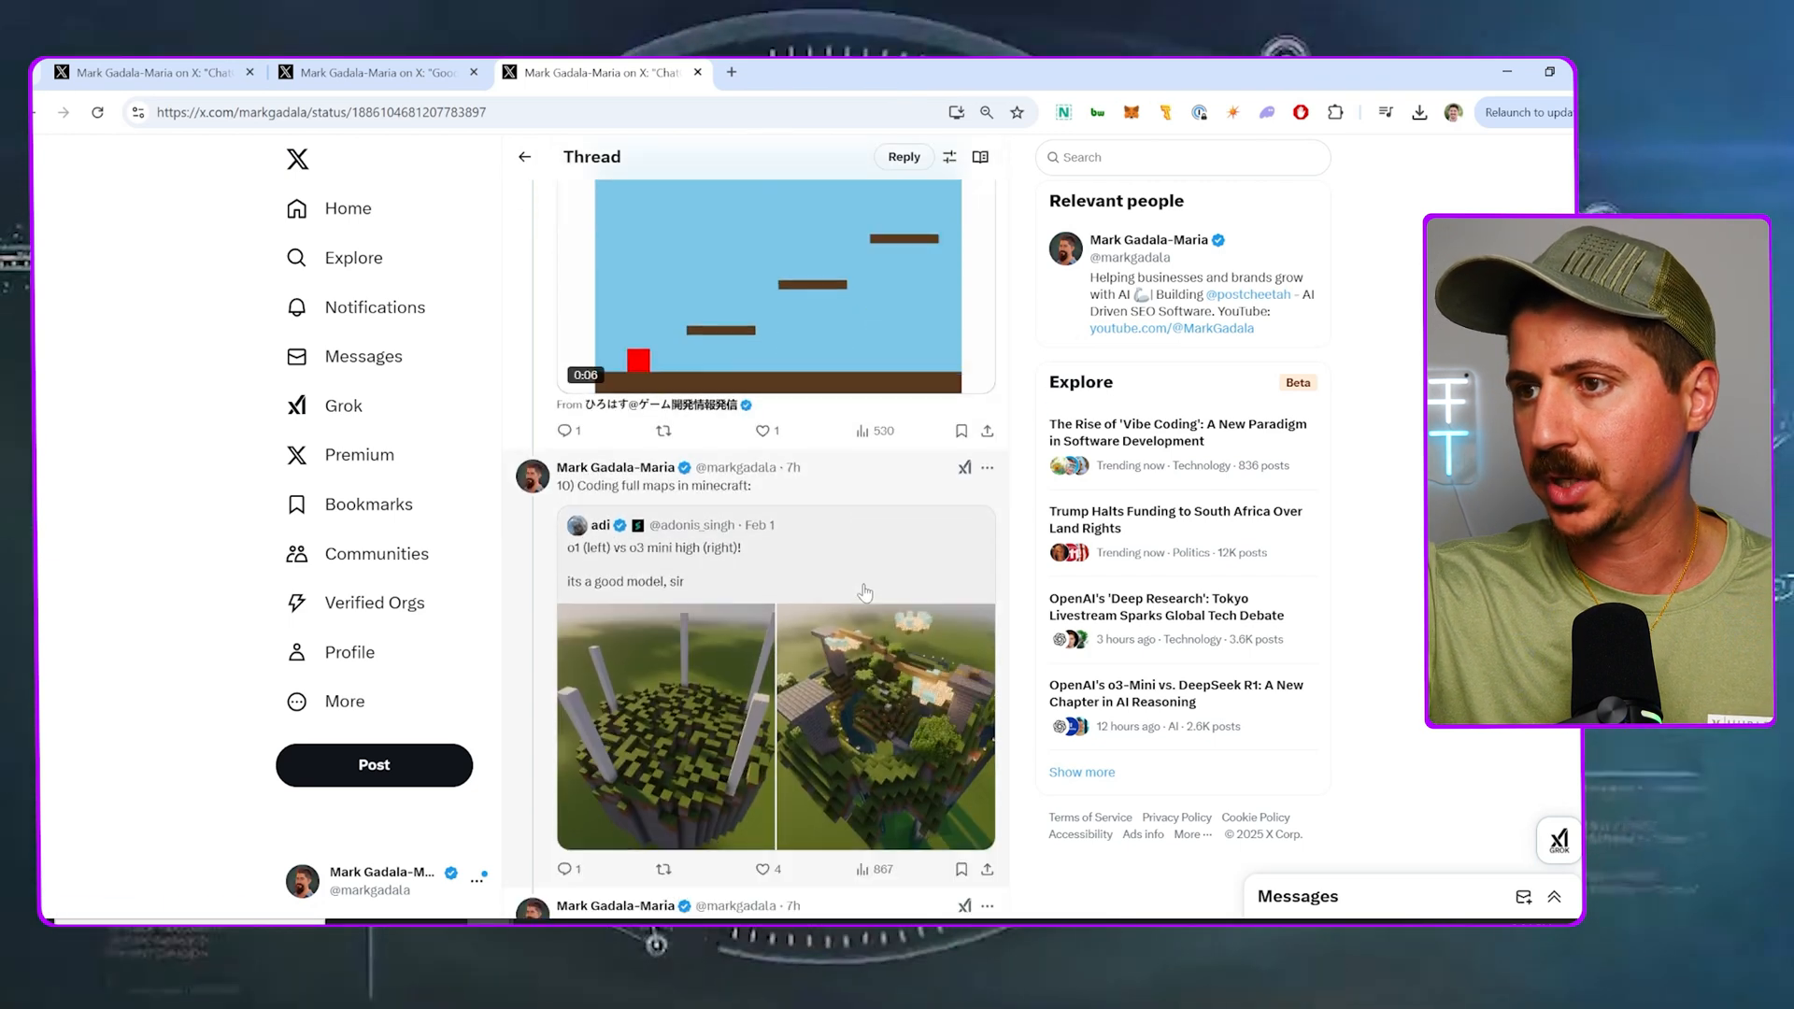
left_click(666, 729)
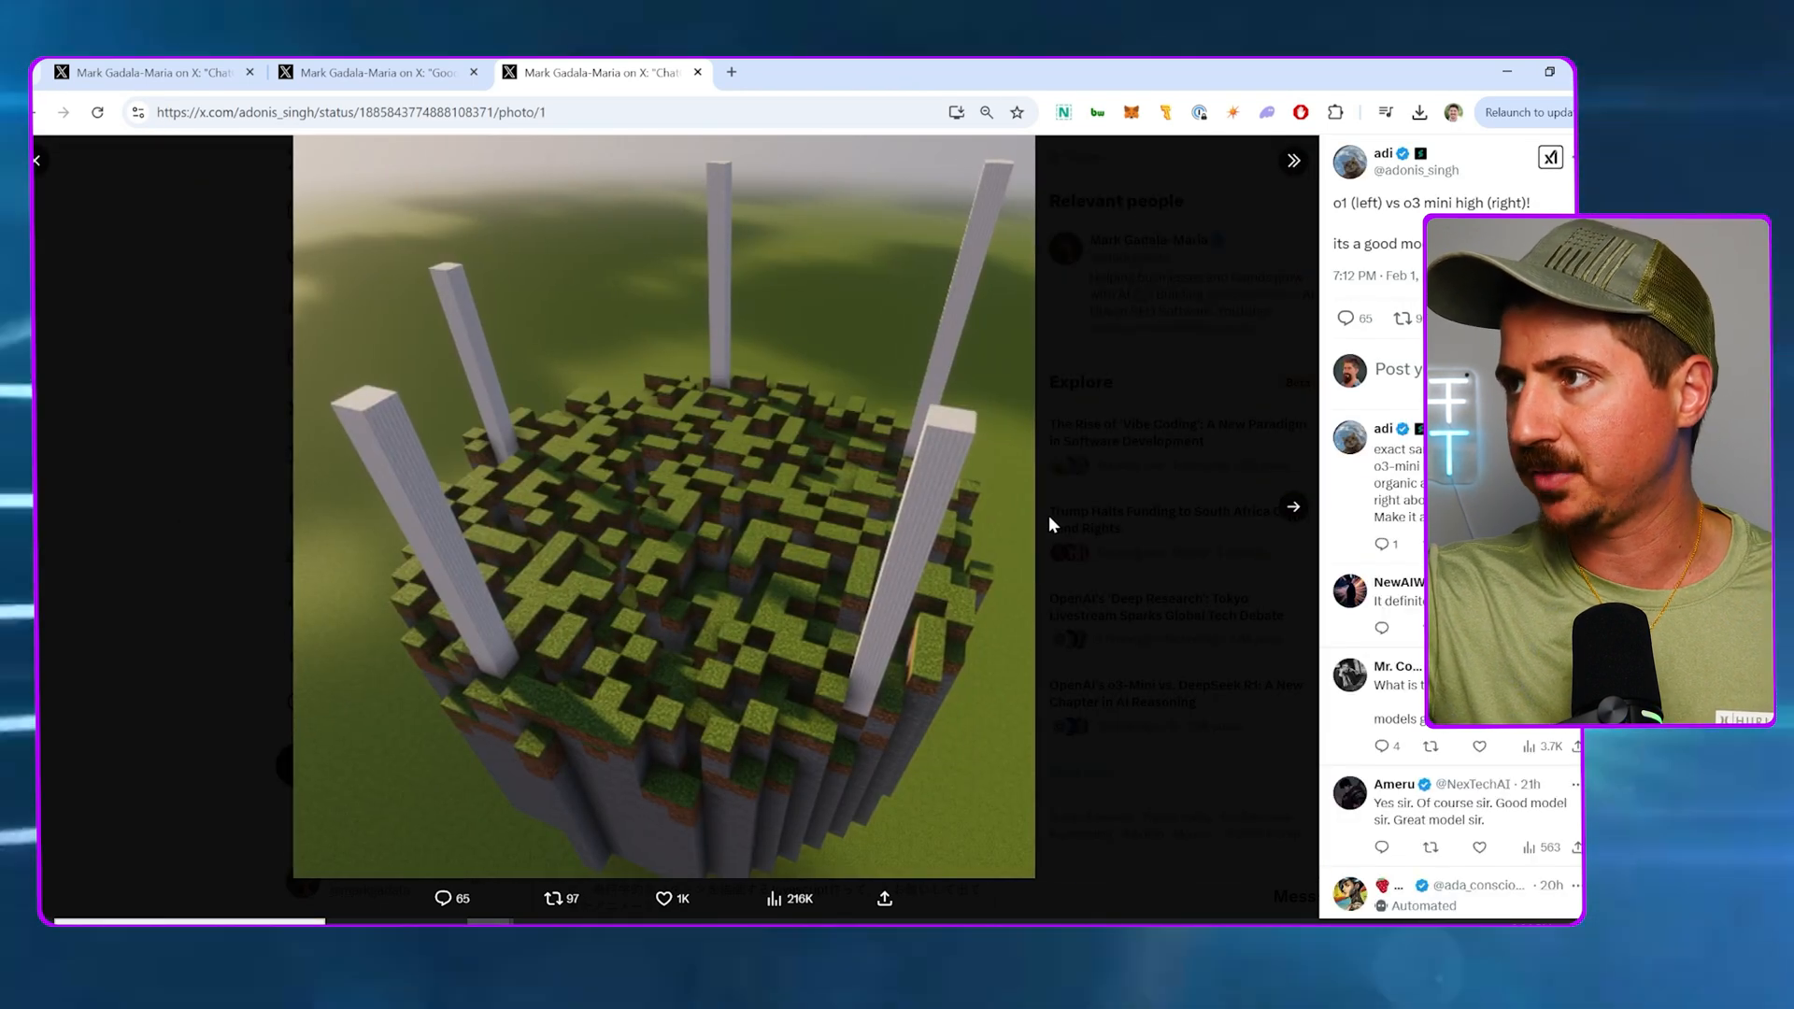
Close the enlarged Minecraft image and play the o3-mini-high Tetris demo full screen
left_click(1294, 506)
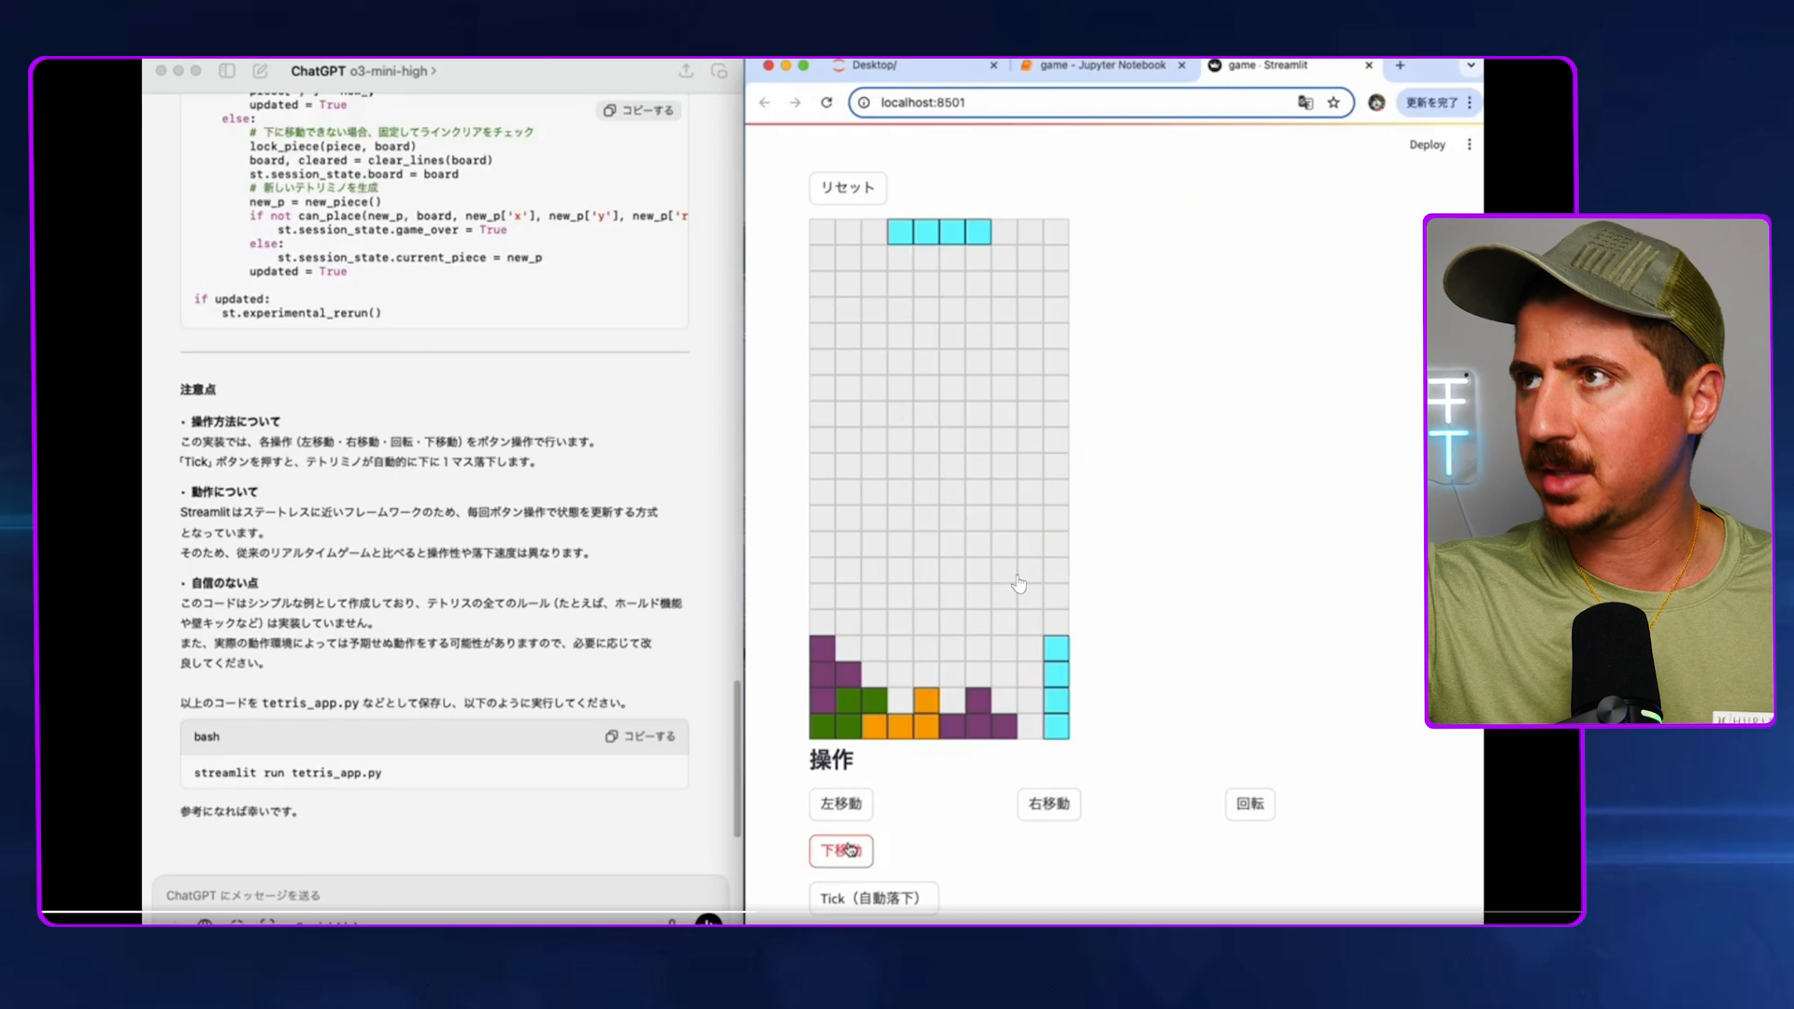
Exit the full-screen Tetris demo back to the thread's ocean storm animation
left_click(1249, 804)
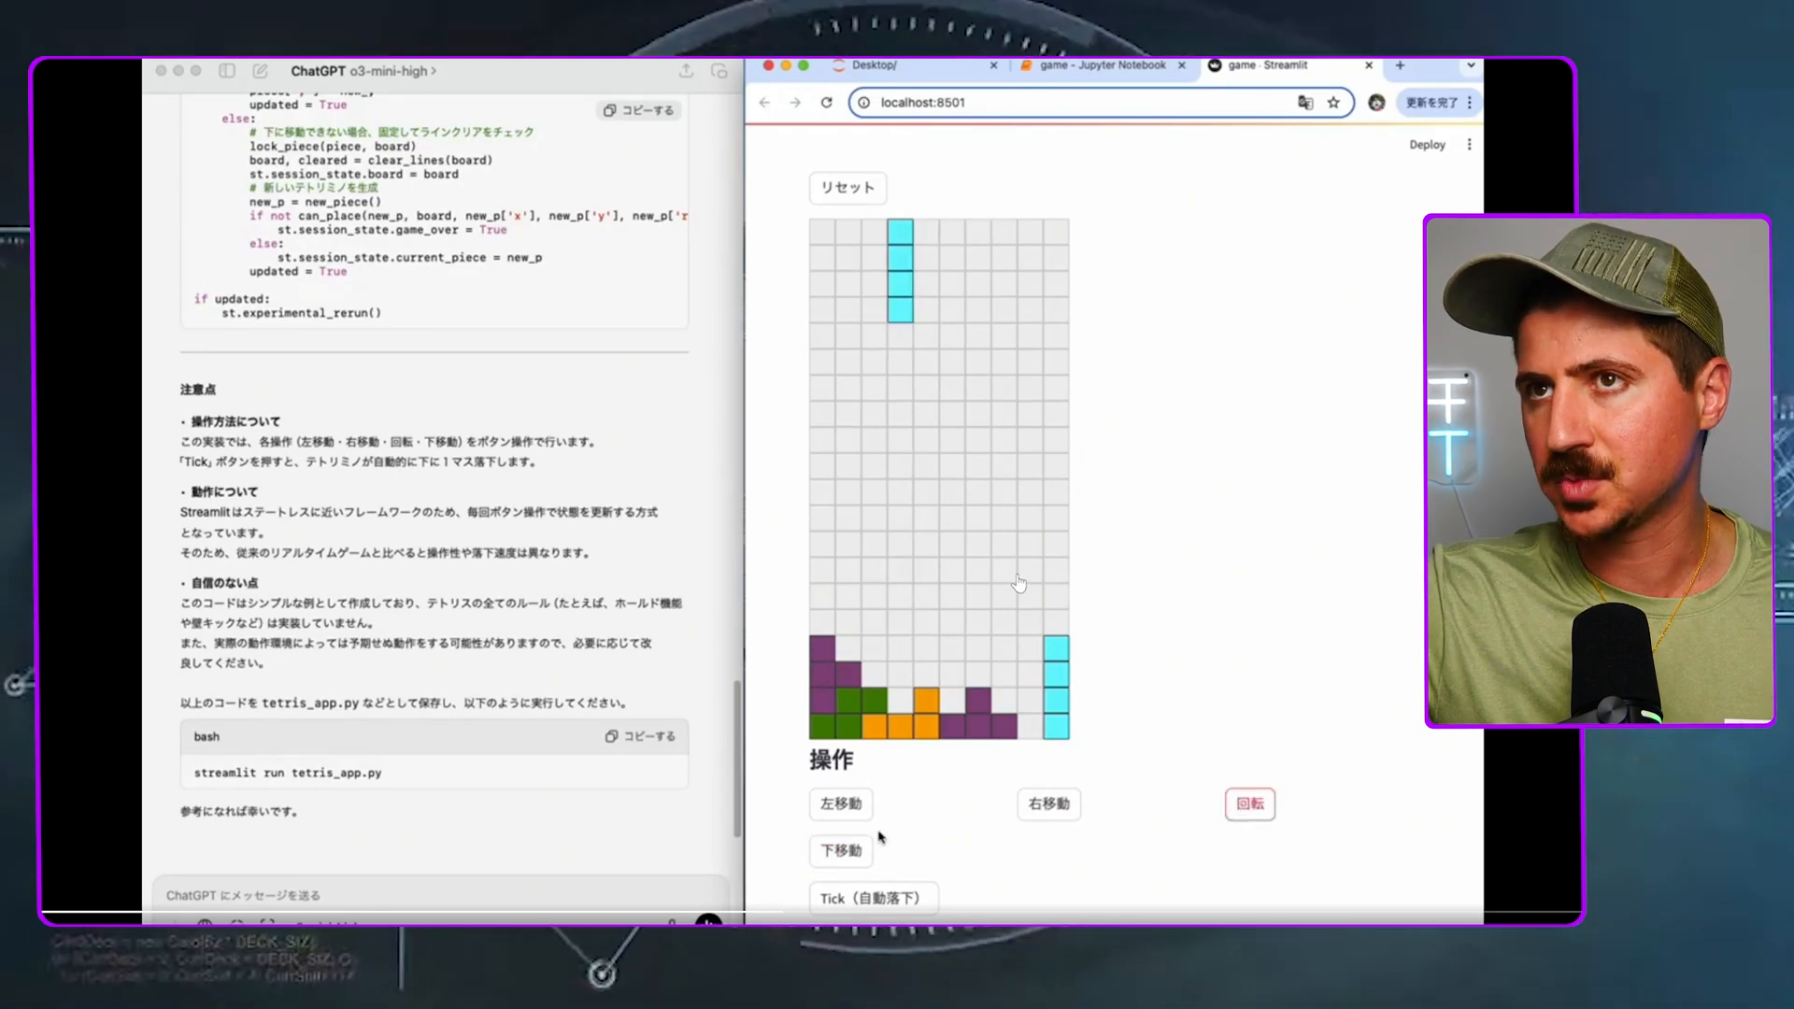
left_click(1049, 804)
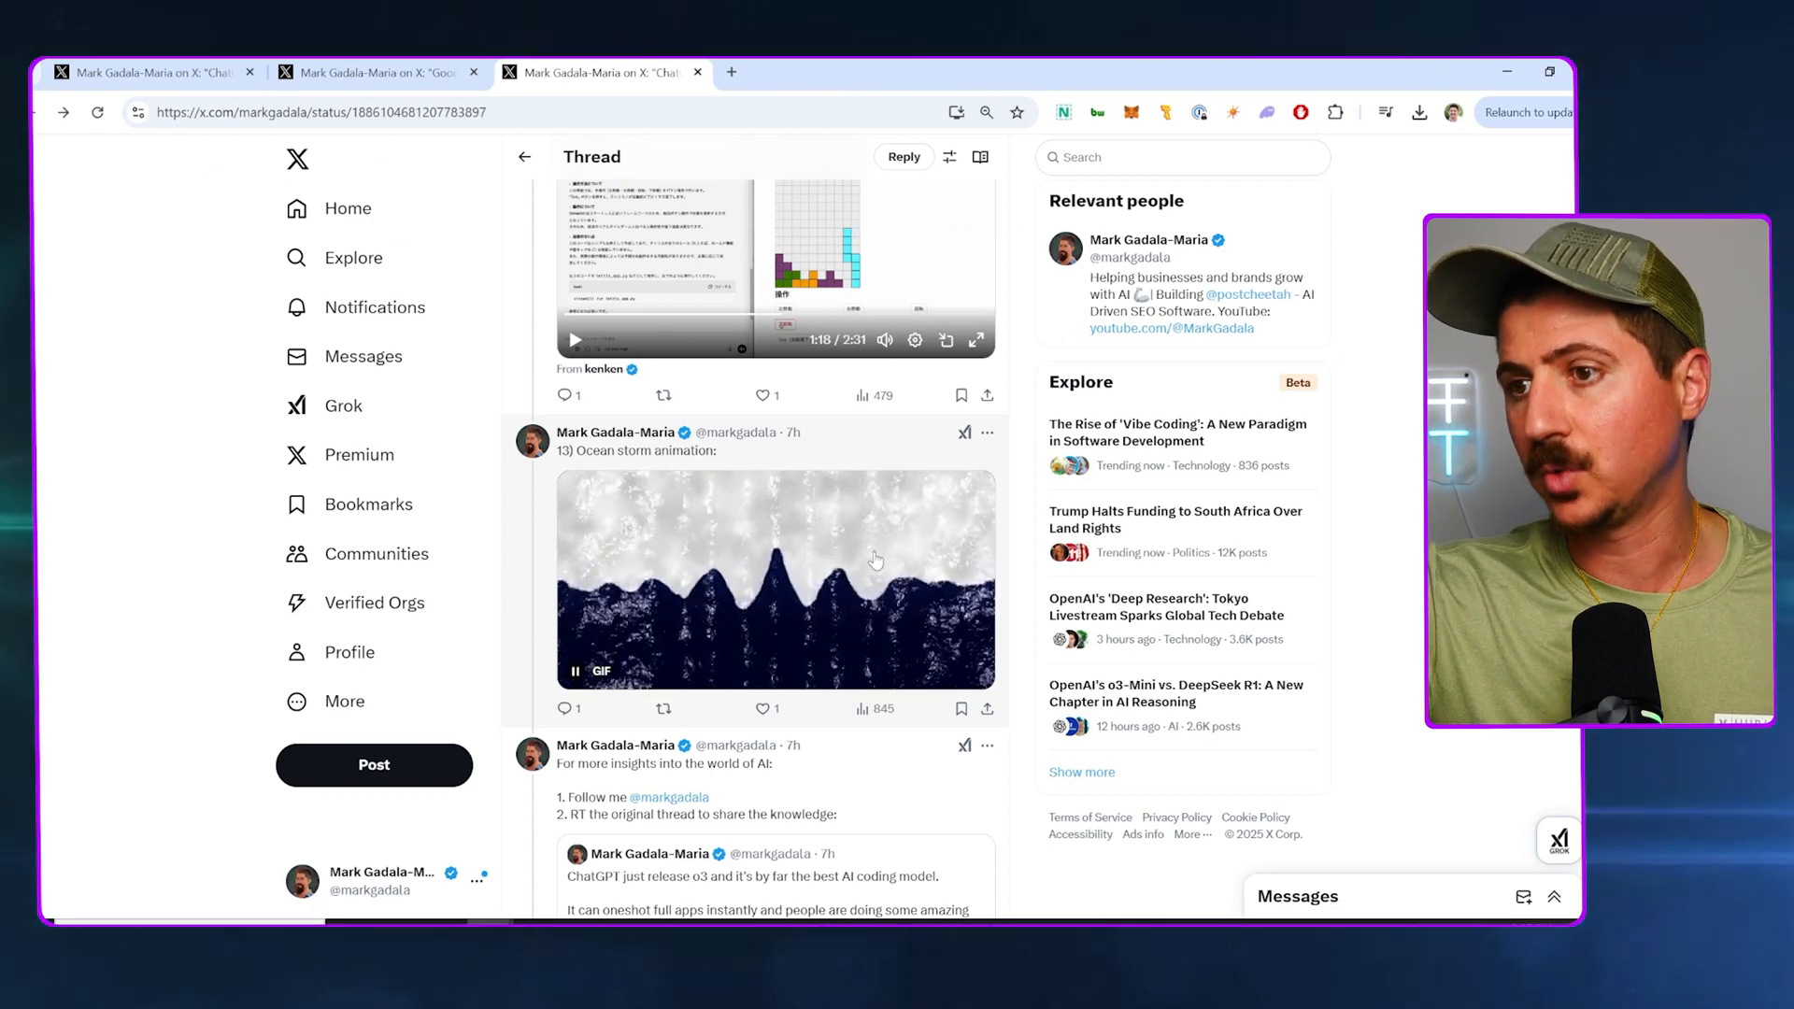
Scroll to the thread's end and open chatgpt.com in a new tab
scroll("down", 3)
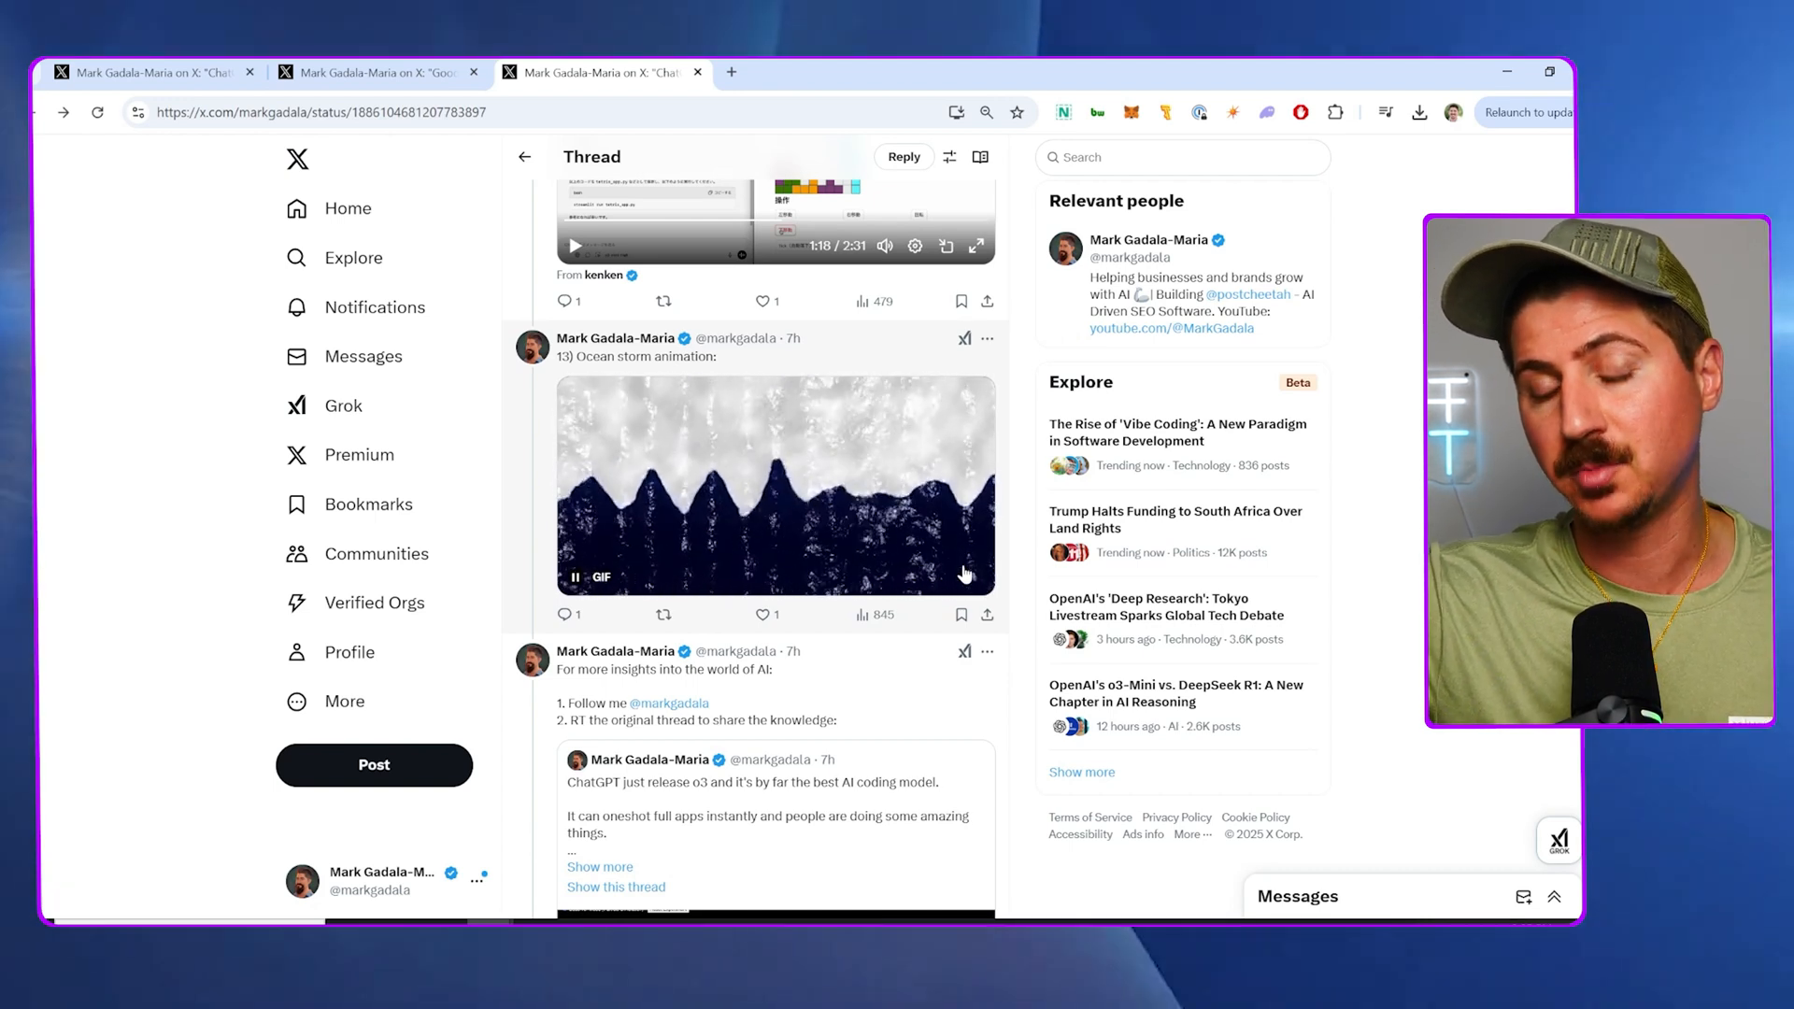
type("chatgpt.com")
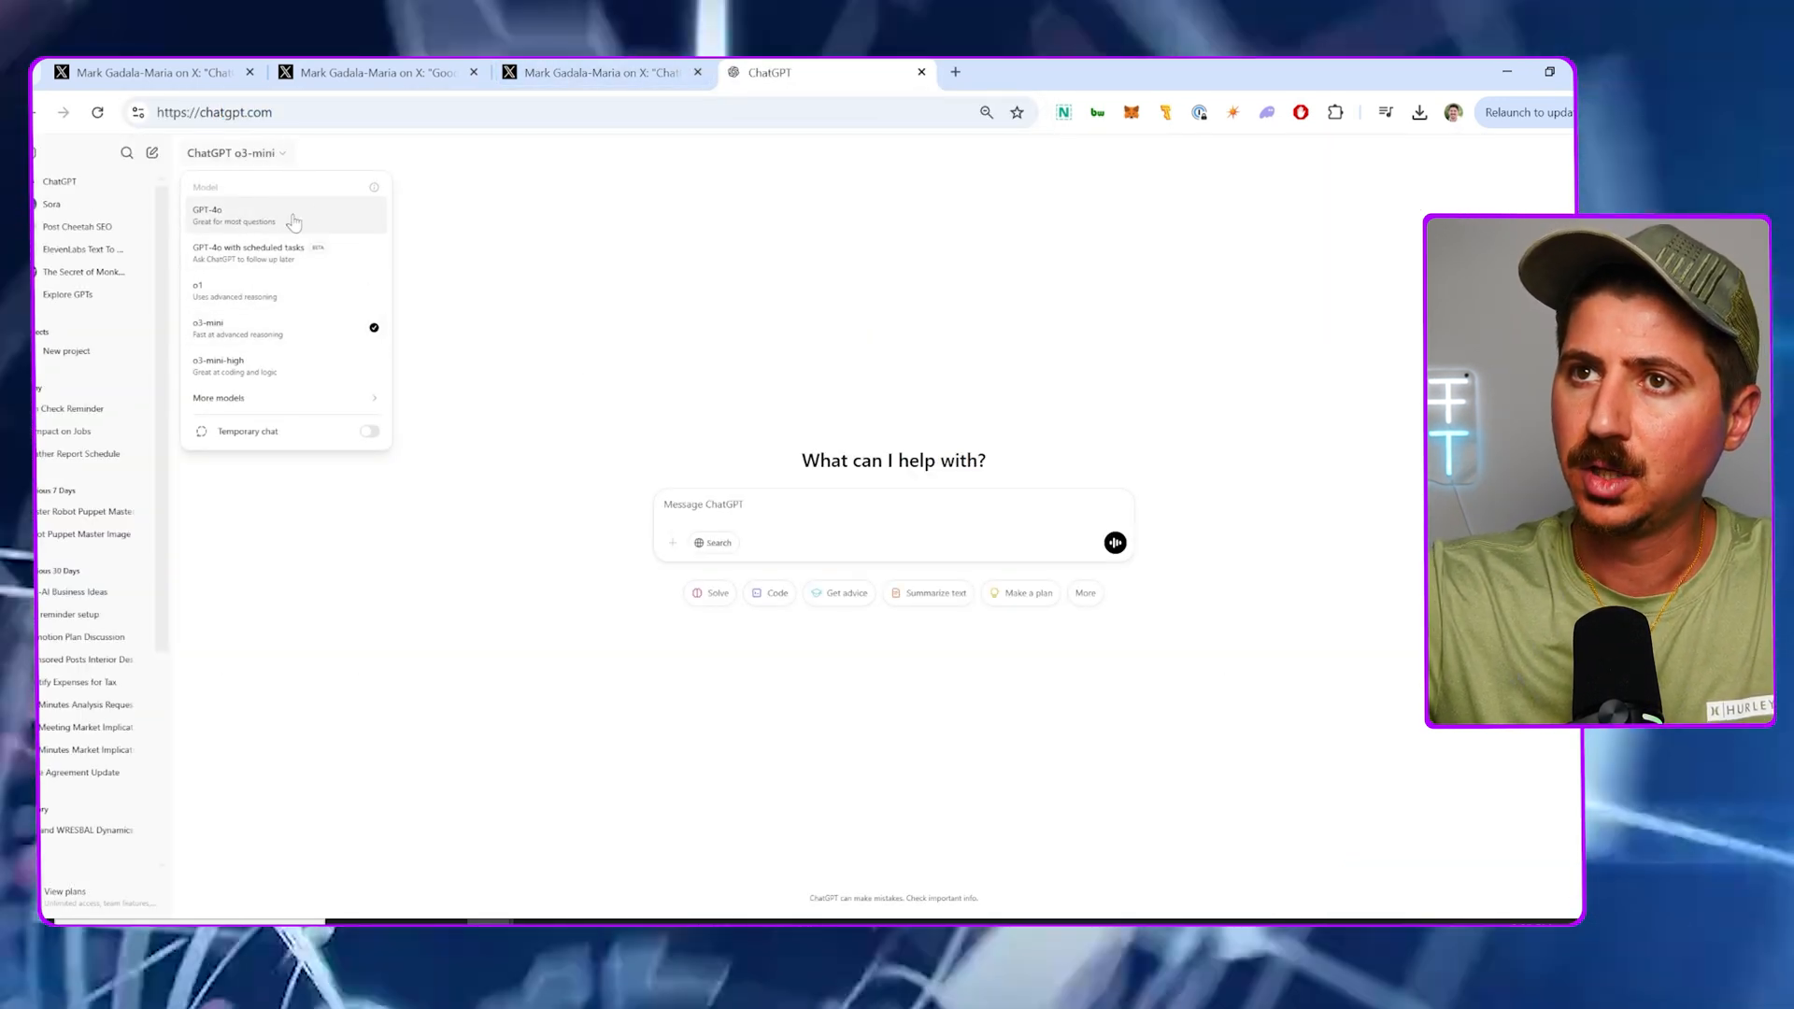
mouse_move(317, 231)
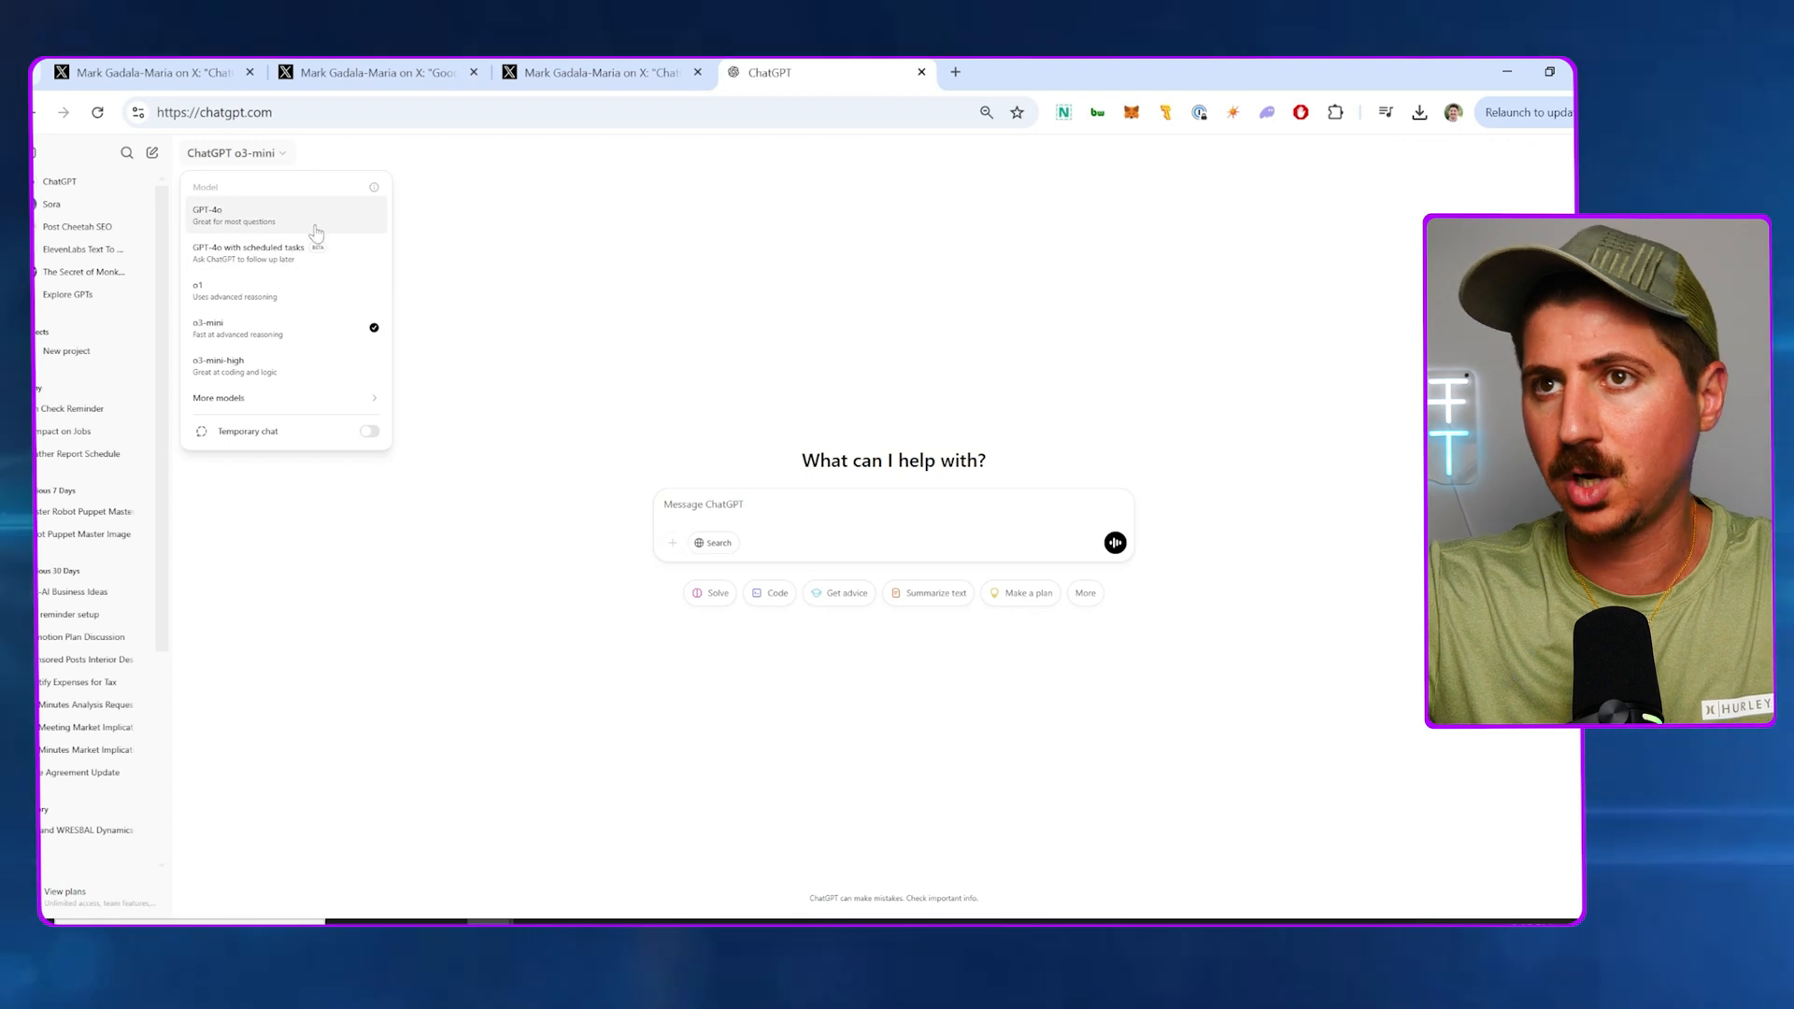
mouse_move(248, 380)
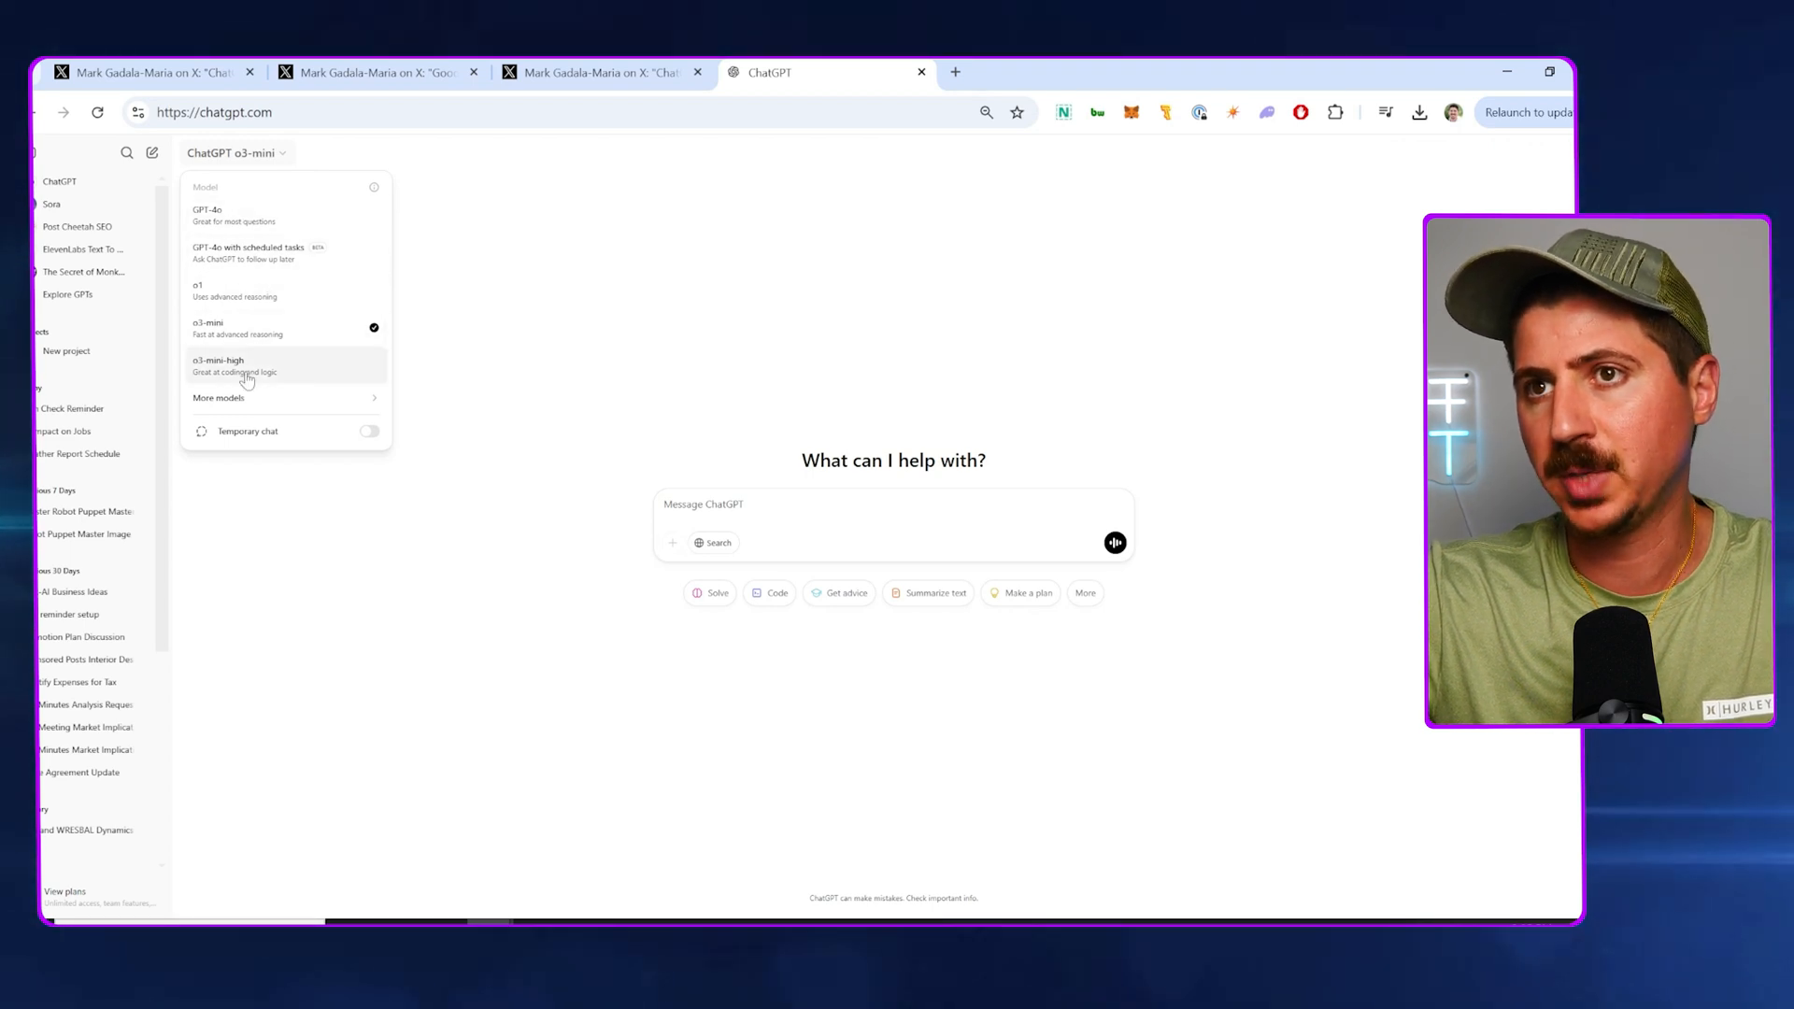
mouse_move(330, 373)
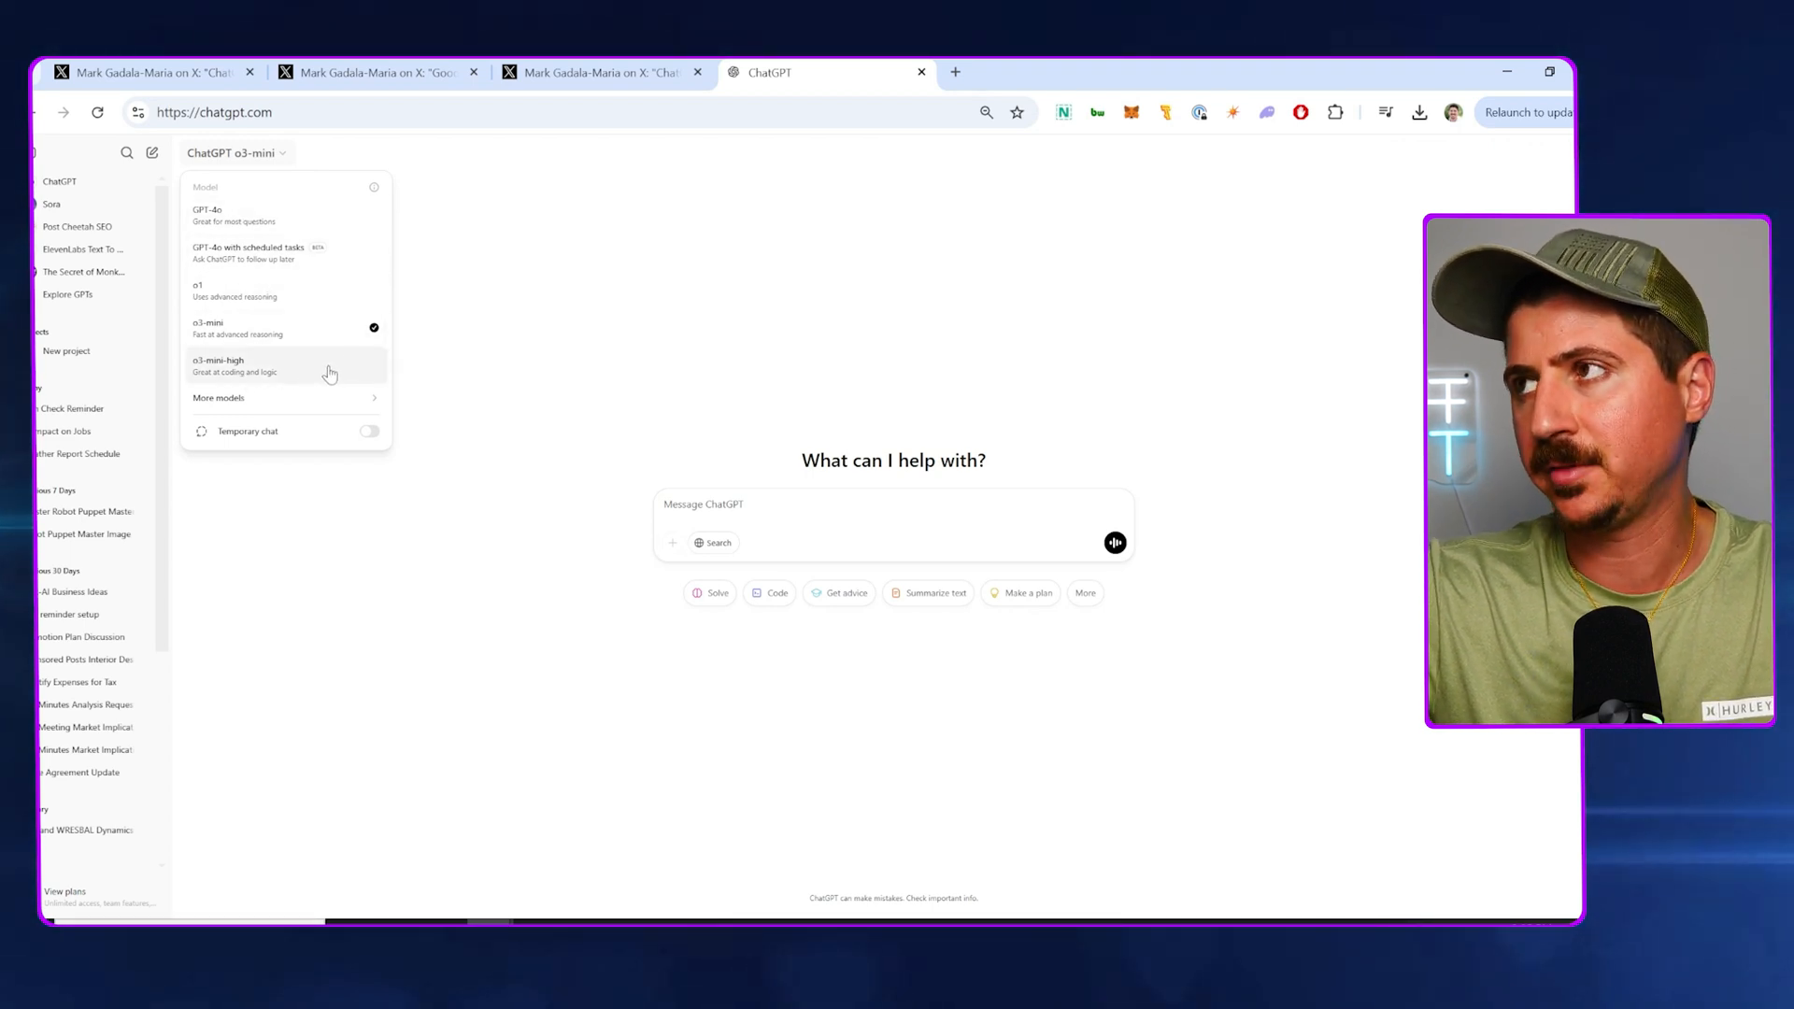